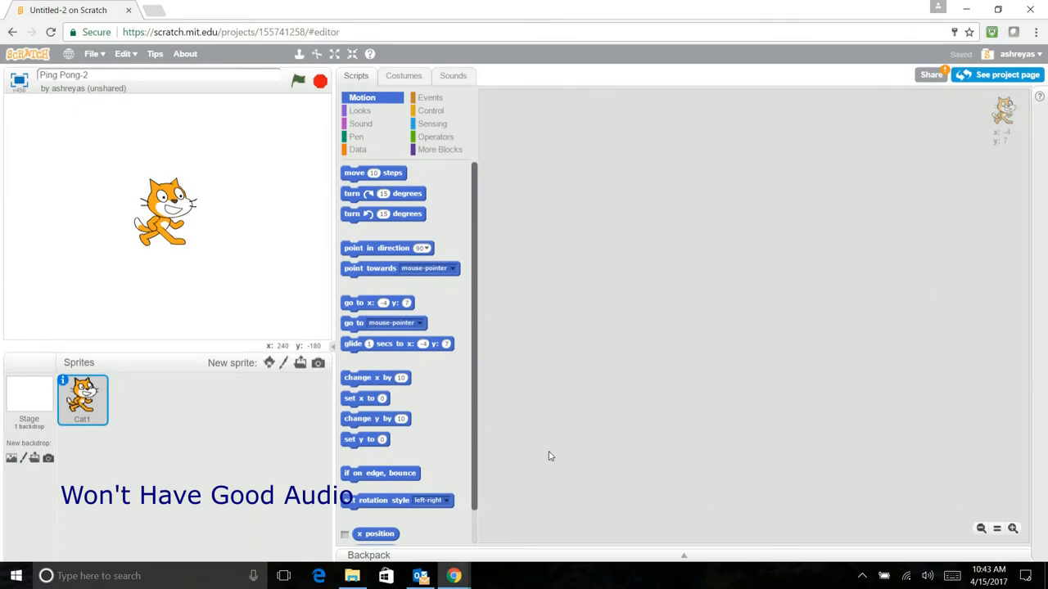
{"action": "mouse_move", "coordinate": [541, 297]}
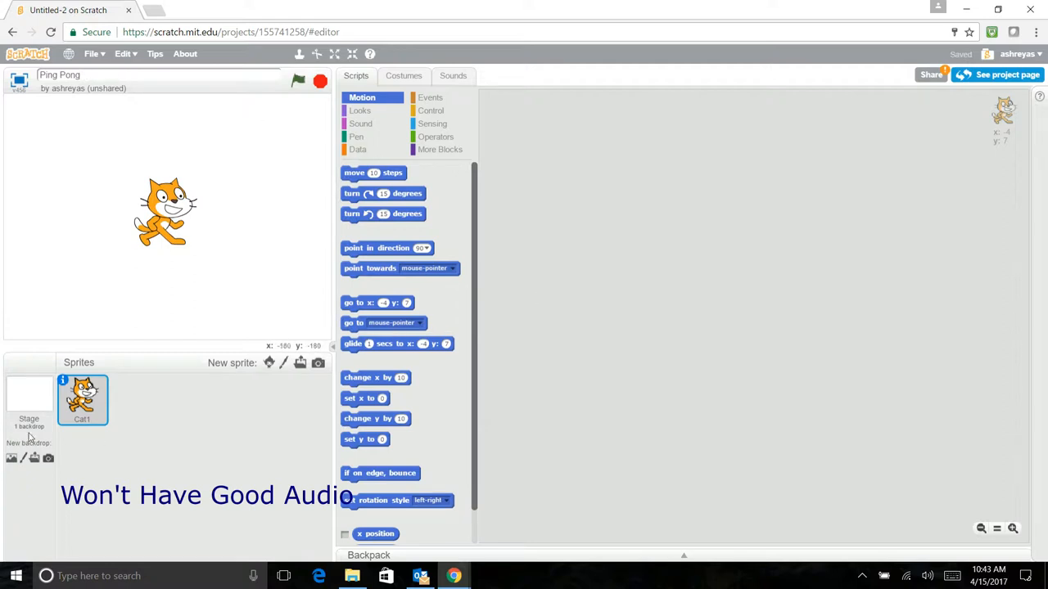
Delete the Cat1 sprite and add the Ball sprite from the library
{"action": "right_click", "coordinate": [82, 397]}
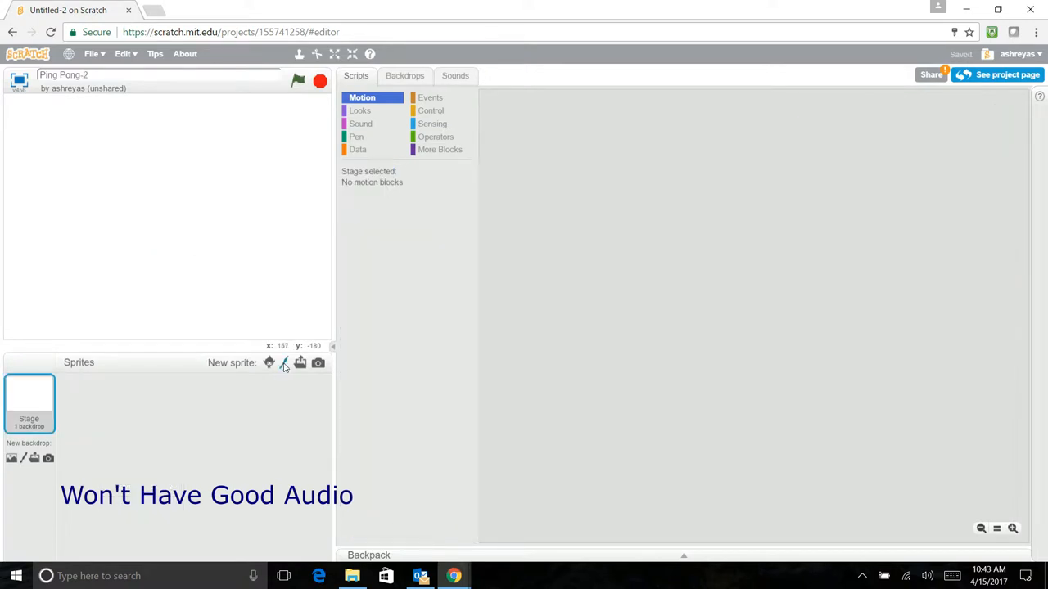
{"action": "left_click", "coordinate": [268, 363]}
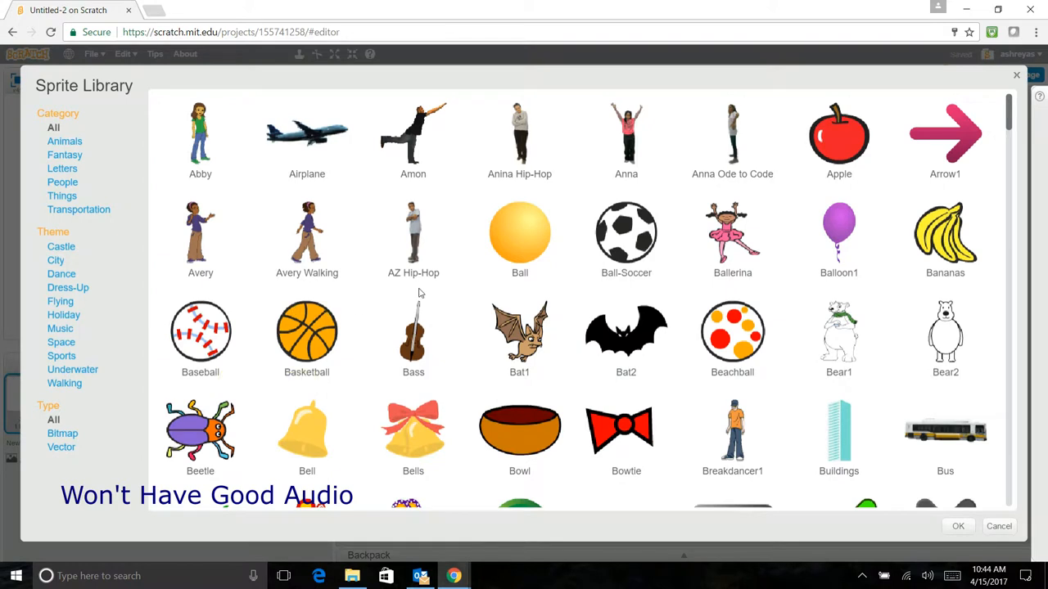
{"action": "left_click", "coordinate": [520, 240]}
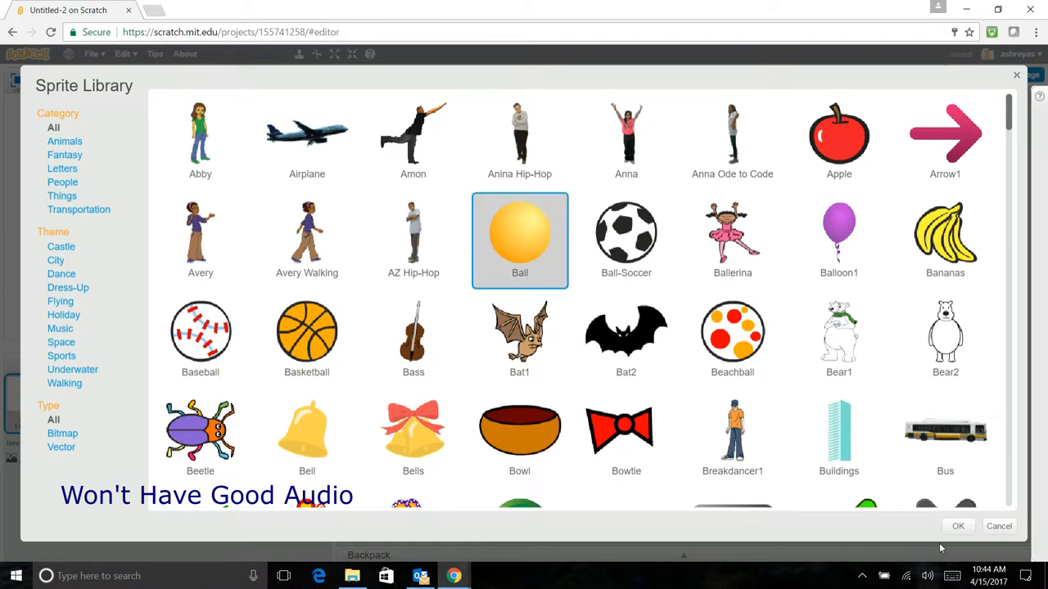
{"action": "left_click", "coordinate": [958, 527]}
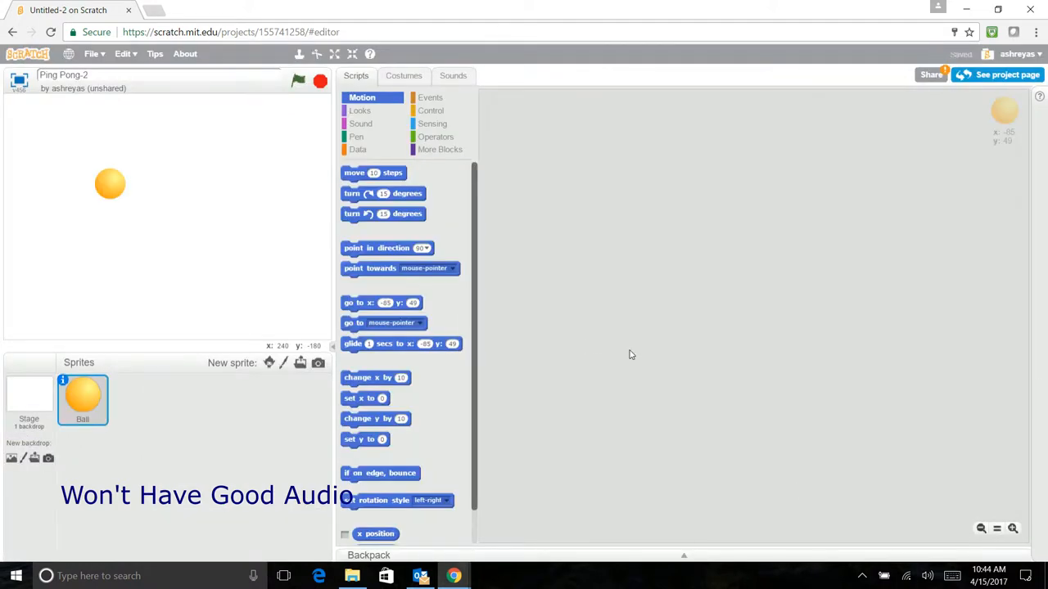
{"action": "mouse_move", "coordinate": [272, 354]}
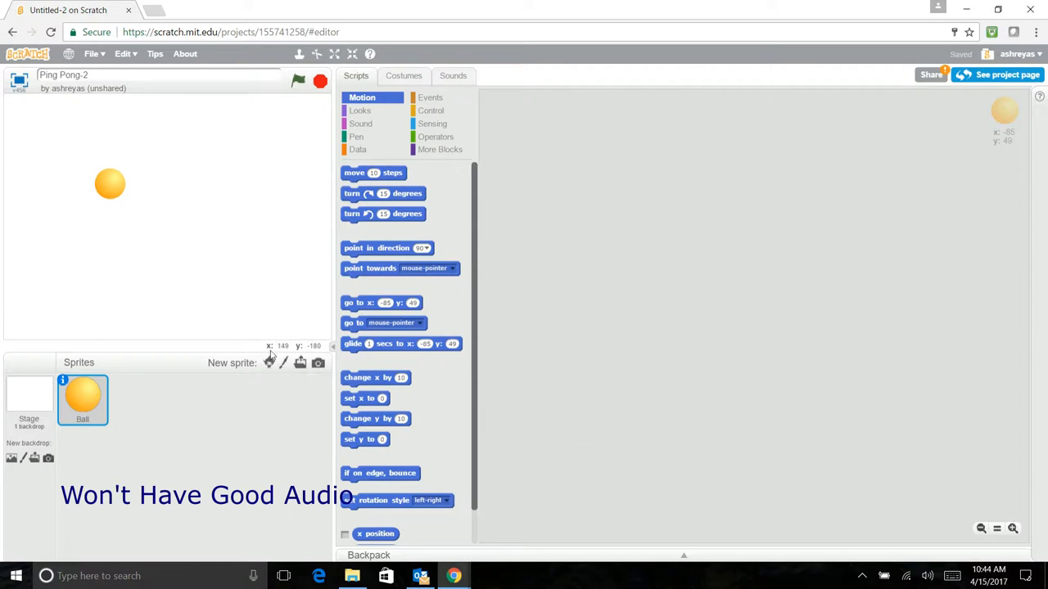
Paint a new sprite whose costume is a tall rectangle filled solid red
{"action": "left_click", "coordinate": [268, 362]}
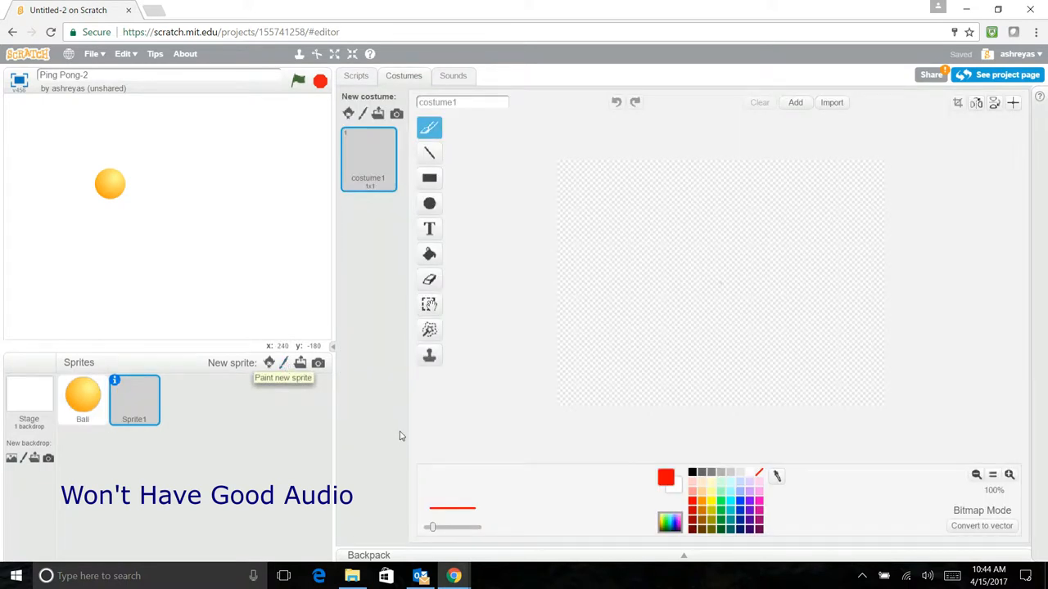
{"action": "mouse_move", "coordinate": [757, 282]}
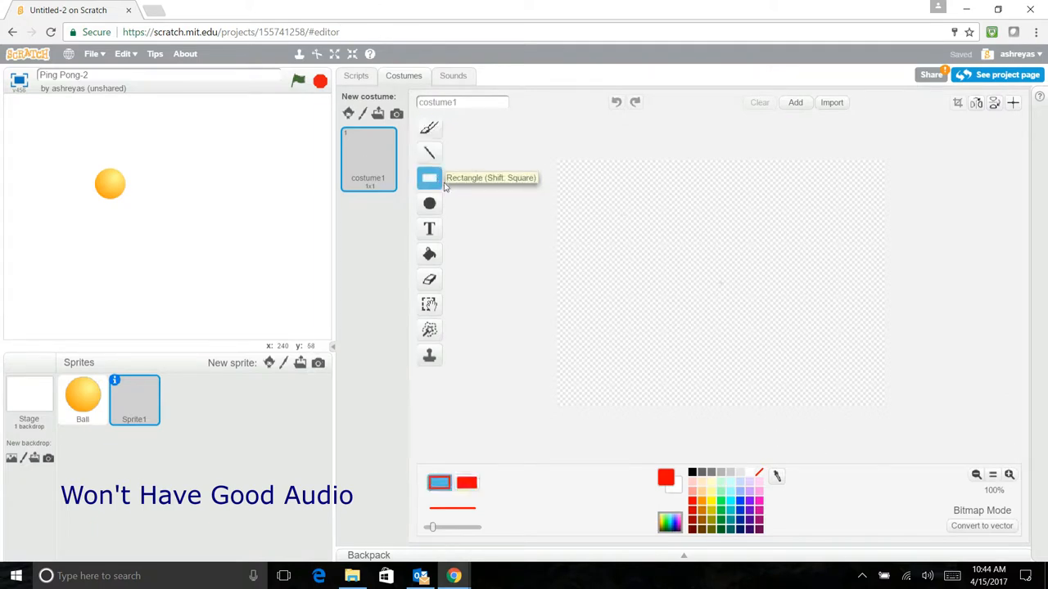
{"action": "left_click", "coordinate": [429, 177]}
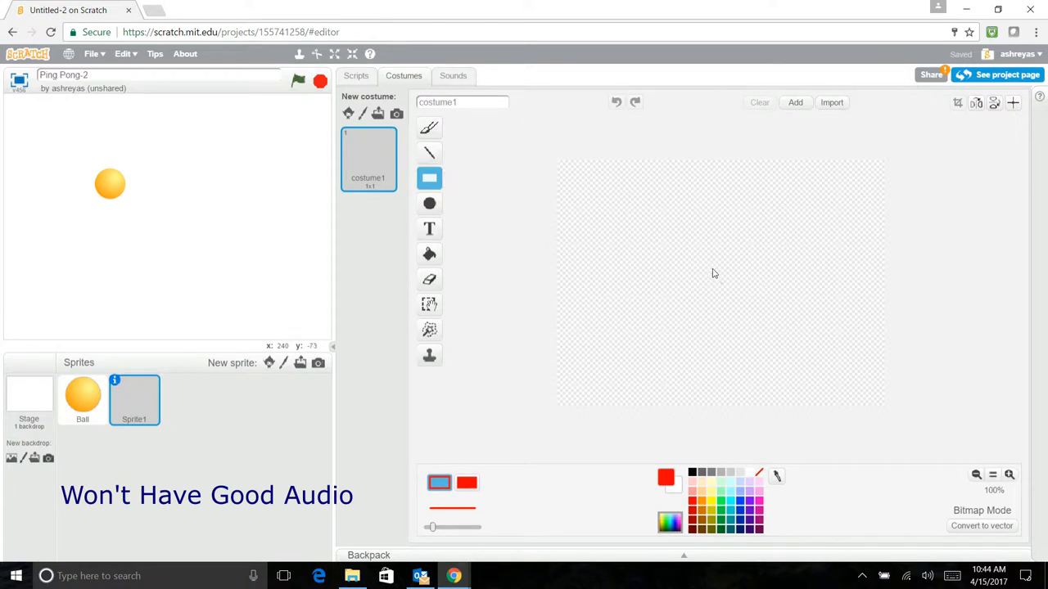
{"action": "left_click_drag", "start_coordinate": [719, 272], "coordinate": [719, 408]}
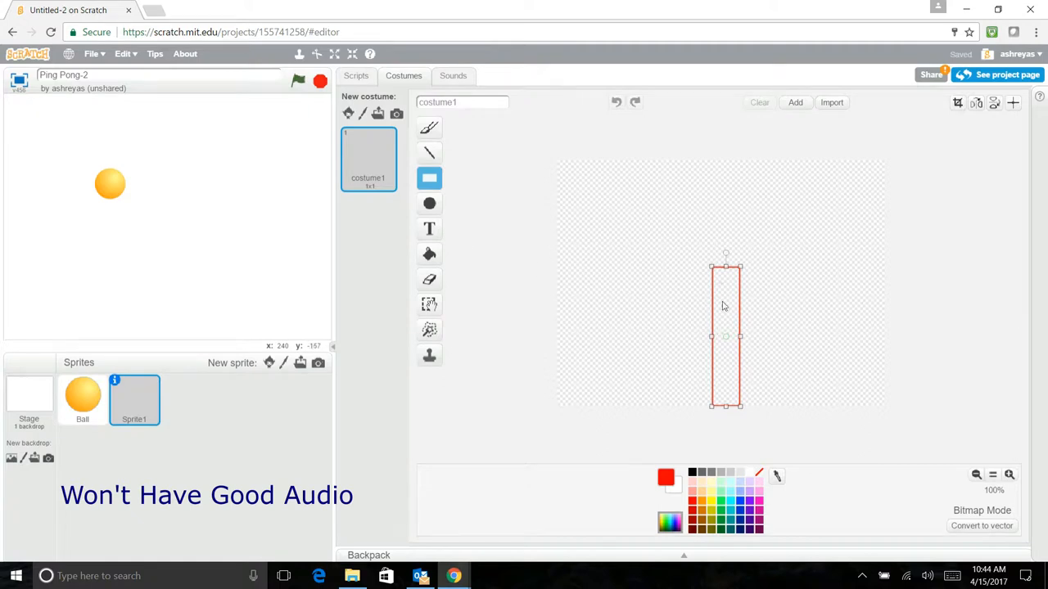
{"action": "mouse_move", "coordinate": [280, 244]}
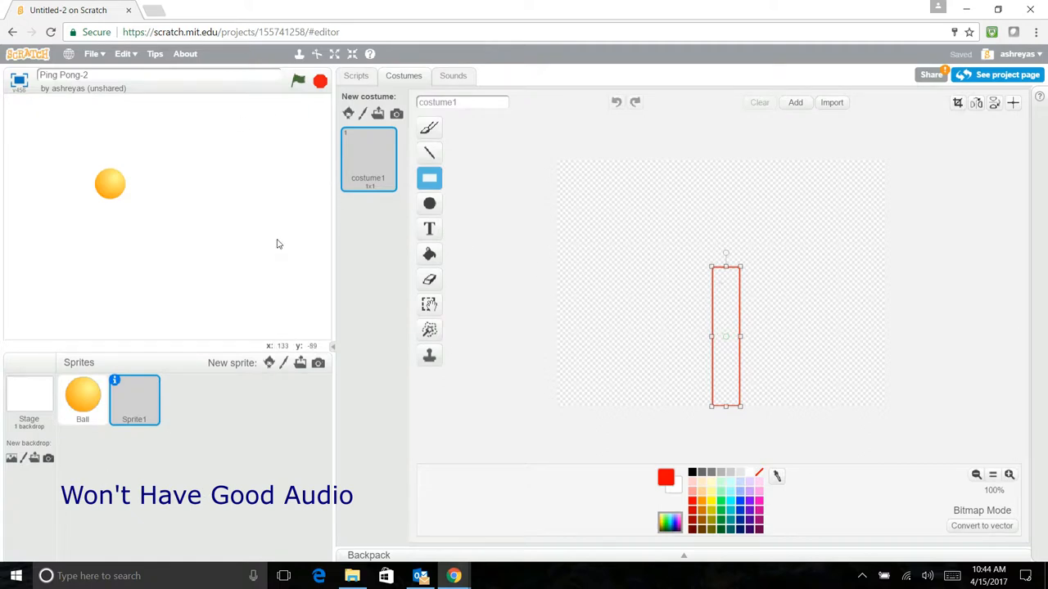
{"action": "mouse_move", "coordinate": [331, 213]}
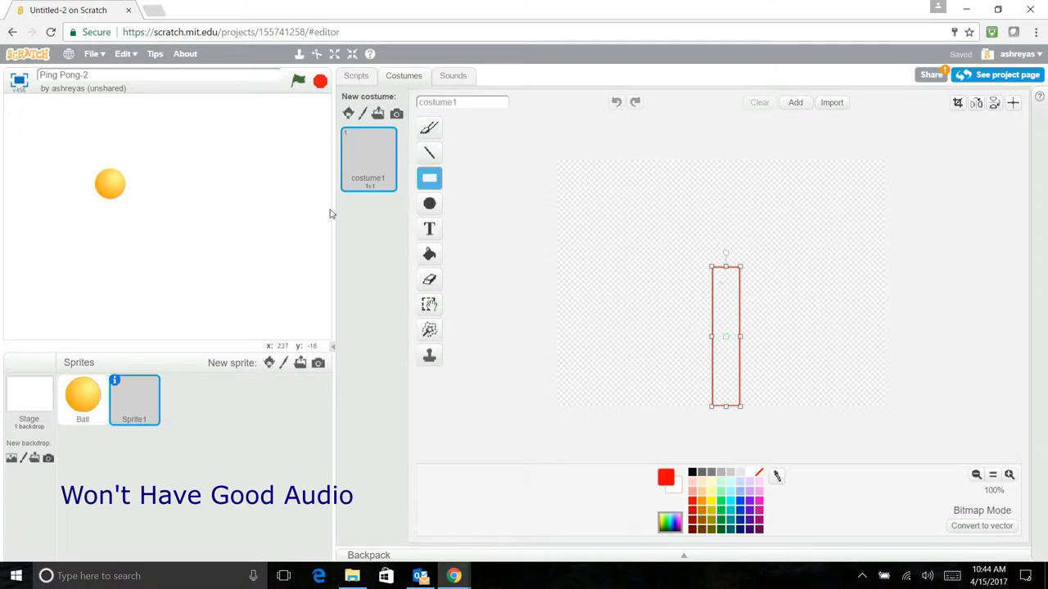
{"action": "mouse_move", "coordinate": [441, 431]}
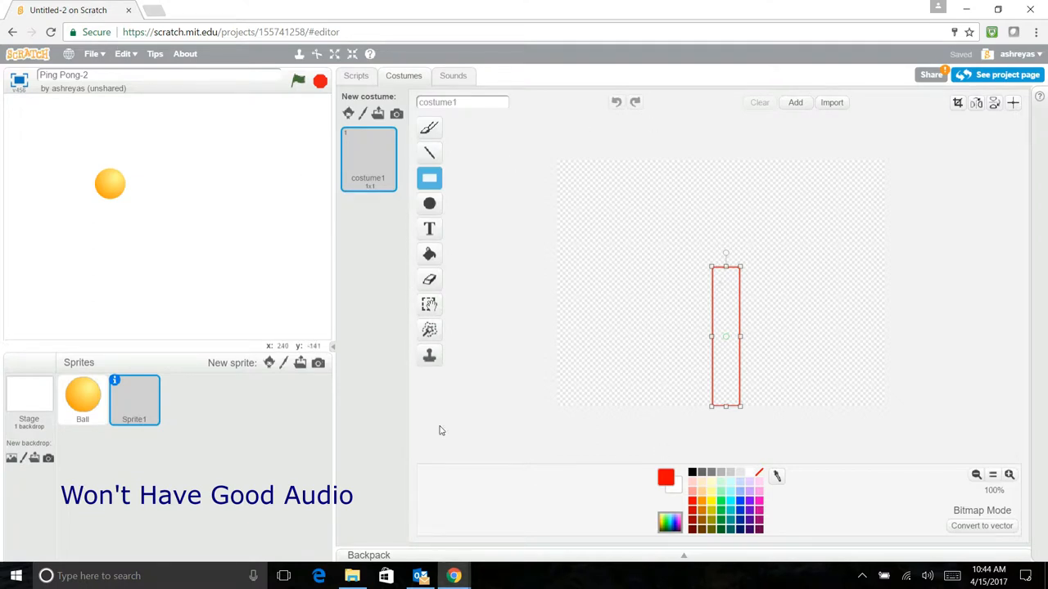
{"action": "left_click", "coordinate": [429, 254]}
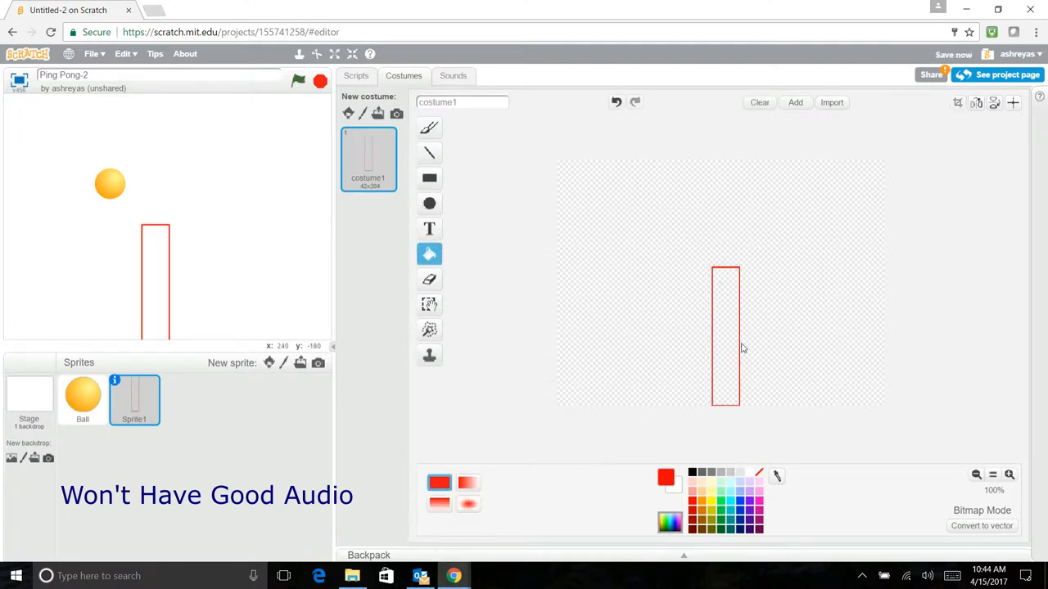
{"action": "left_click", "coordinate": [725, 336]}
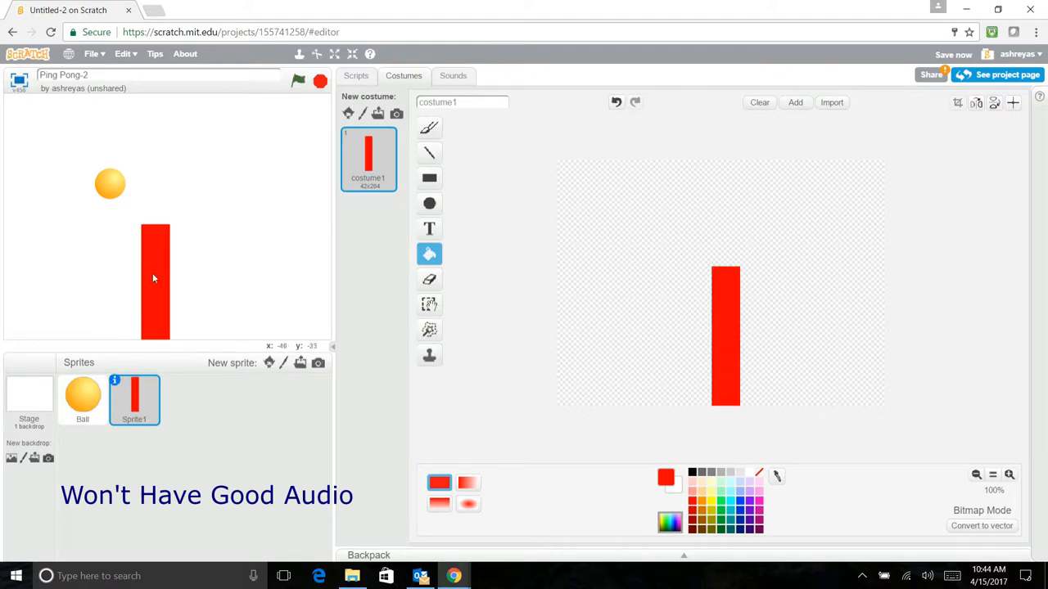
{"action": "mouse_move", "coordinate": [241, 269]}
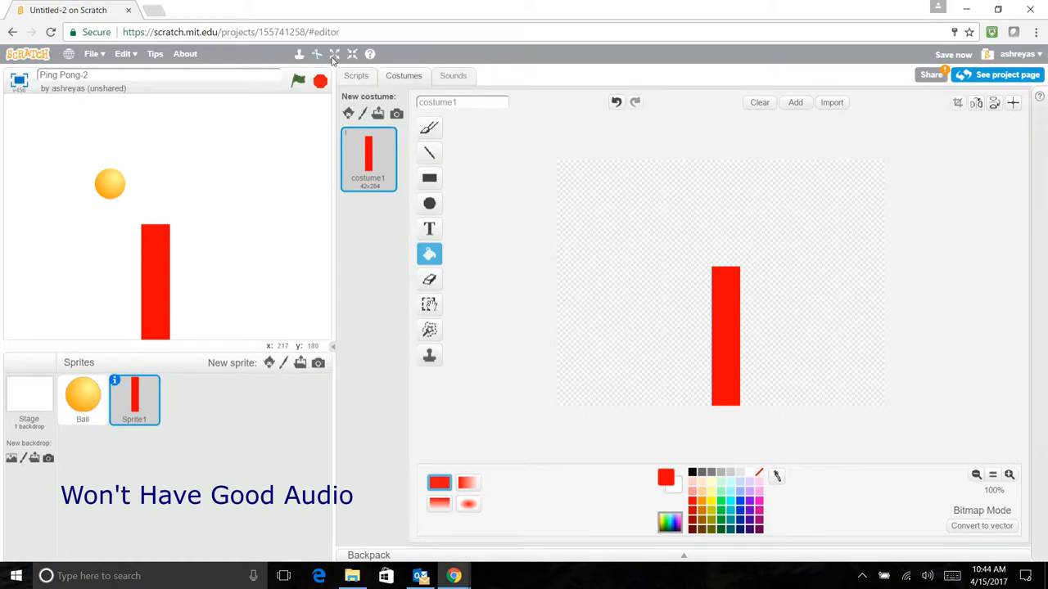
Build a 'when flag clicked' script on Sprite1 that sets its size to 40%
{"action": "left_click", "coordinate": [356, 75]}
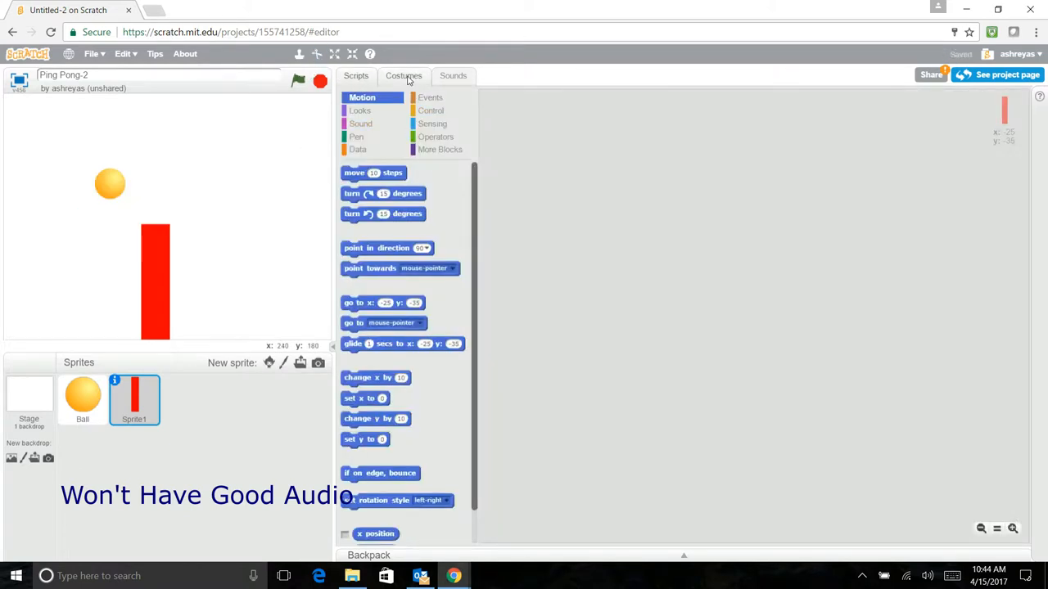
{"action": "left_click", "coordinate": [431, 97]}
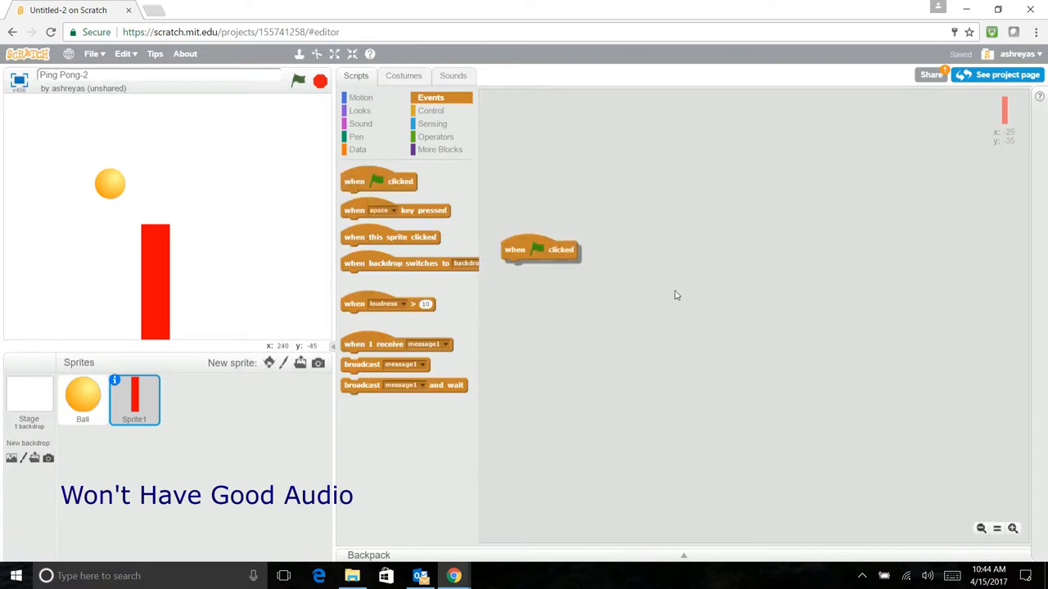
{"action": "left_click_drag", "start_coordinate": [540, 250], "coordinate": [717, 258]}
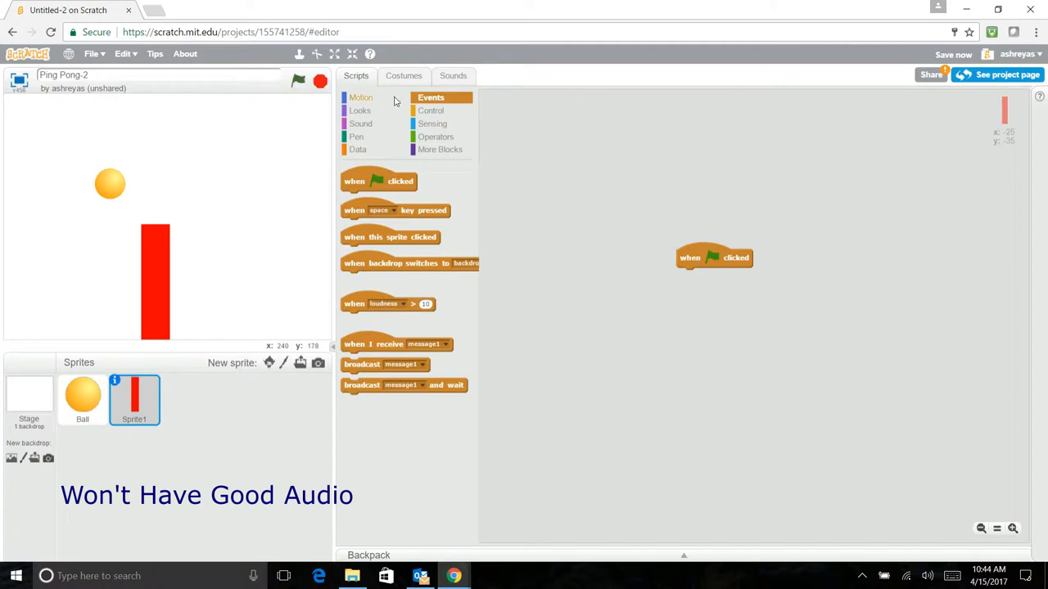
{"action": "left_click", "coordinate": [360, 110]}
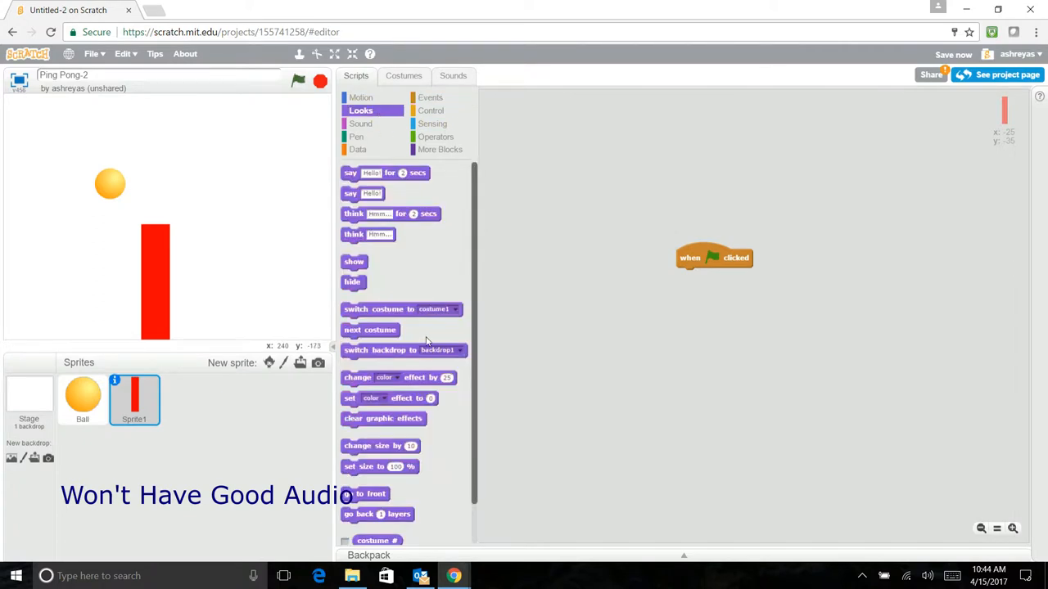
{"action": "mouse_move", "coordinate": [362, 483]}
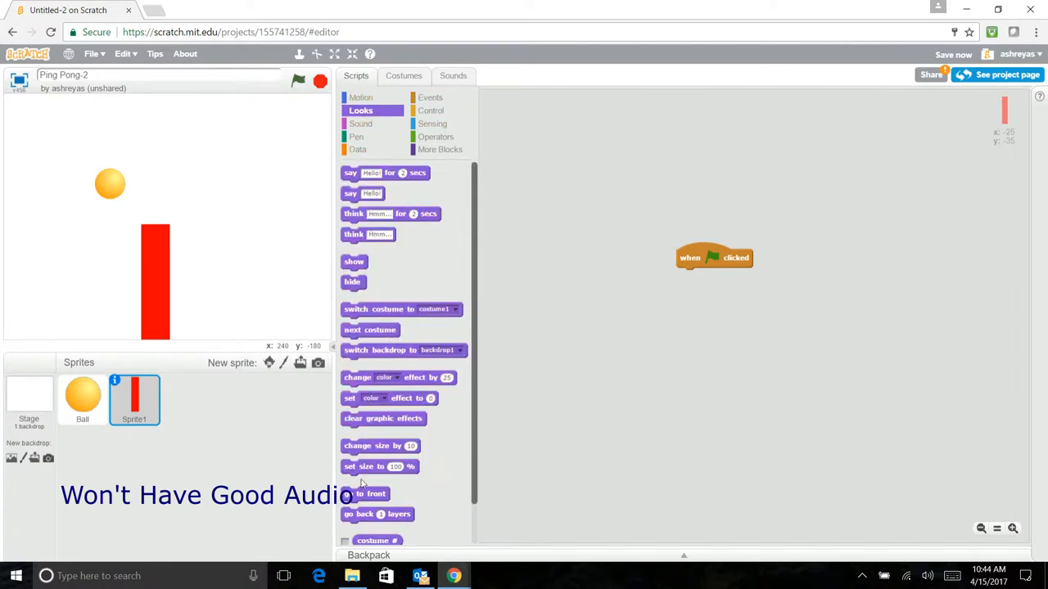
{"action": "left_click_drag", "start_coordinate": [380, 467], "coordinate": [712, 275]}
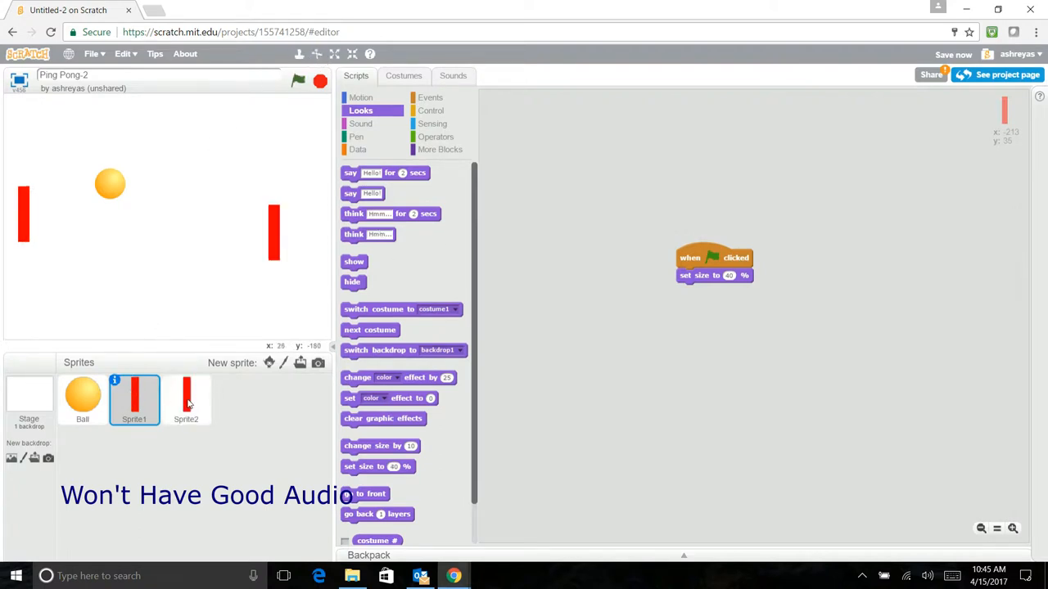
Fill Sprite2's rectangle costume with purple, then reselect Sprite1's scripts
{"action": "left_click", "coordinate": [404, 75]}
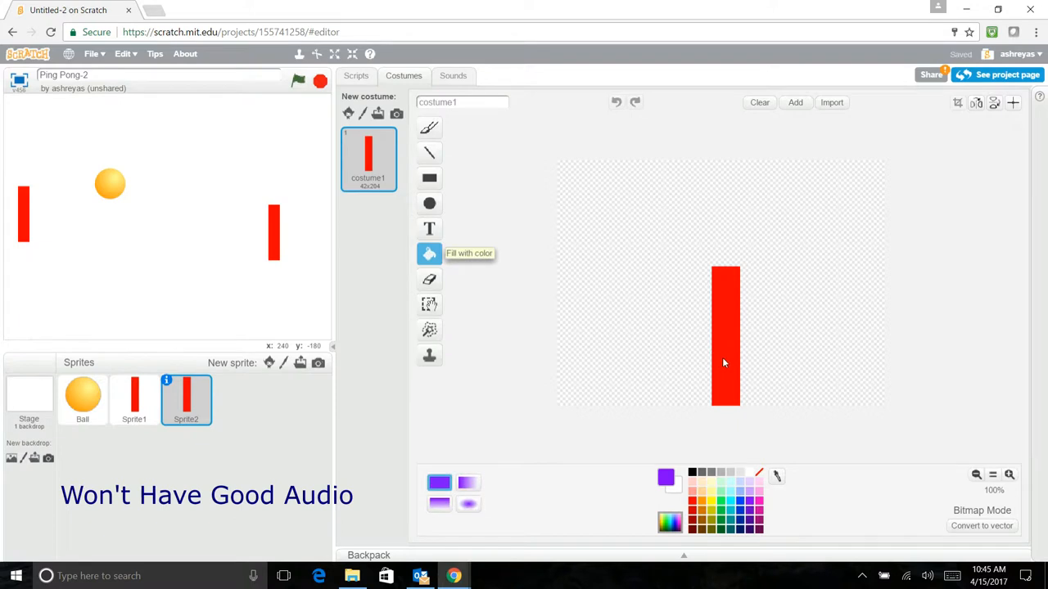
{"action": "left_click", "coordinate": [724, 336]}
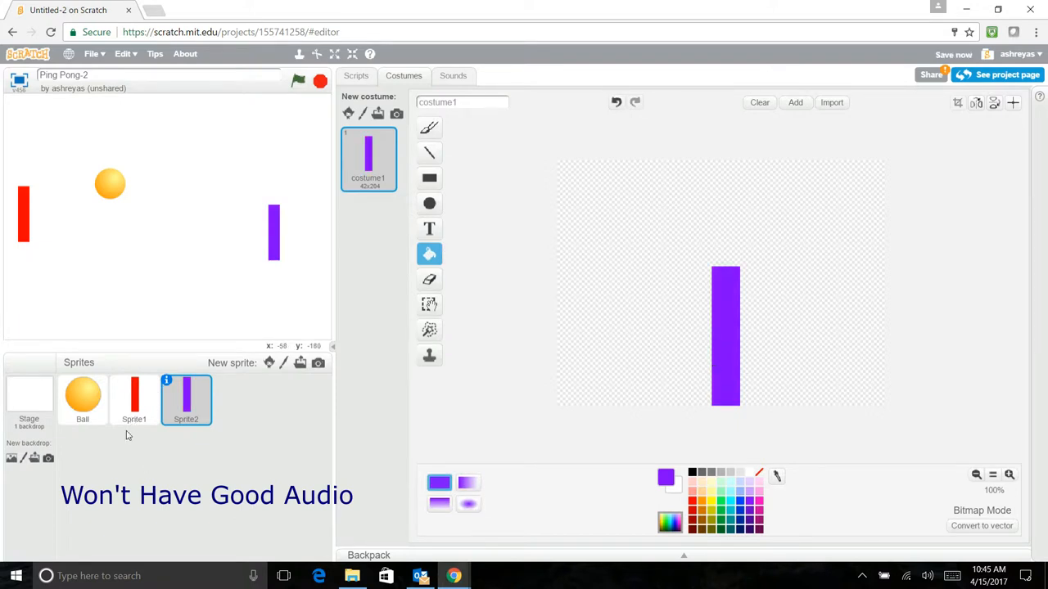
{"action": "left_click", "coordinate": [134, 399]}
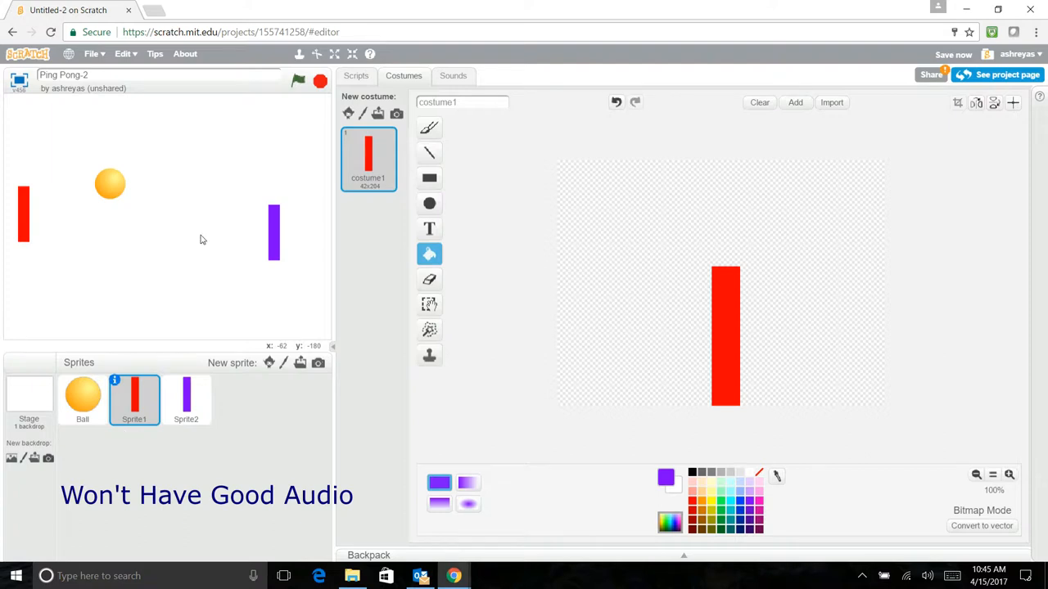
{"action": "mouse_move", "coordinate": [396, 168]}
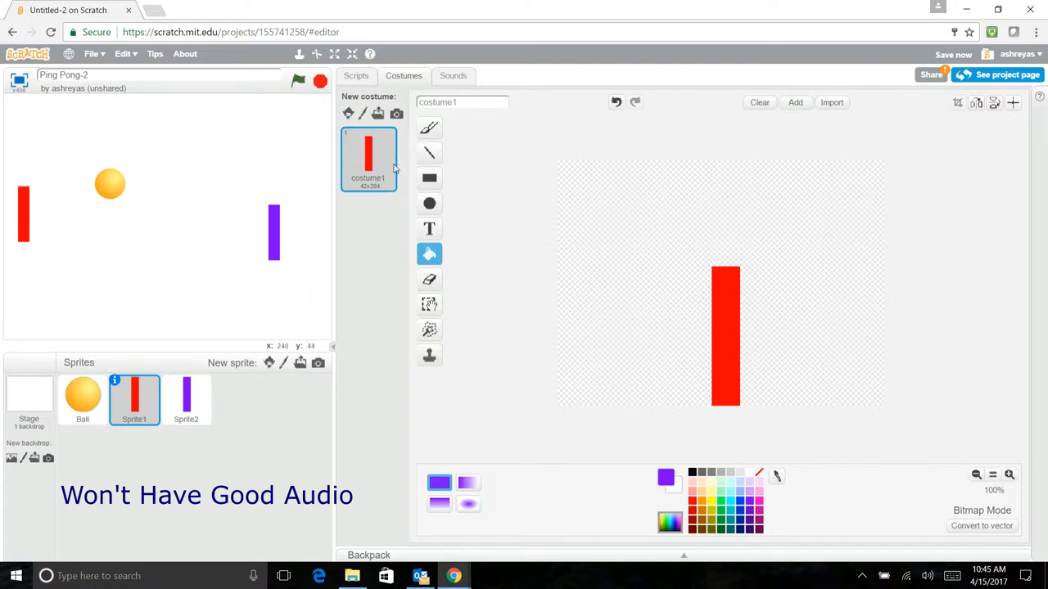
{"action": "left_click", "coordinate": [356, 76]}
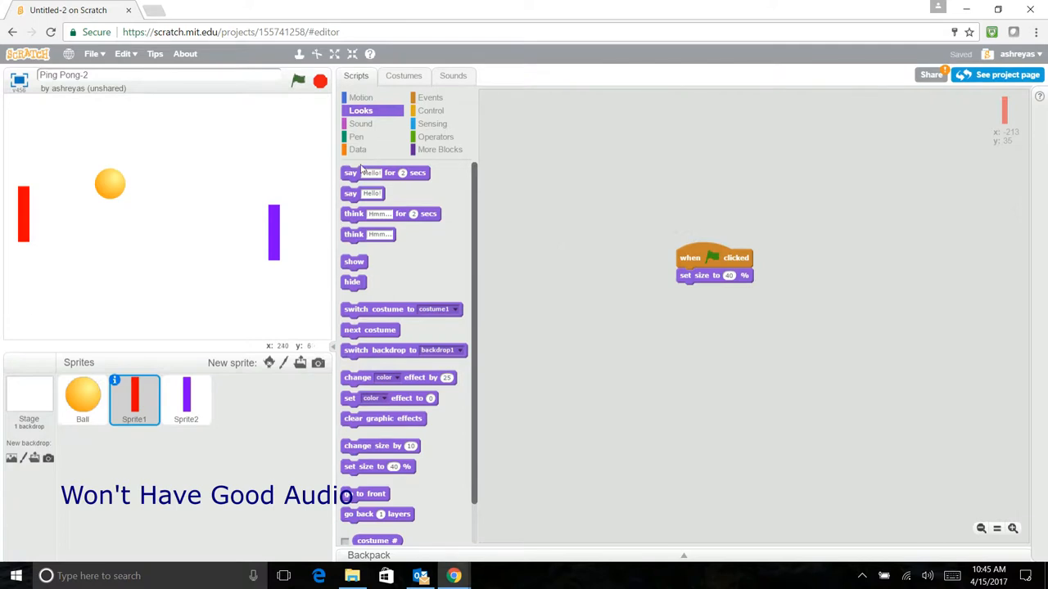
Add 'go to x: -220 y: 0' to the red paddle's script and run it
{"action": "left_click", "coordinate": [361, 98]}
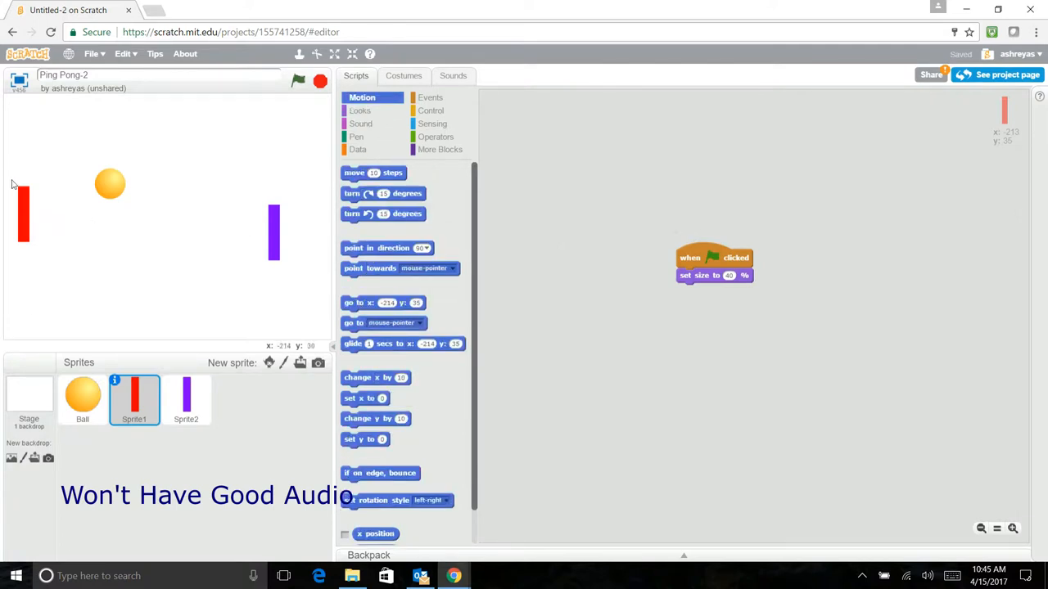
{"action": "mouse_move", "coordinate": [17, 274]}
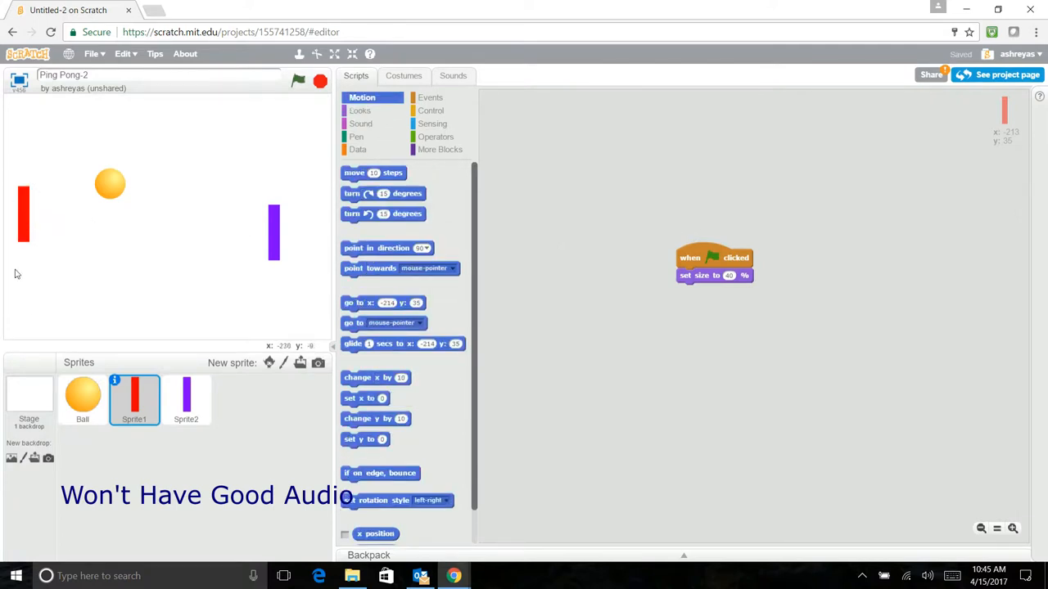
{"action": "mouse_move", "coordinate": [11, 214]}
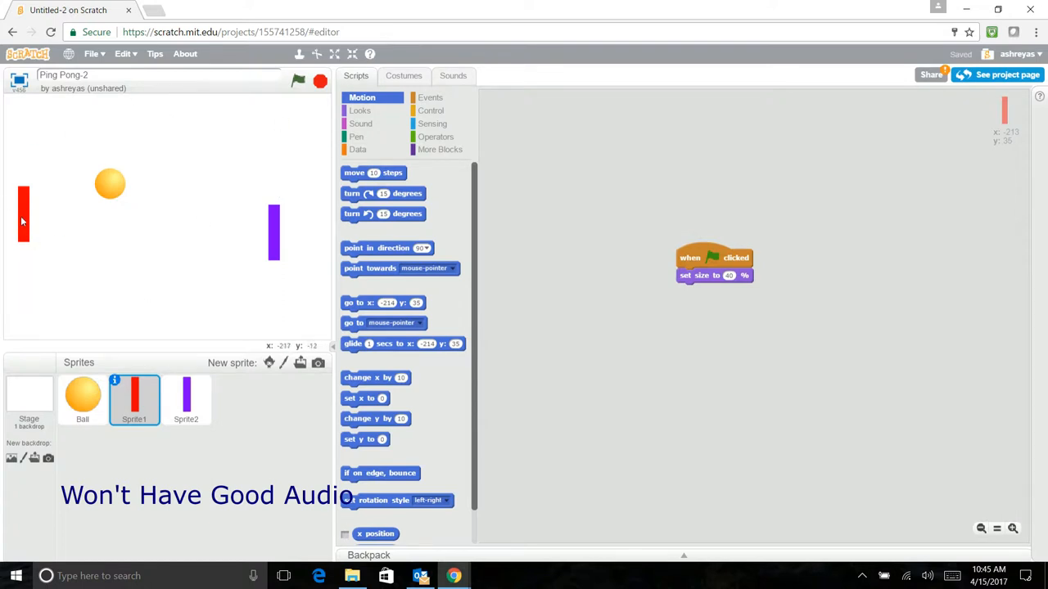
{"action": "mouse_move", "coordinate": [602, 153]}
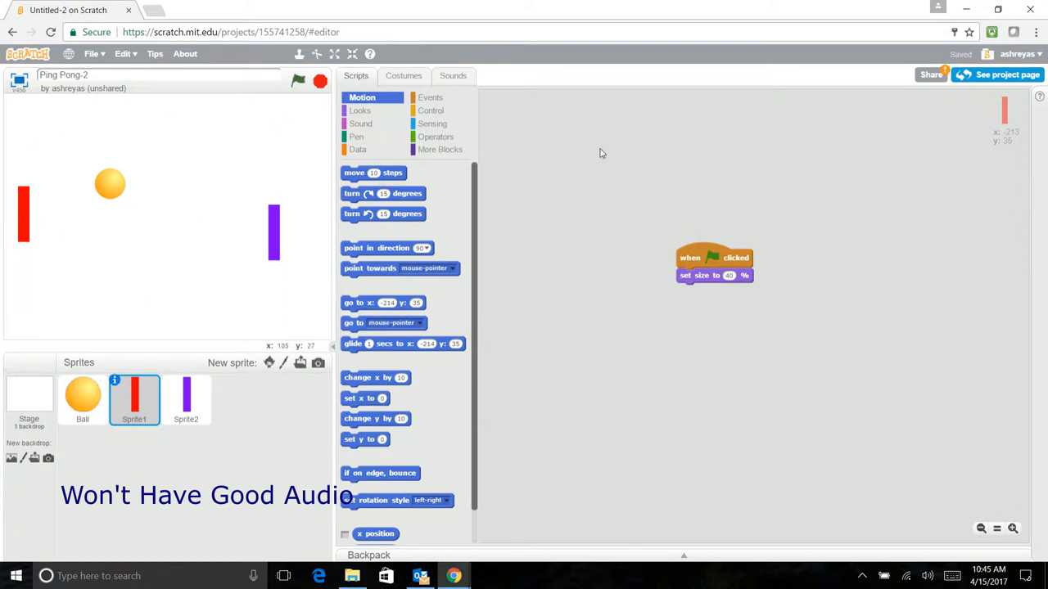
{"action": "mouse_move", "coordinate": [533, 295]}
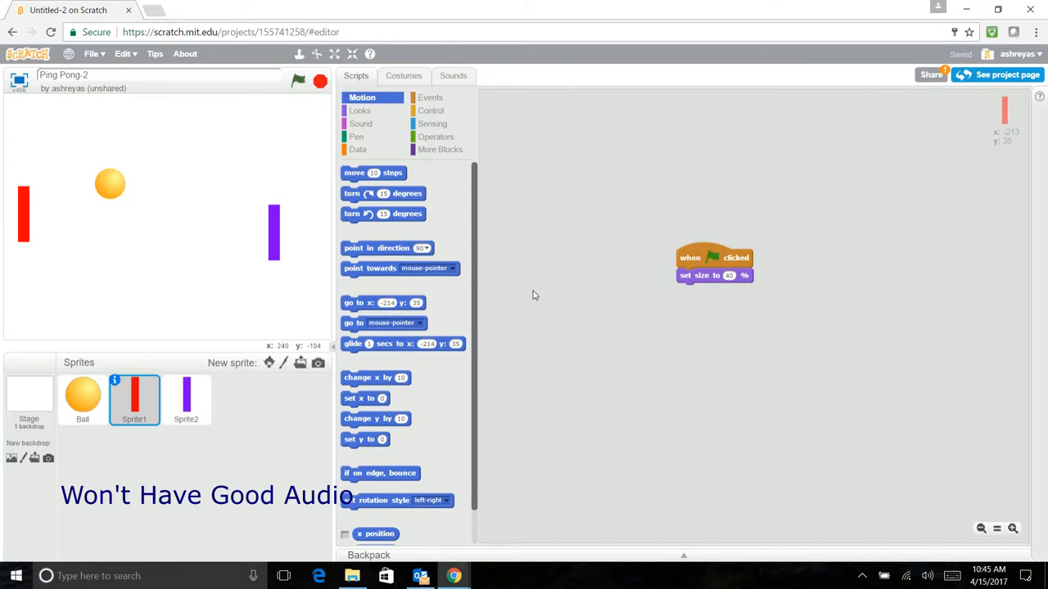
{"action": "mouse_move", "coordinate": [360, 348]}
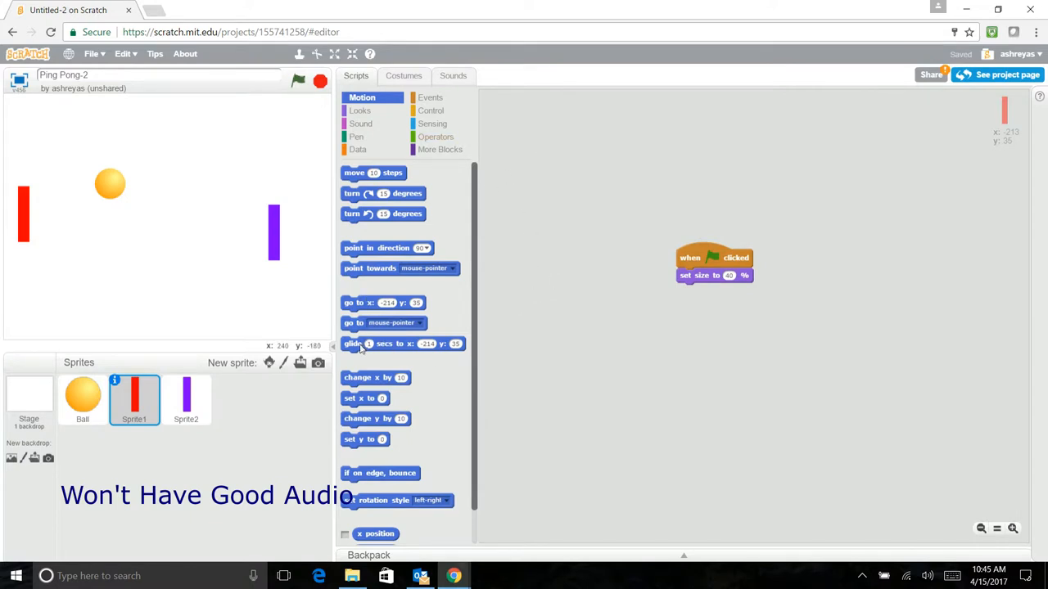
{"action": "left_click_drag", "start_coordinate": [383, 303], "coordinate": [717, 290]}
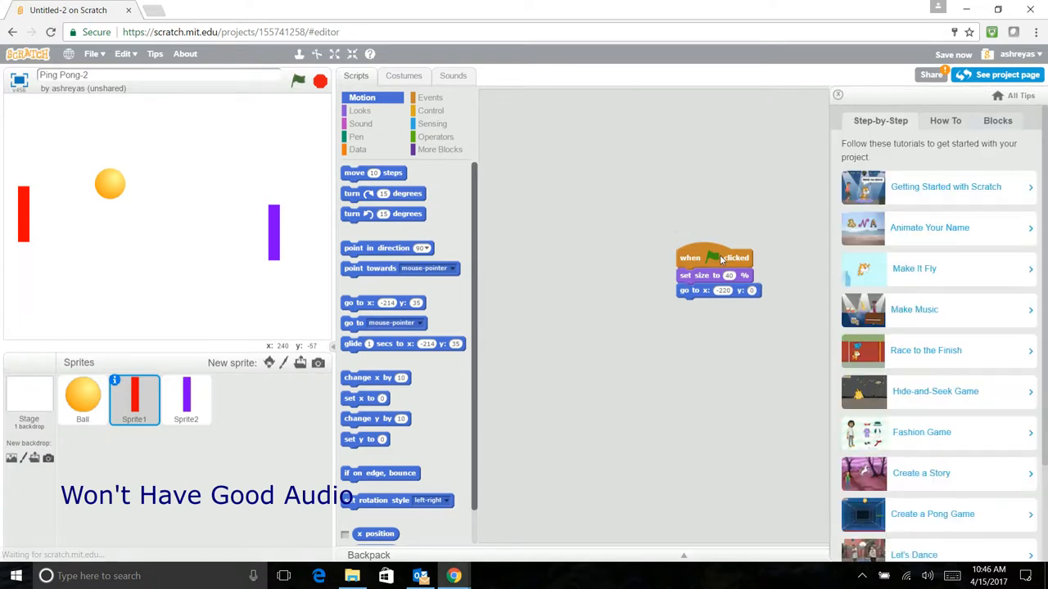
{"action": "left_click", "coordinate": [837, 94]}
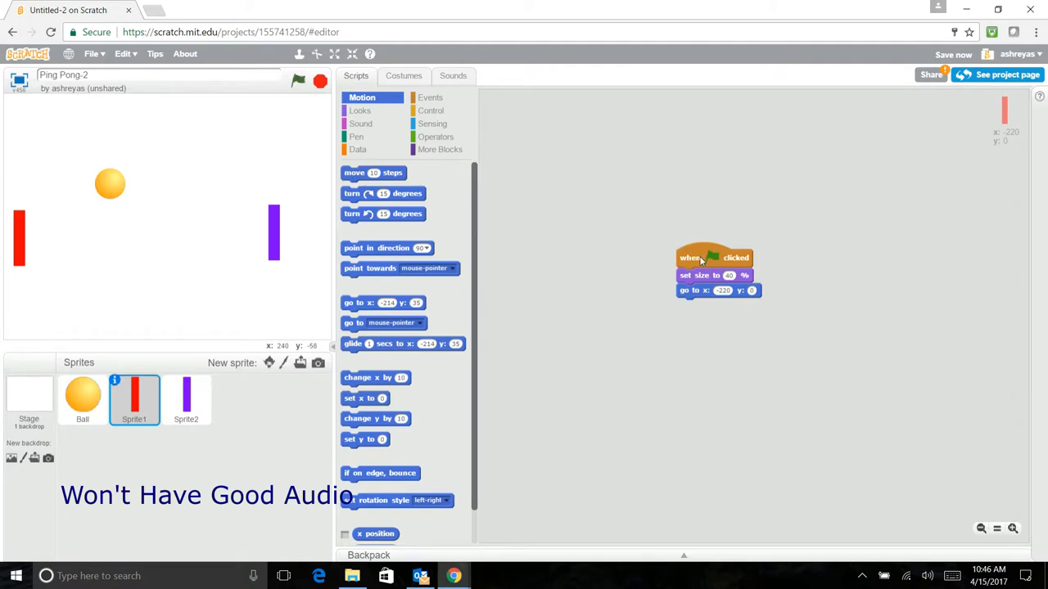
{"action": "mouse_move", "coordinate": [97, 277]}
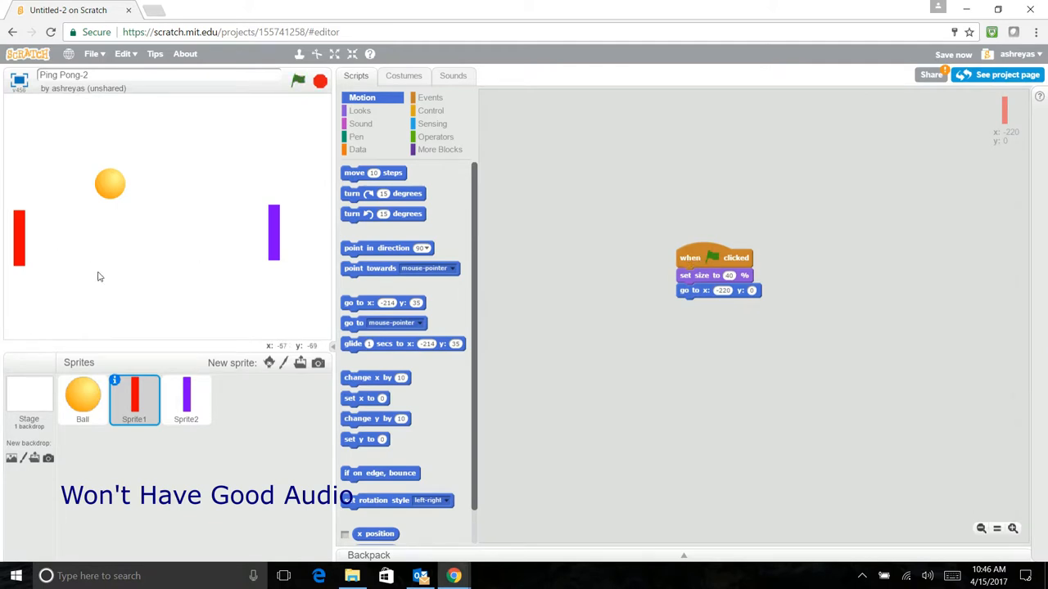
{"action": "left_click", "coordinate": [403, 75]}
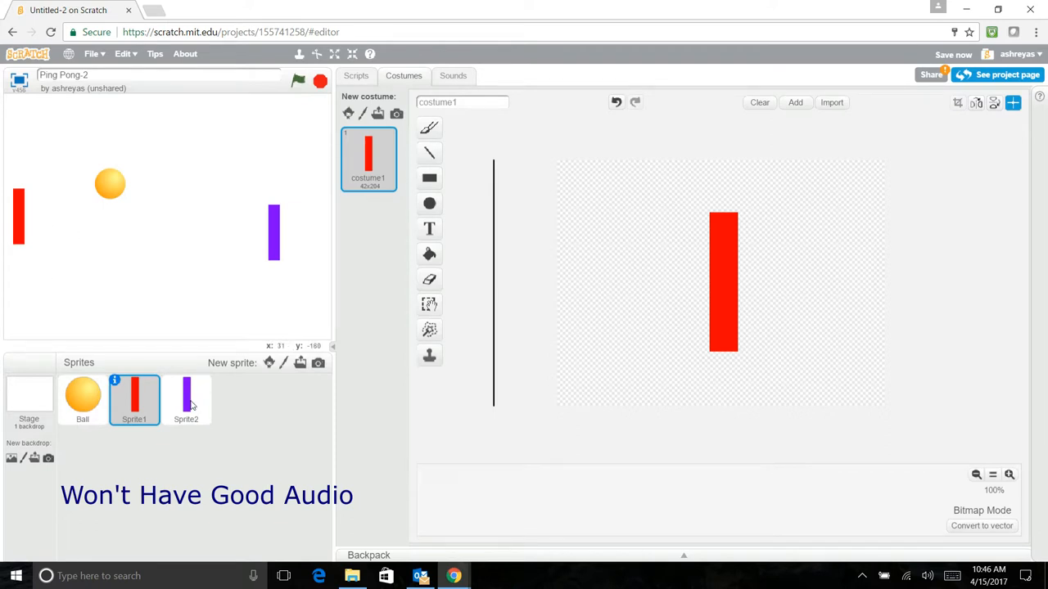
Check the purple paddle sprite, then reselect the red paddle sprite
{"action": "left_click", "coordinate": [186, 399]}
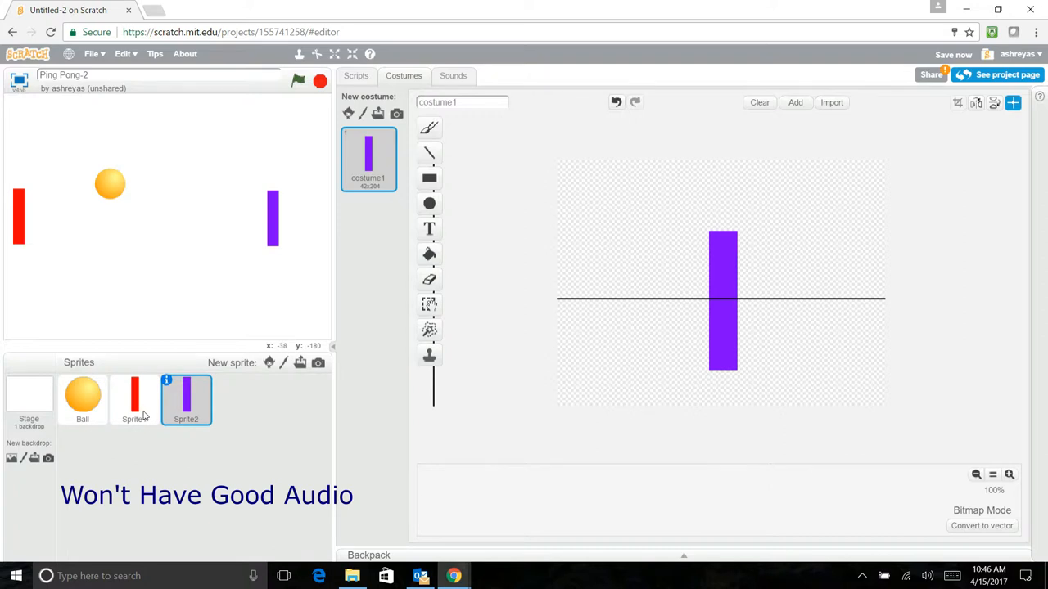
{"action": "left_click", "coordinate": [133, 399]}
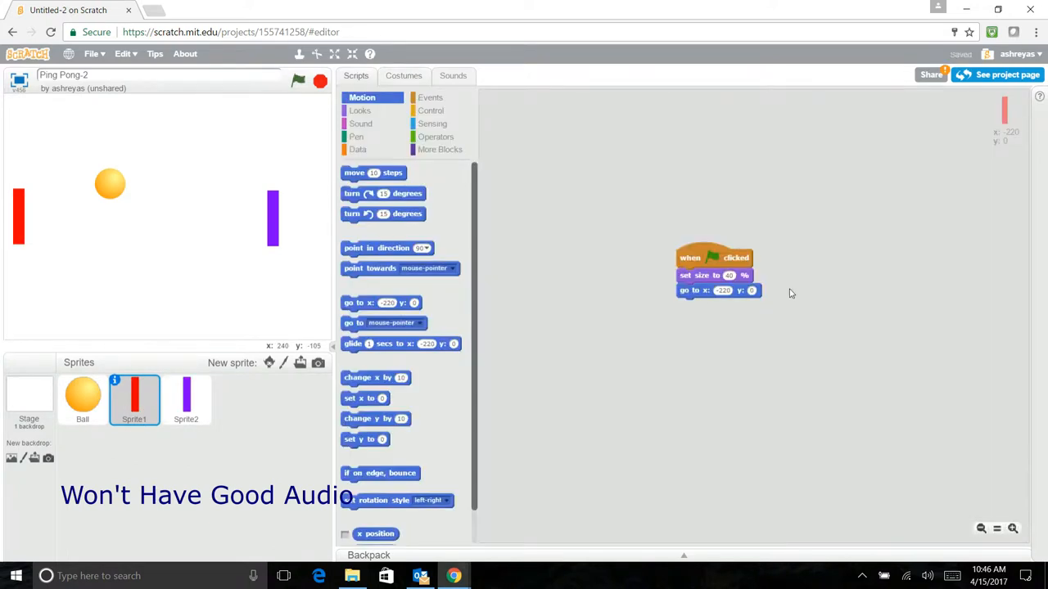
{"action": "mouse_move", "coordinate": [688, 320]}
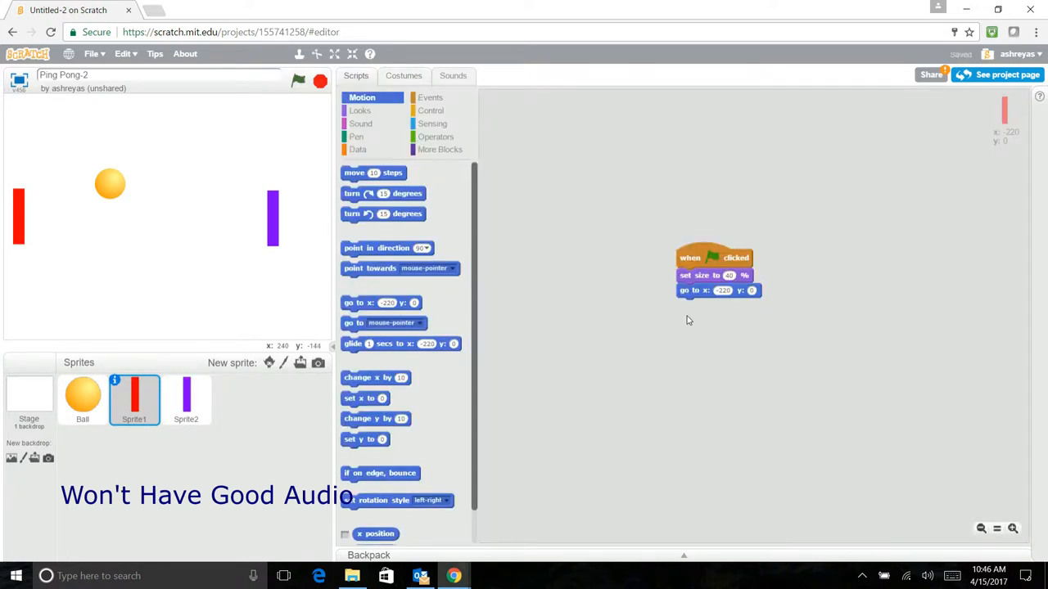
Add a forever loop holding two if-then blocks to the red paddle's script
{"action": "left_click", "coordinate": [431, 111]}
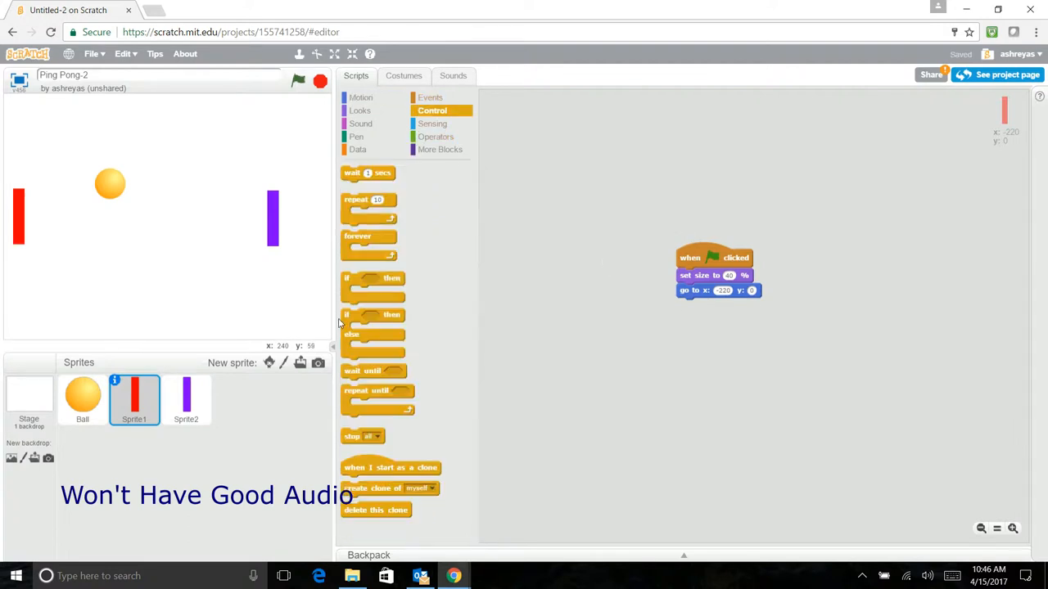
{"action": "left_click_drag", "start_coordinate": [357, 236], "coordinate": [702, 305]}
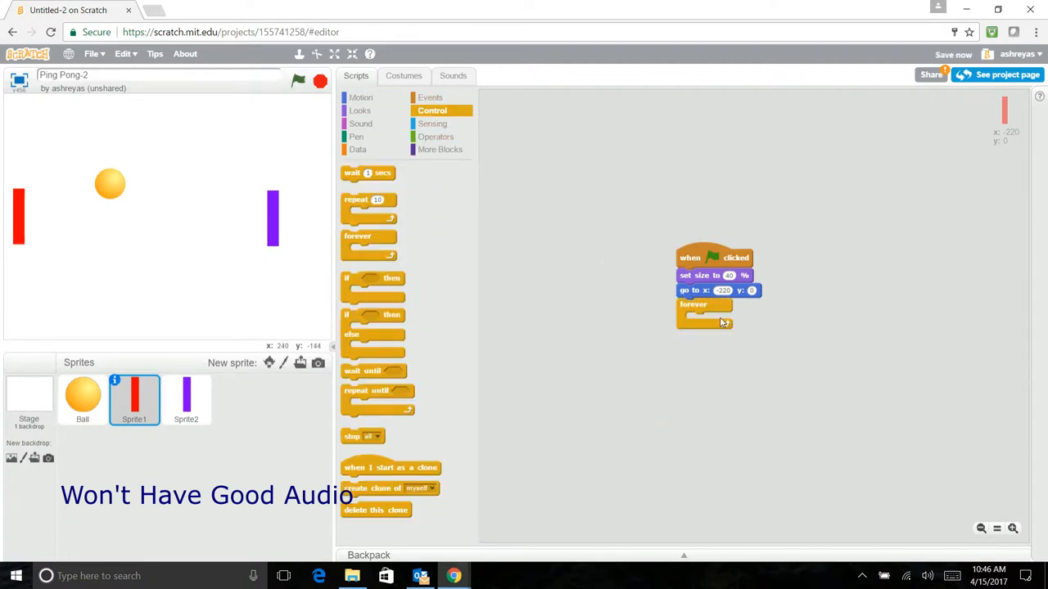
{"action": "left_click_drag", "start_coordinate": [373, 277], "coordinate": [712, 319]}
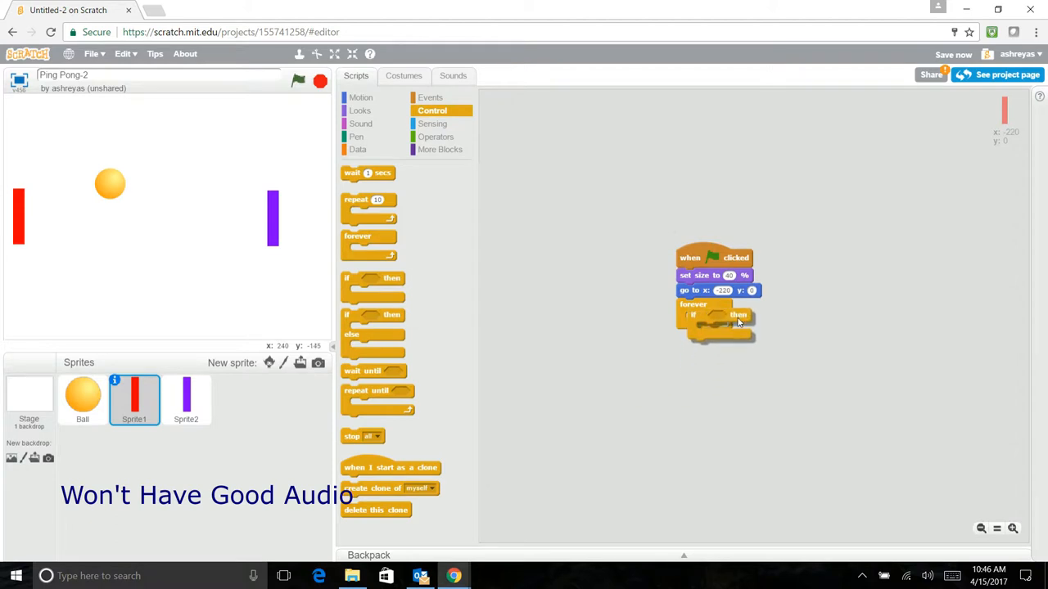
{"action": "right_click", "coordinate": [717, 319]}
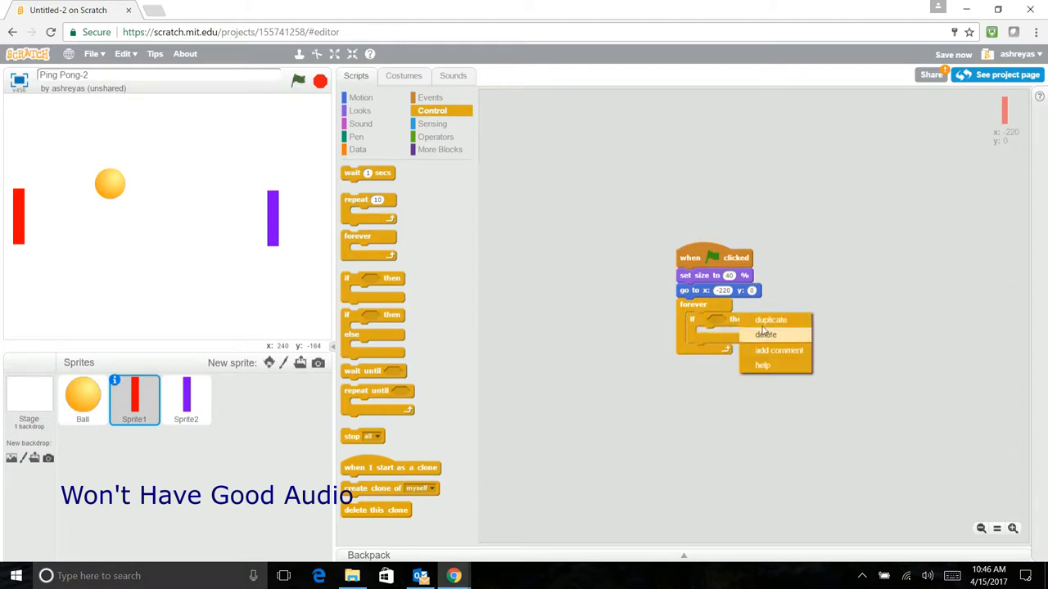
{"action": "left_click", "coordinate": [766, 335]}
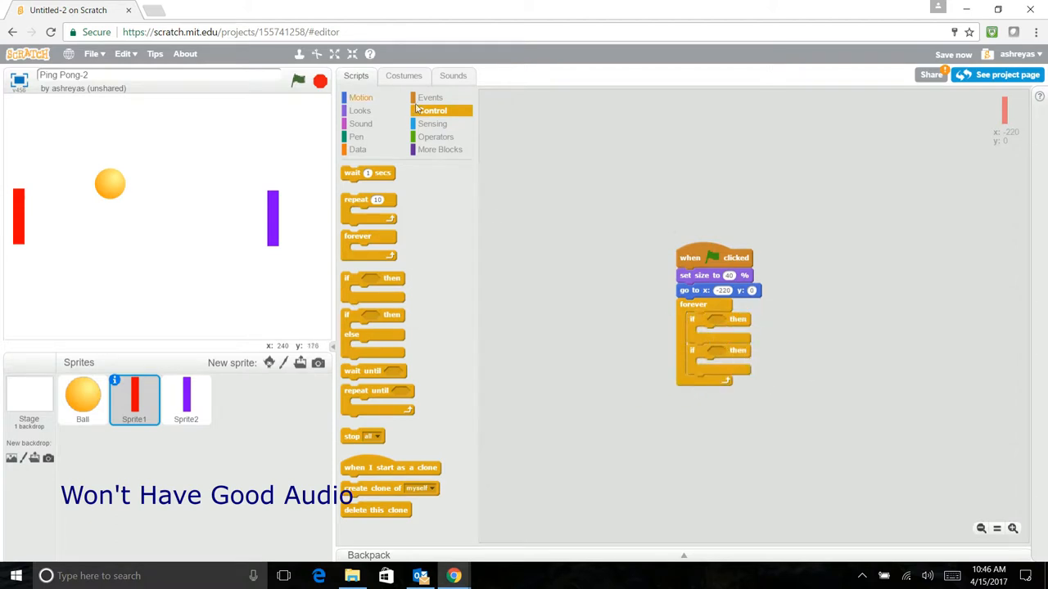
Give the two if-blocks 'key pressed?' conditions for the w and s keys
{"action": "left_click", "coordinate": [433, 124]}
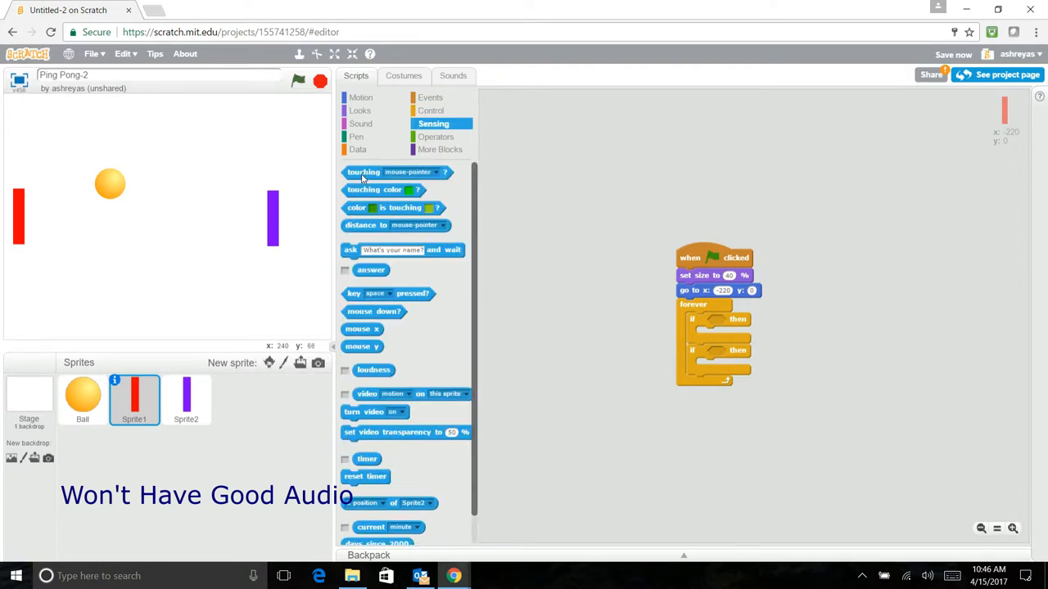
{"action": "left_click_drag", "start_coordinate": [385, 293], "coordinate": [754, 320]}
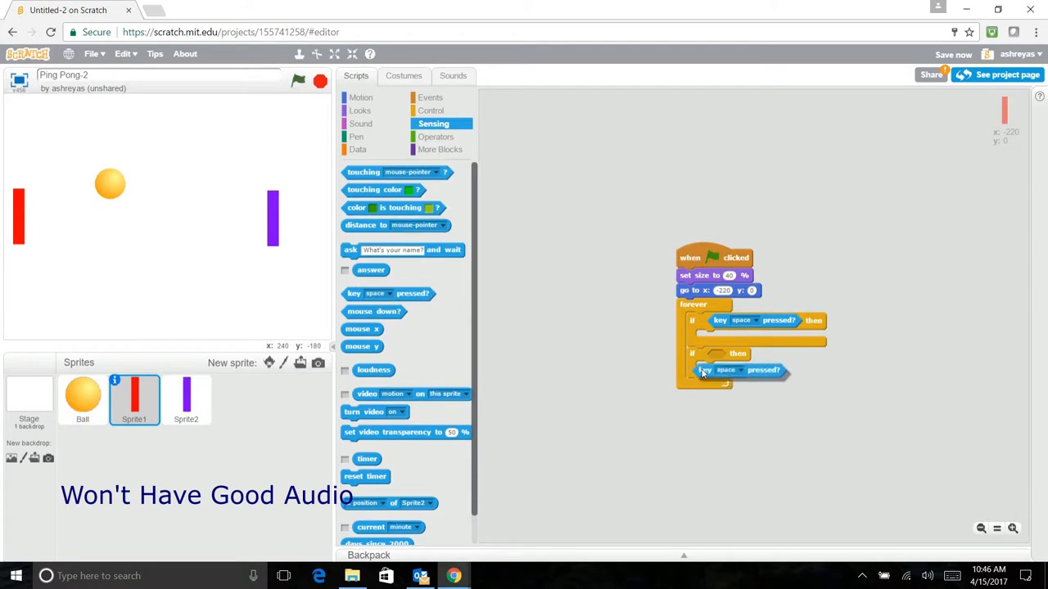
{"action": "left_click", "coordinate": [740, 369]}
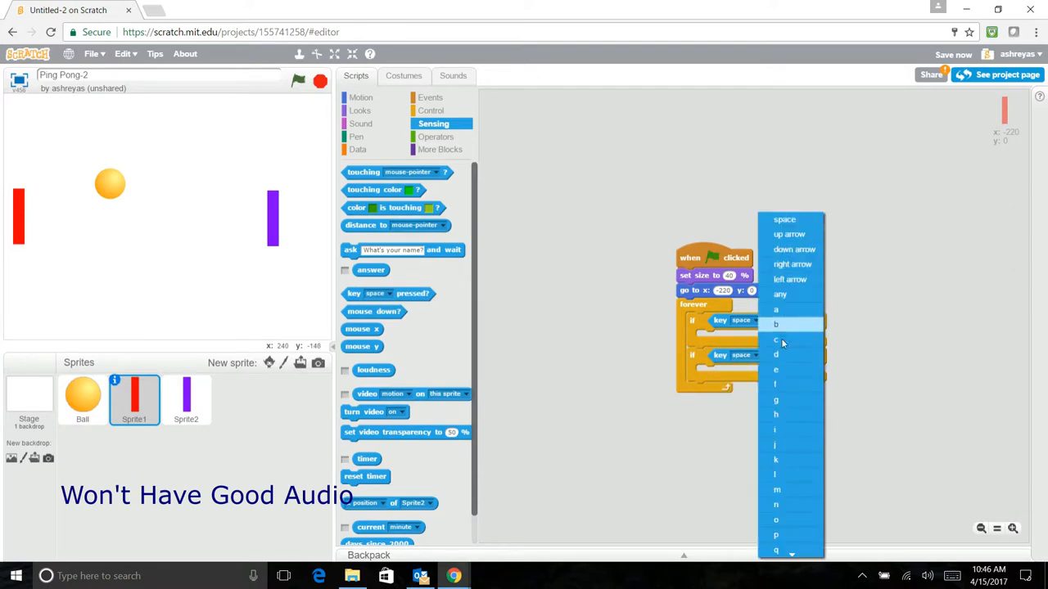
{"action": "scroll", "scroll_direction": "down", "scroll_amount": 3}
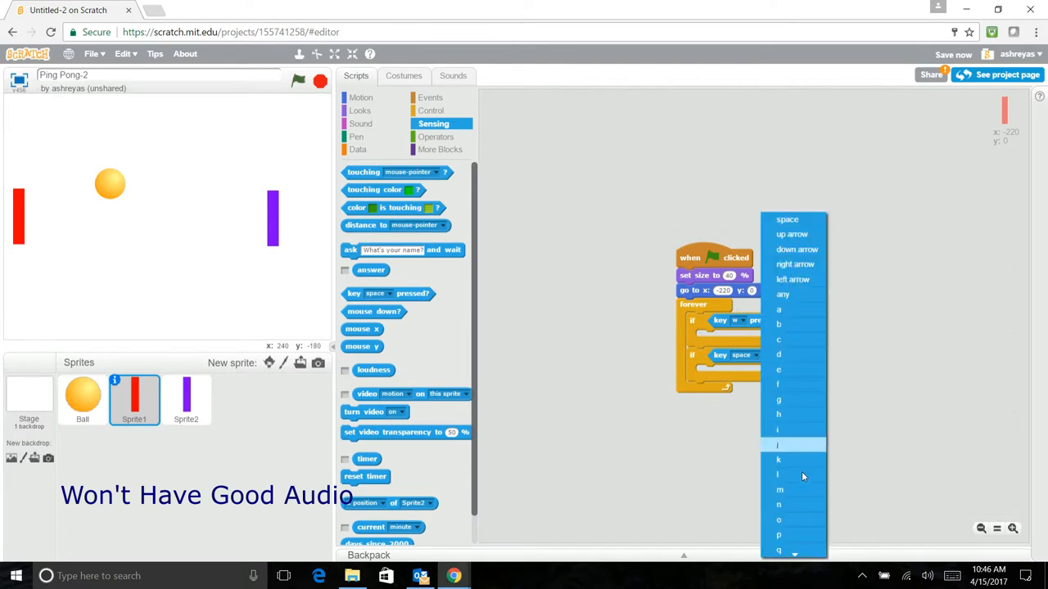
{"action": "scroll", "scroll_direction": "down", "scroll_amount": 3}
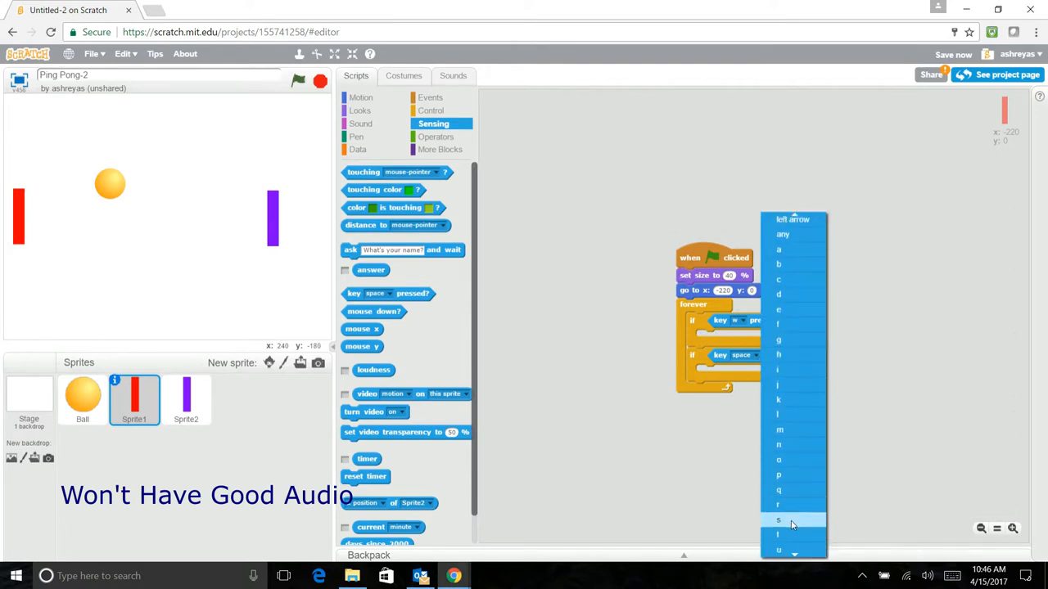
{"action": "left_click", "coordinate": [779, 521]}
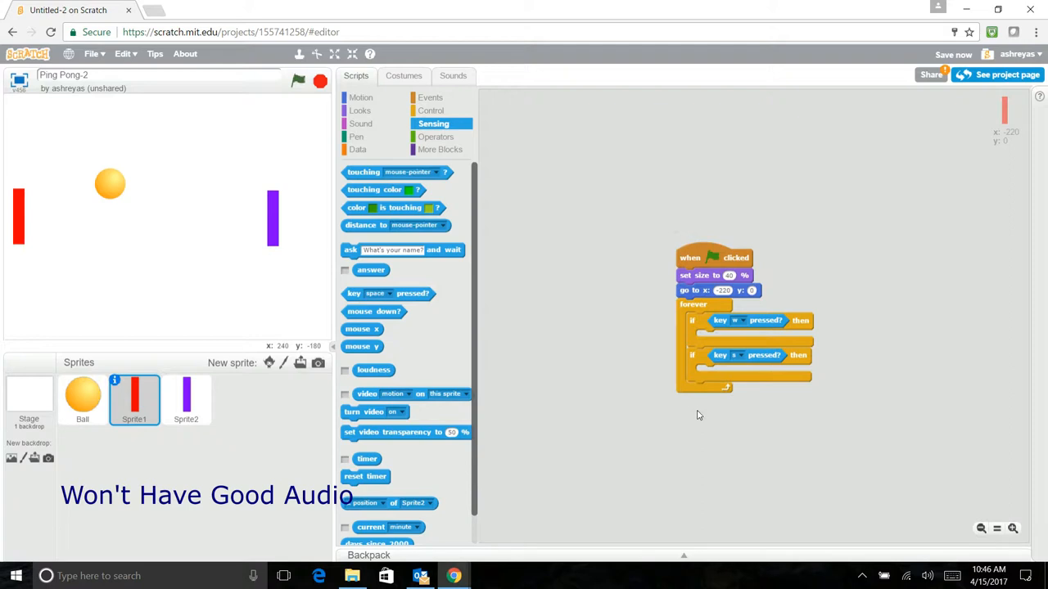
{"action": "mouse_move", "coordinate": [366, 142]}
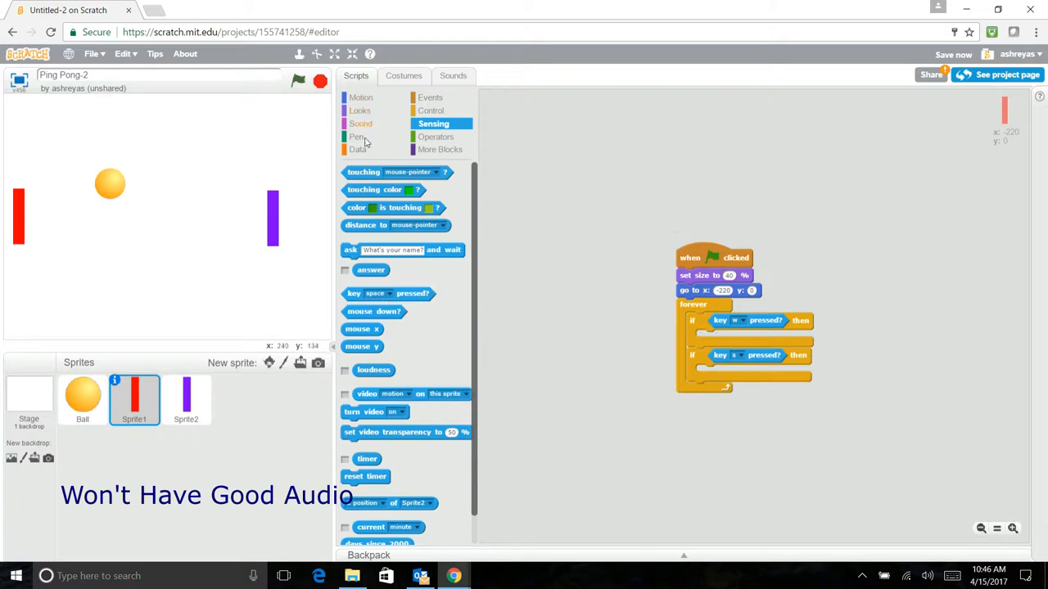
Place 'change y by 10' in the w check and -10 in the s check
{"action": "left_click", "coordinate": [361, 97]}
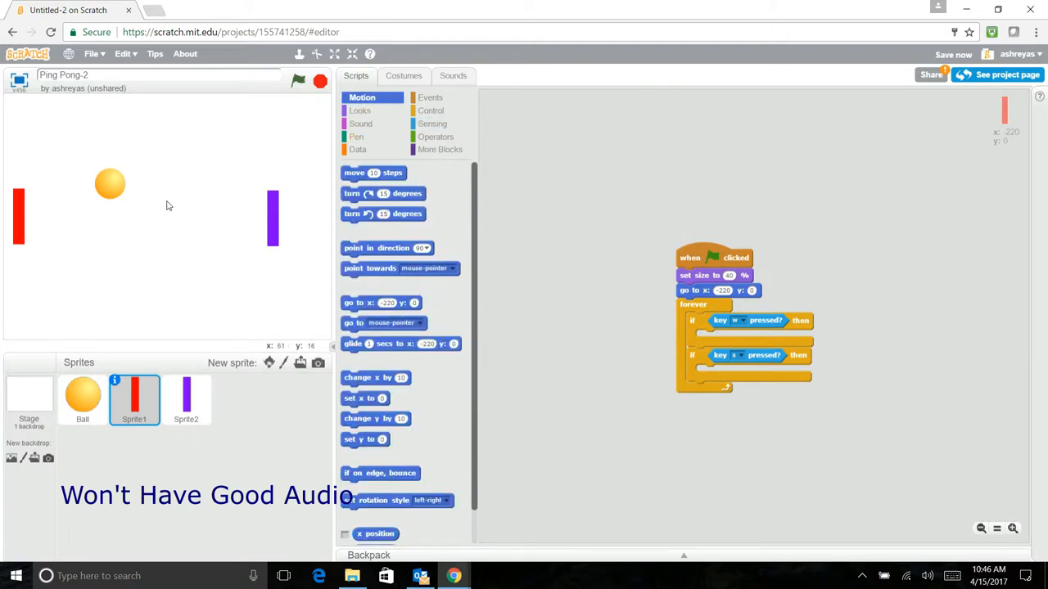
{"action": "mouse_move", "coordinate": [821, 297]}
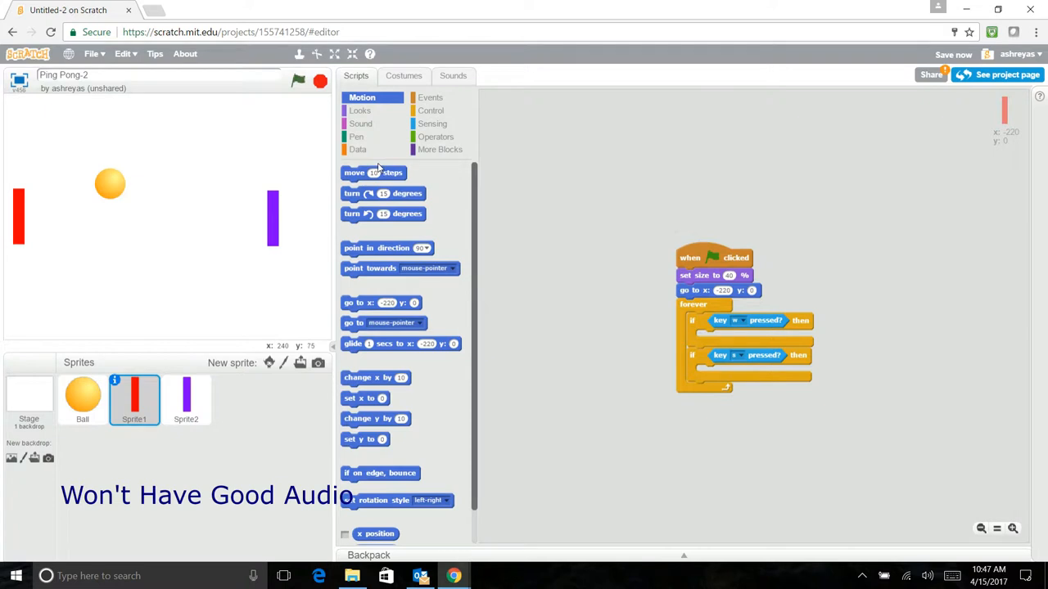
{"action": "left_click_drag", "start_coordinate": [376, 377], "coordinate": [477, 397]}
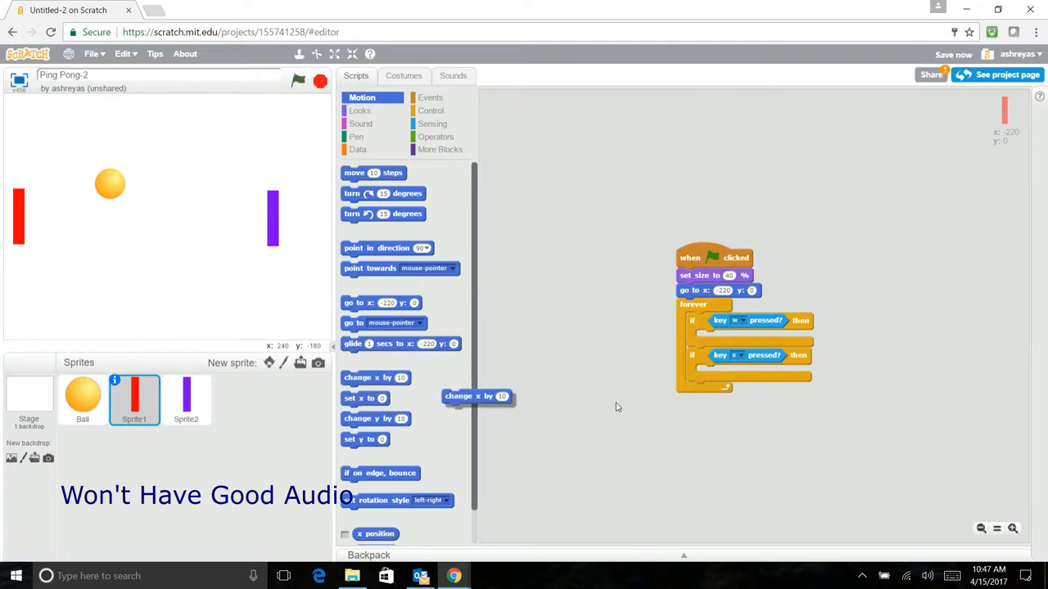
{"action": "left_click_drag", "start_coordinate": [478, 396], "coordinate": [731, 336]}
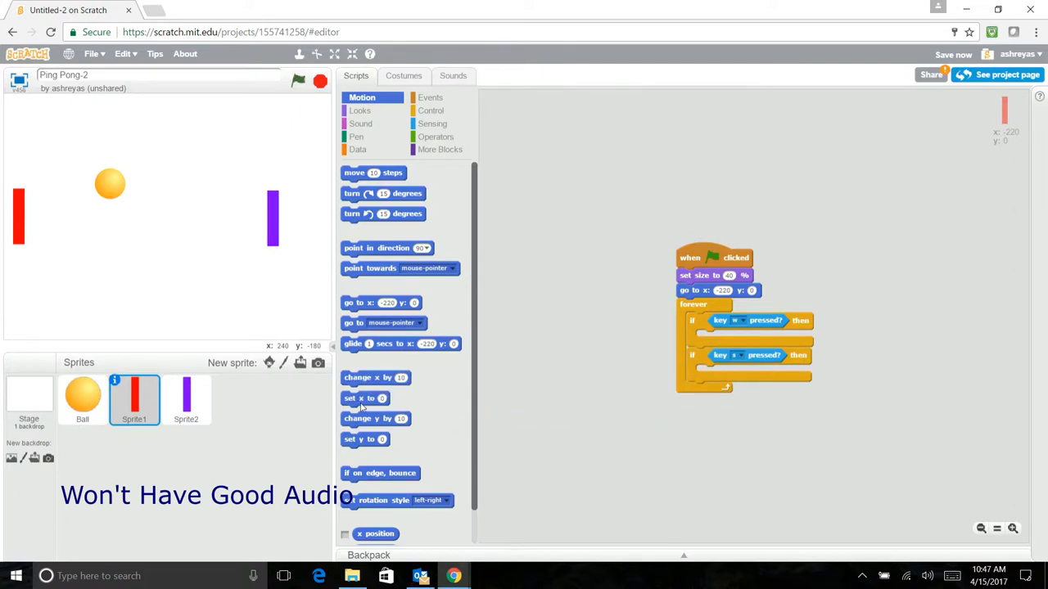
{"action": "left_click_drag", "start_coordinate": [375, 419], "coordinate": [729, 337]}
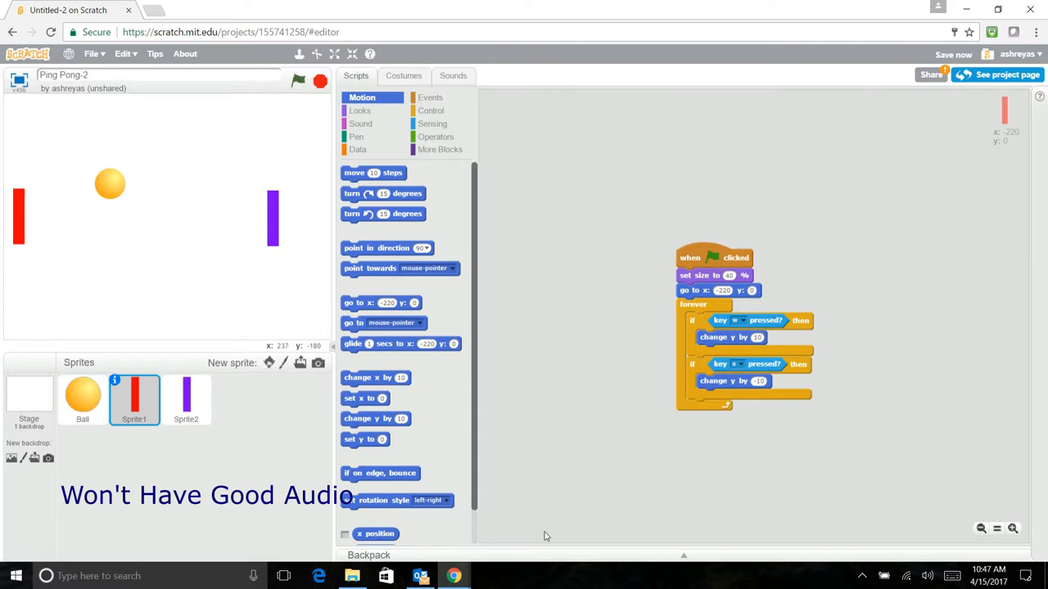
{"action": "mouse_move", "coordinate": [718, 239]}
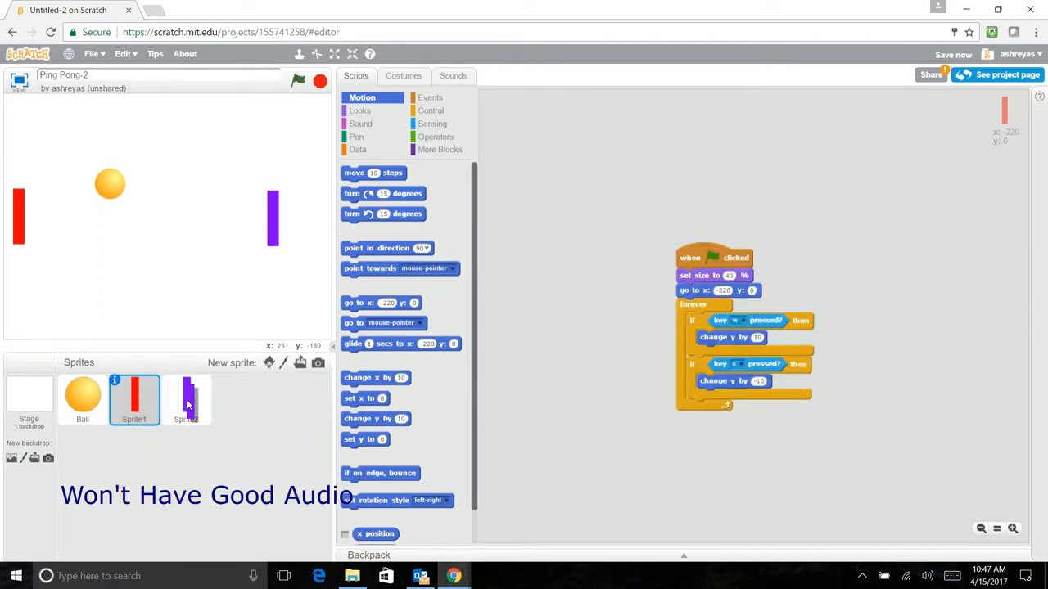
Edit the purple paddle's step value and set its second check to the down arrow
{"action": "left_click", "coordinate": [186, 399]}
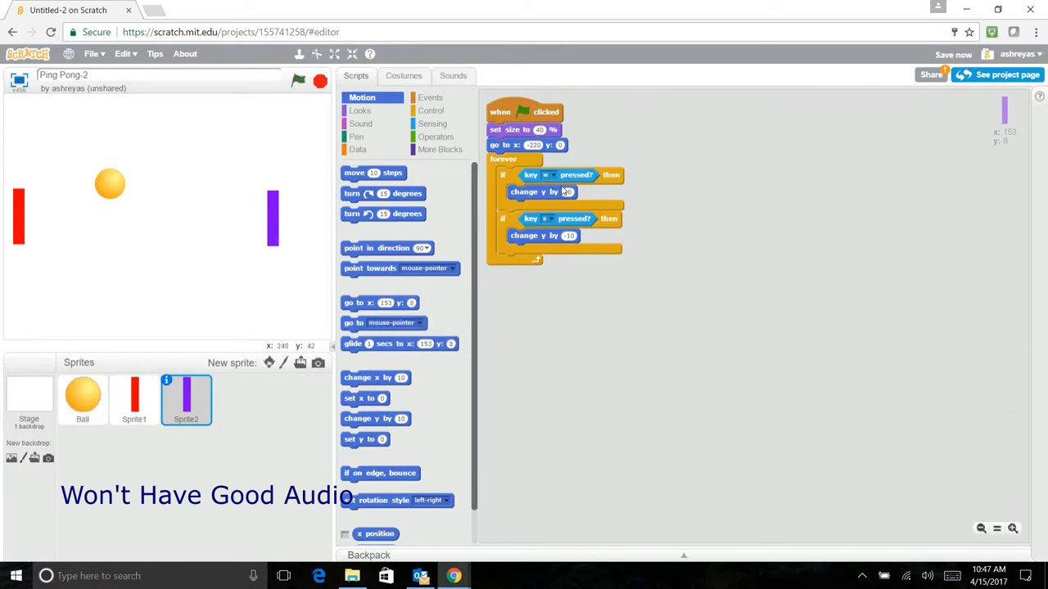
{"action": "left_click", "coordinate": [551, 175]}
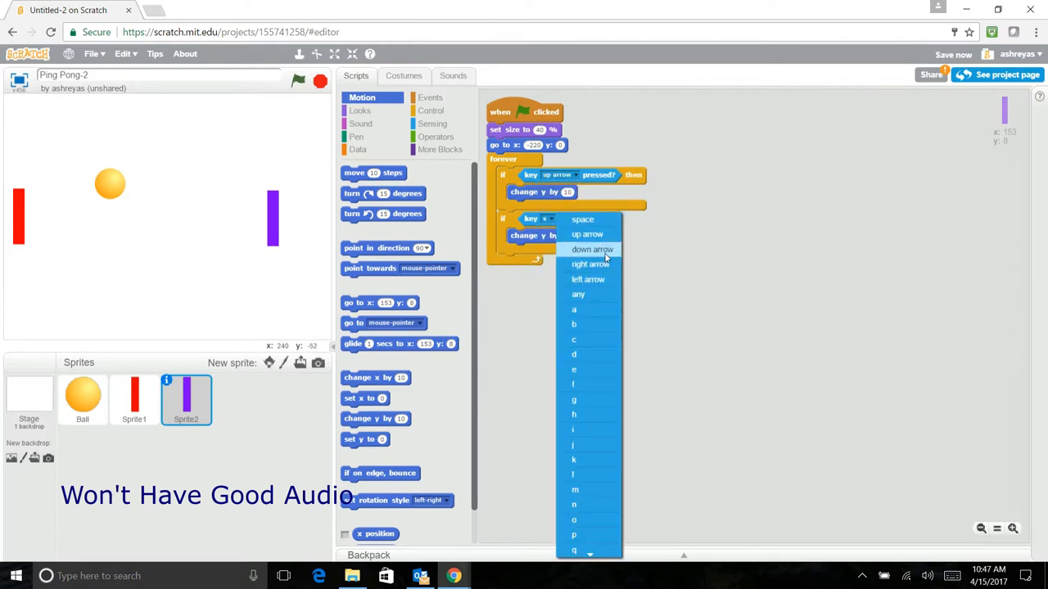
{"action": "left_click", "coordinate": [592, 249]}
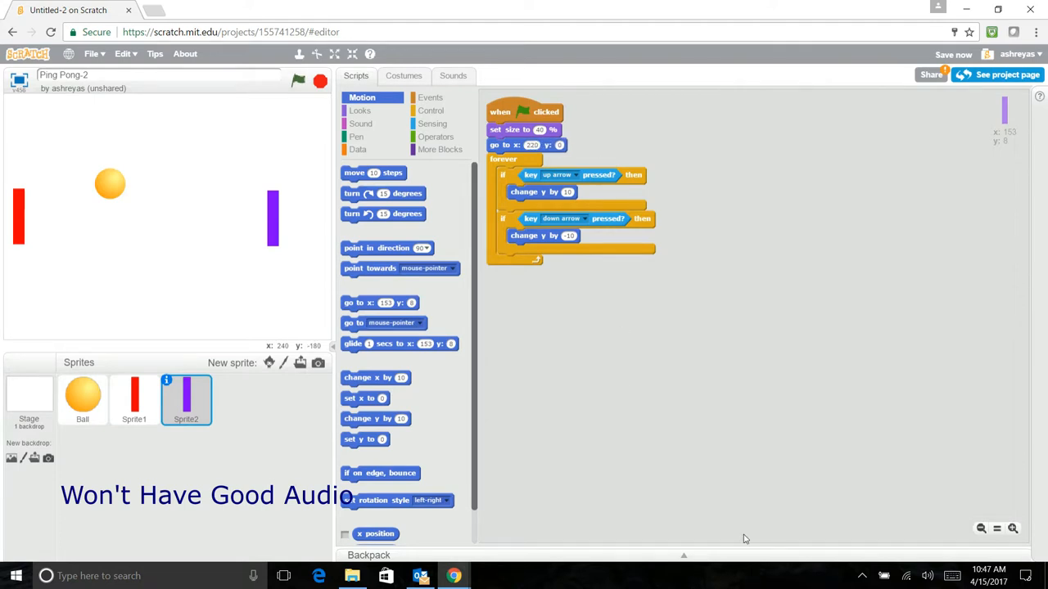
{"action": "left_click", "coordinate": [82, 399]}
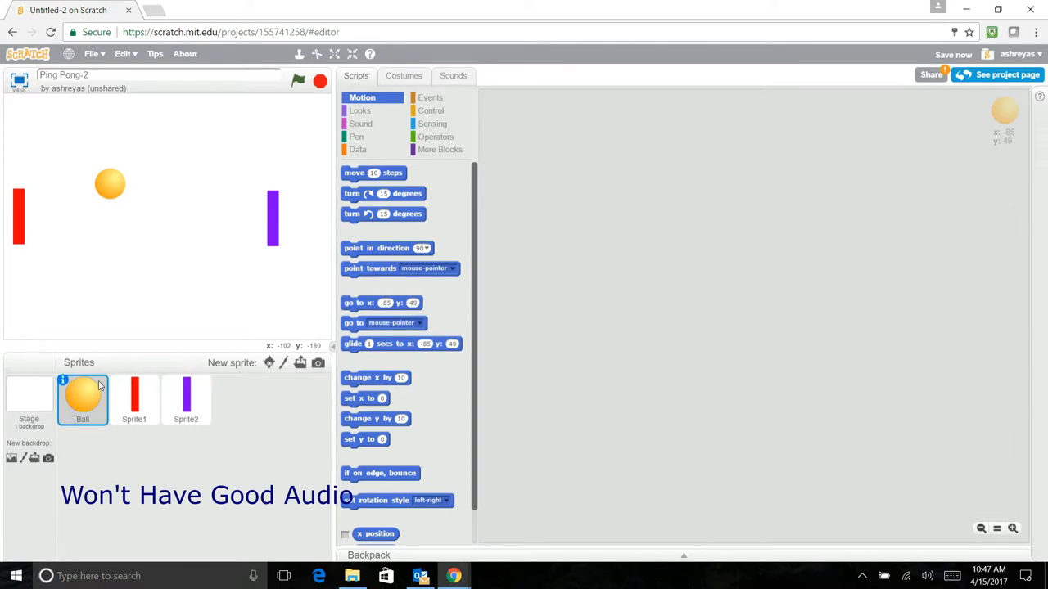
{"action": "mouse_move", "coordinate": [416, 72]}
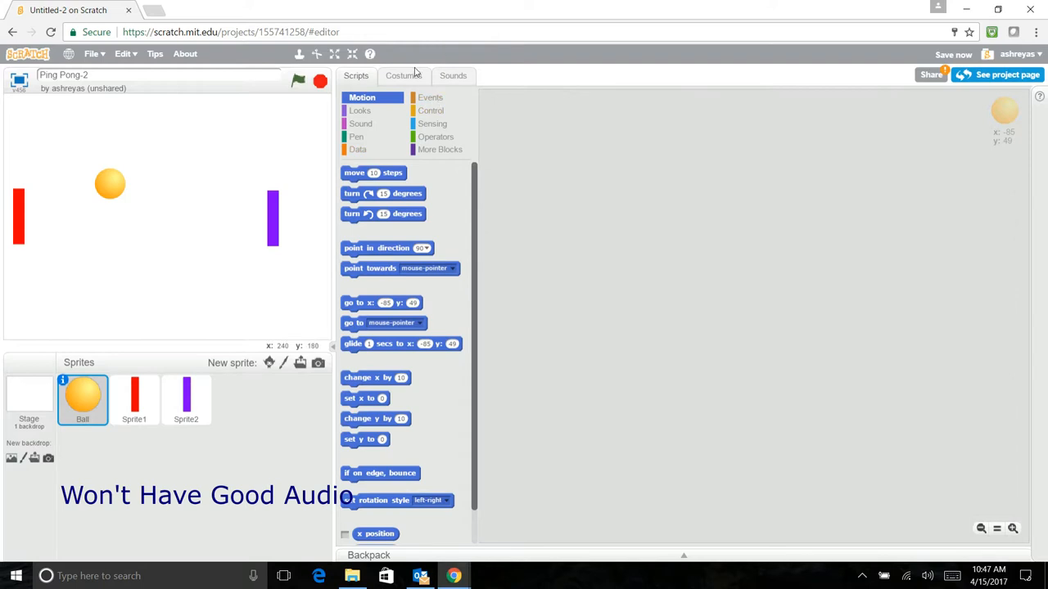
Drop a 'when green flag clicked' block into the Ball sprite's script area
{"action": "left_click", "coordinate": [403, 75]}
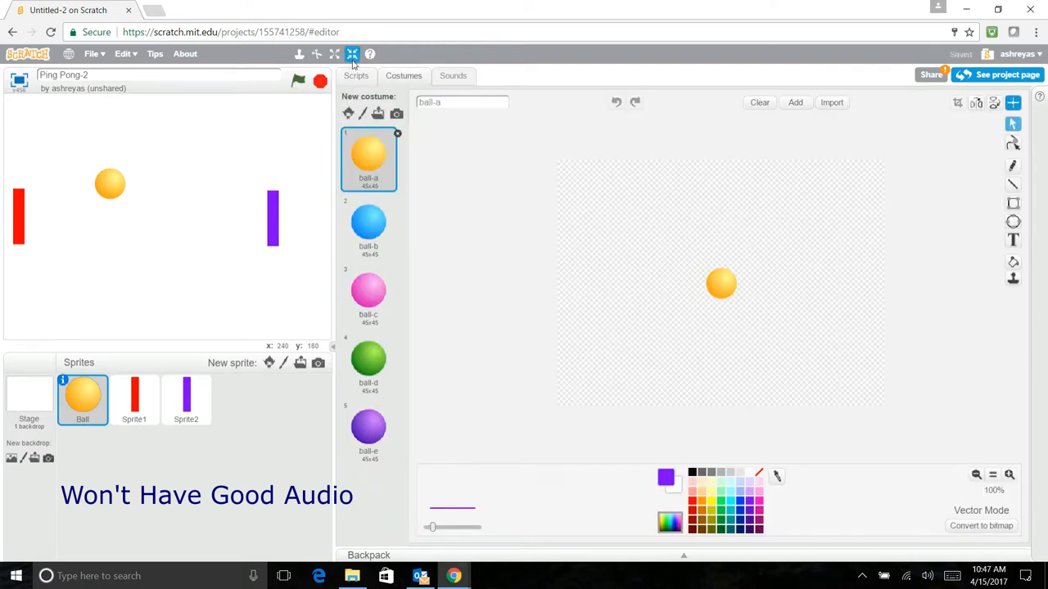
{"action": "left_click", "coordinate": [356, 75]}
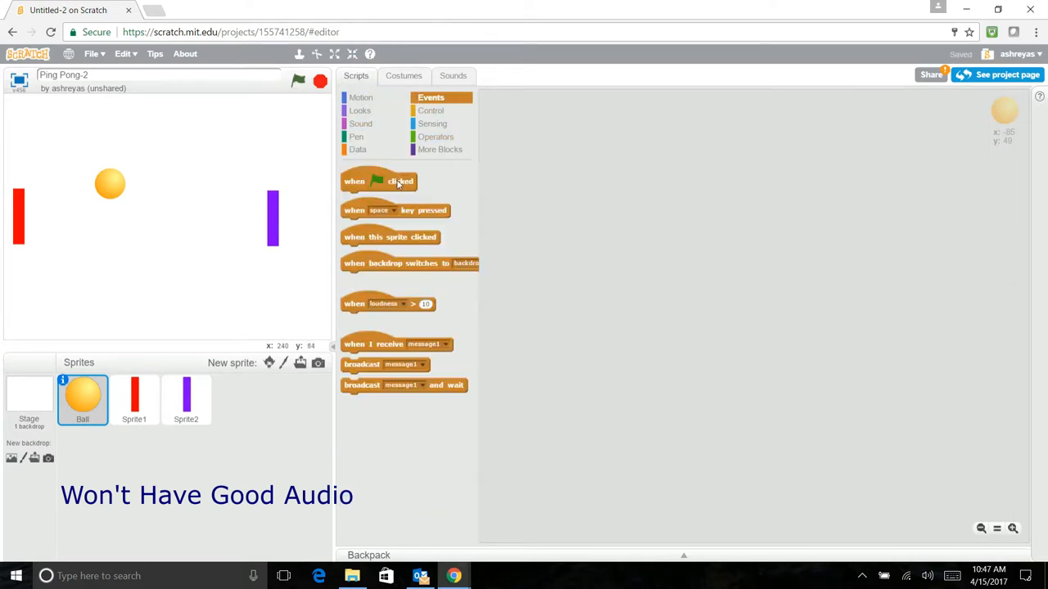
{"action": "left_click_drag", "start_coordinate": [378, 181], "coordinate": [557, 131]}
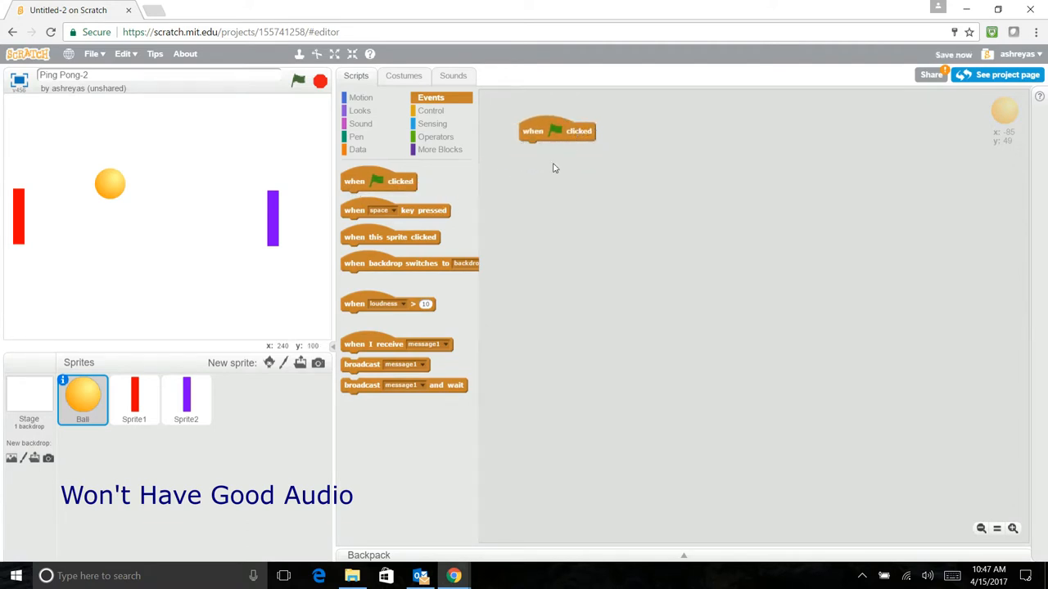
{"action": "left_click", "coordinate": [358, 149]}
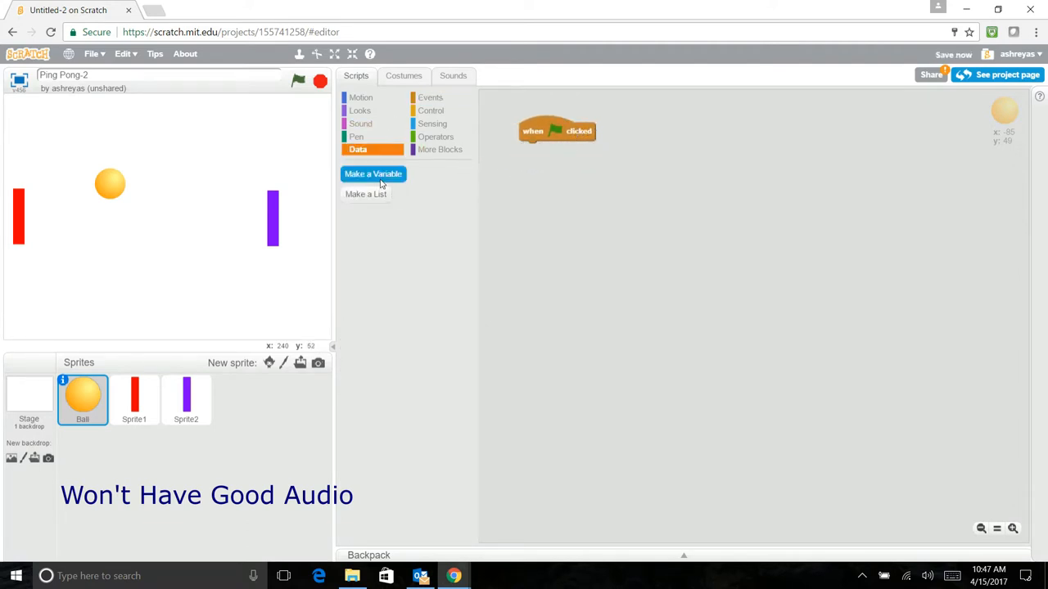
Create an all-sprites variable named 'Red Score', fixing a typo in the name
{"action": "left_click", "coordinate": [373, 174]}
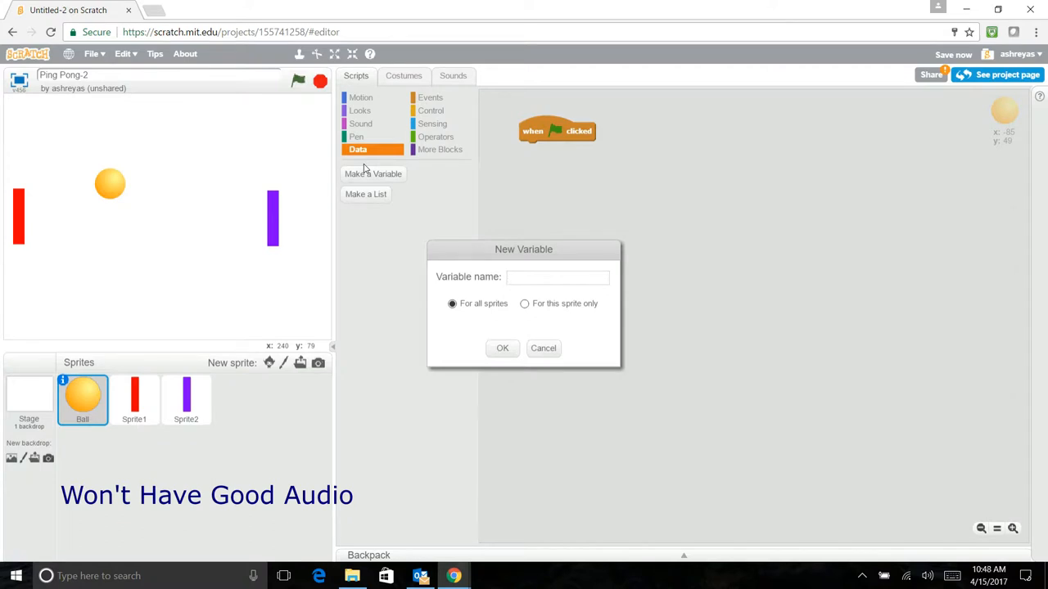
{"action": "type", "text": "REd S"}
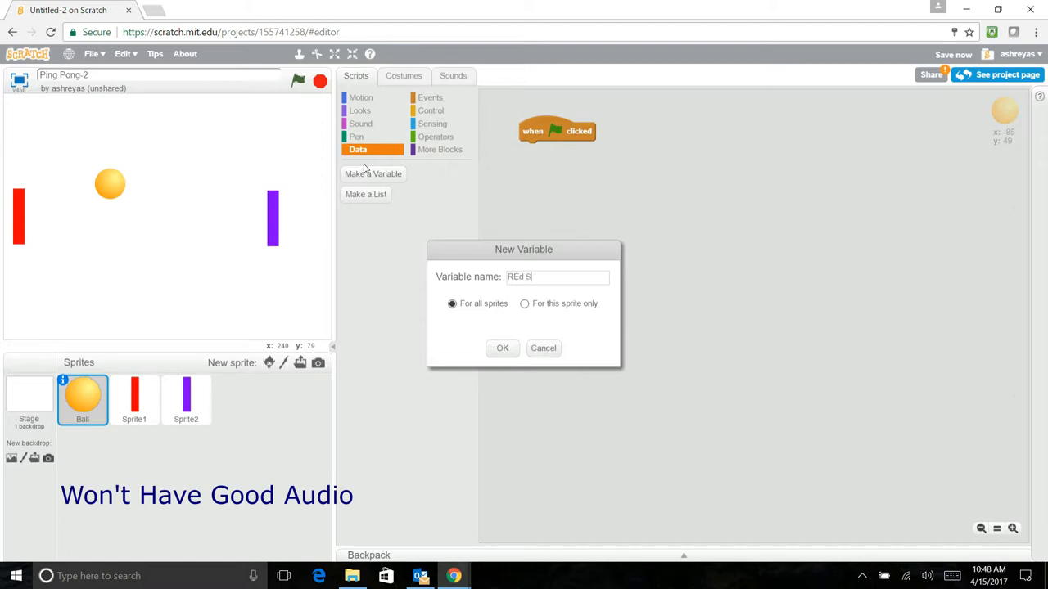
{"action": "type", "text": "core"}
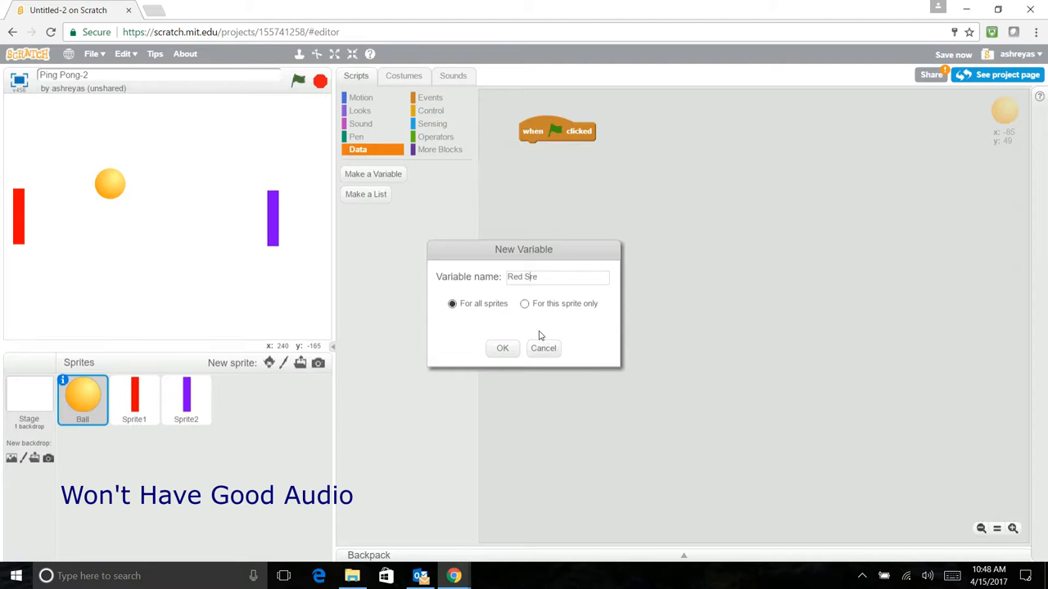
{"action": "key", "text": "Backspace"}
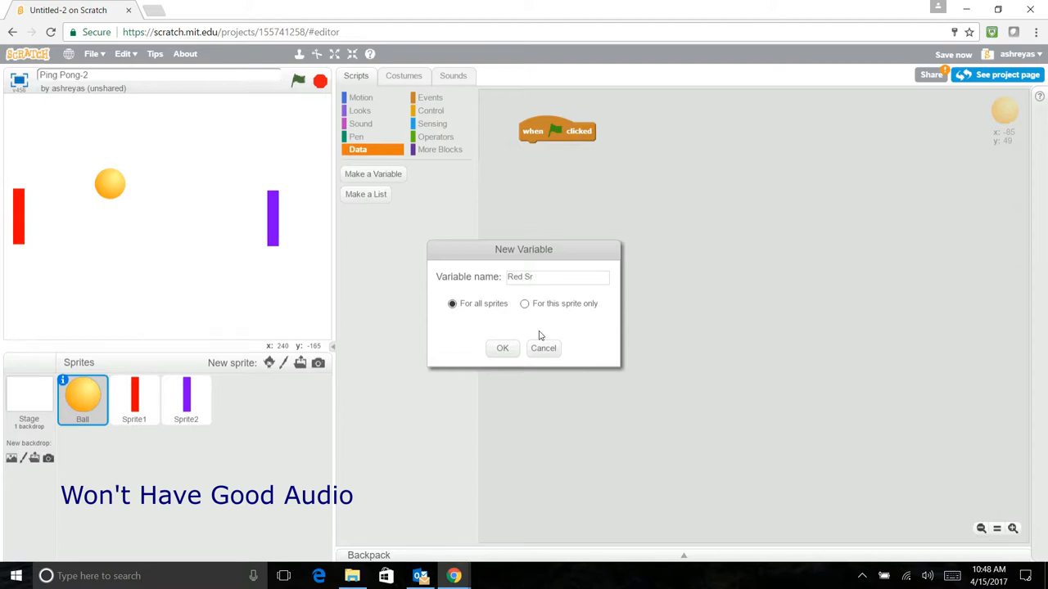
{"action": "key", "text": "Backspace"}
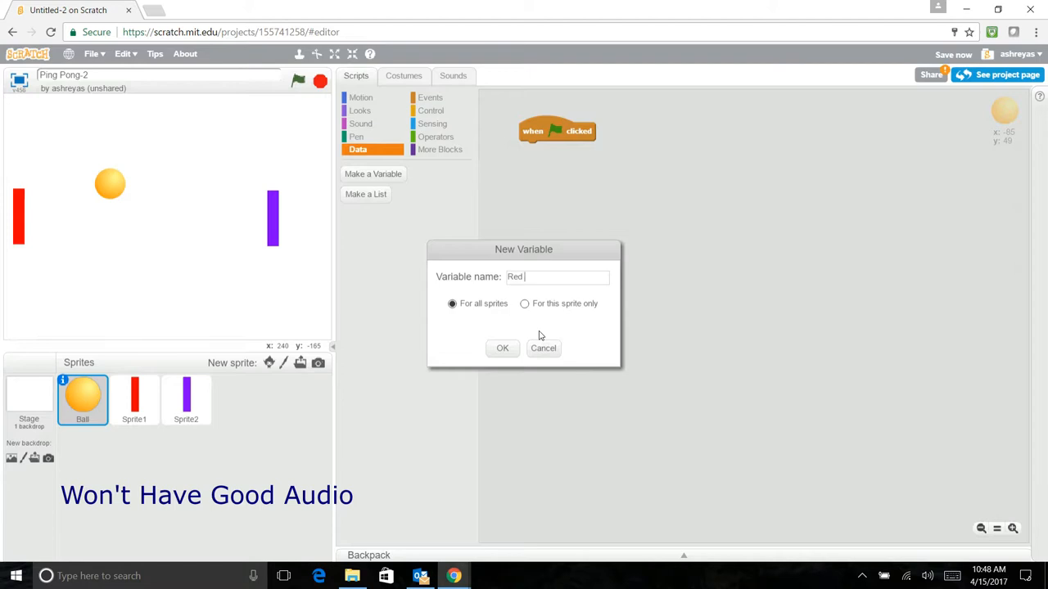
{"action": "type", "text": "Score"}
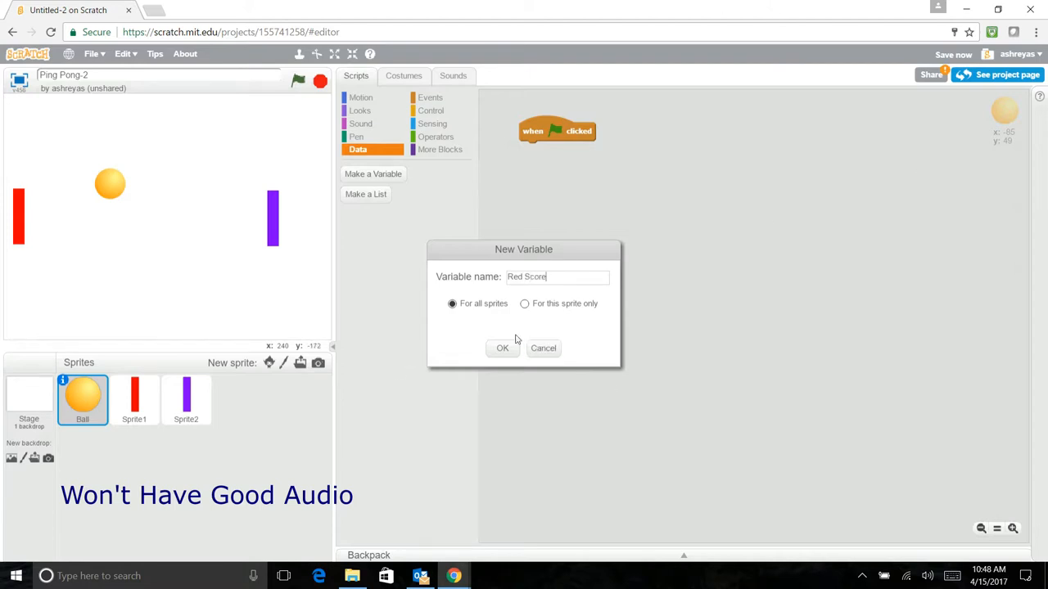
{"action": "left_click", "coordinate": [502, 348]}
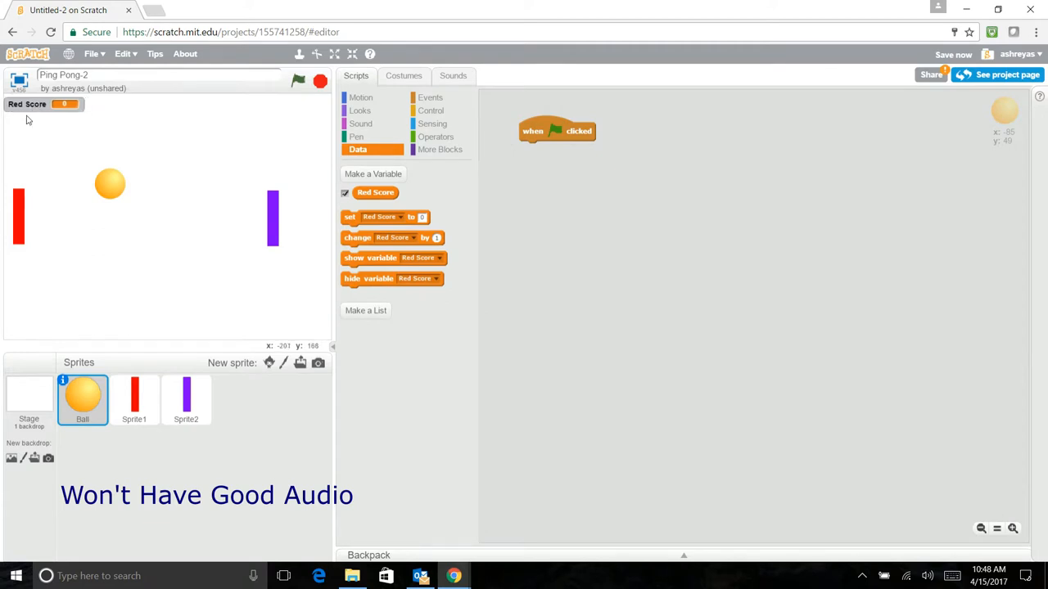
{"action": "mouse_move", "coordinate": [77, 130]}
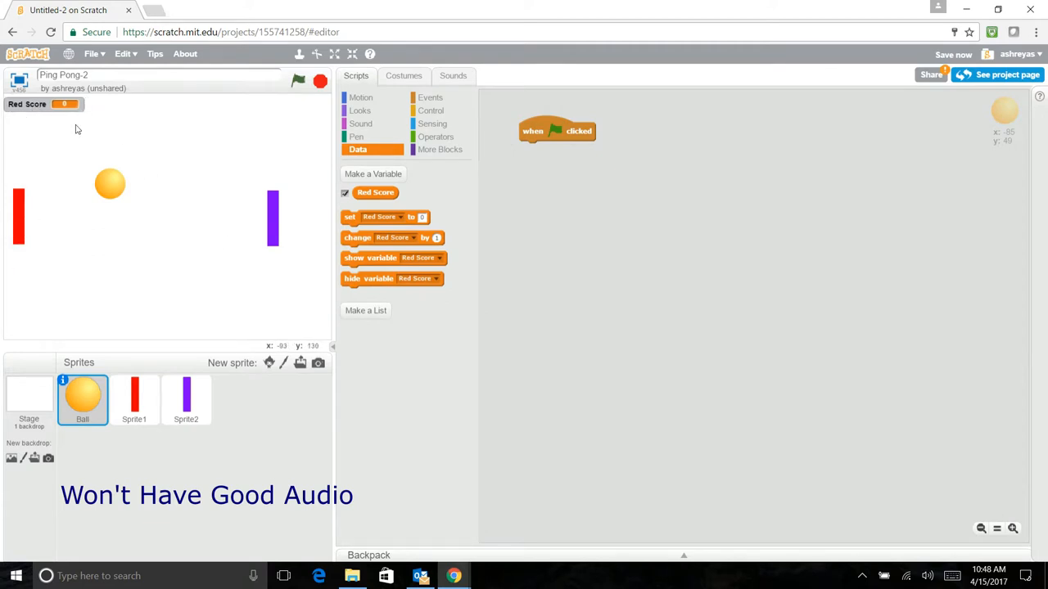
{"action": "mouse_move", "coordinate": [24, 104]}
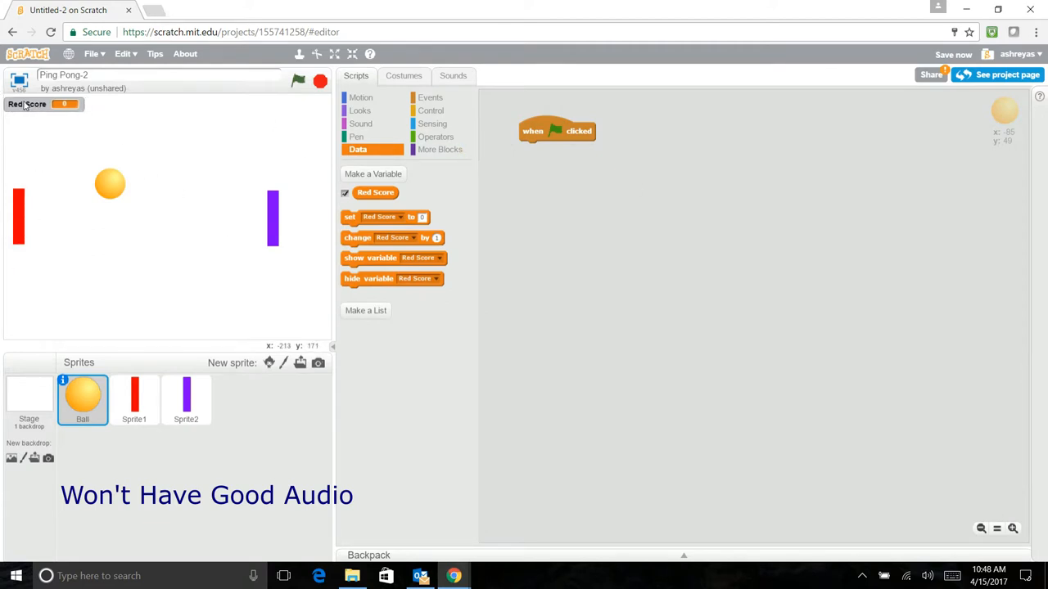
{"action": "mouse_move", "coordinate": [20, 214]}
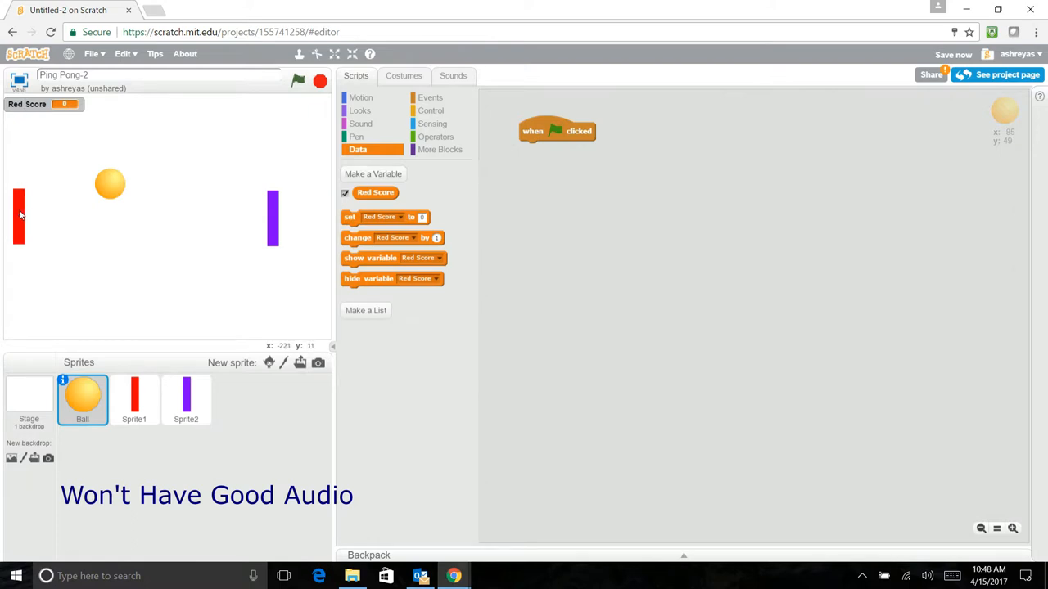
{"action": "mouse_move", "coordinate": [25, 115]}
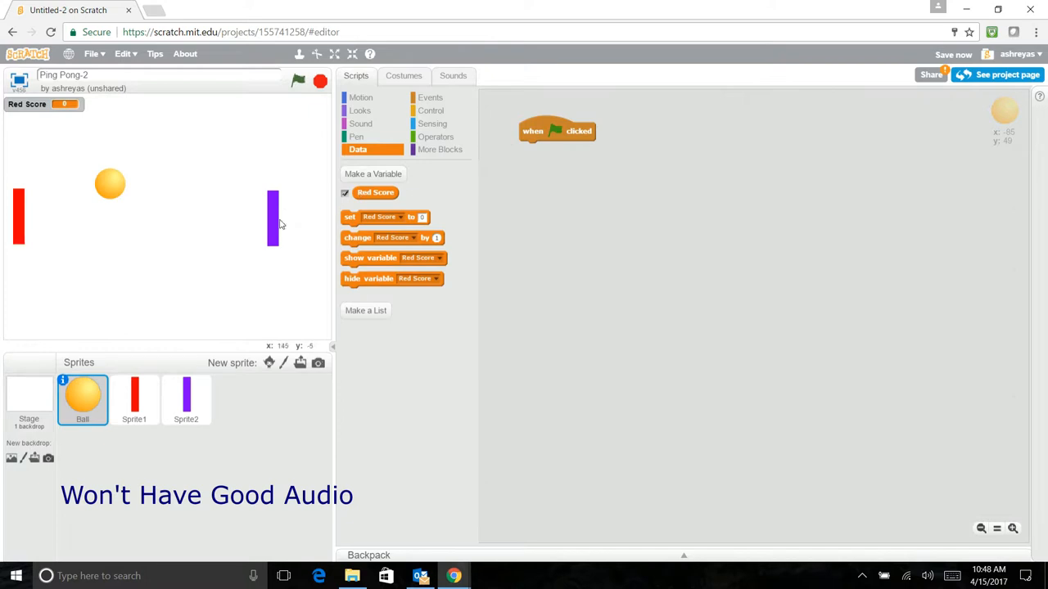
Create a second all-sprites variable named 'Blue Score'
{"action": "left_click", "coordinate": [373, 173]}
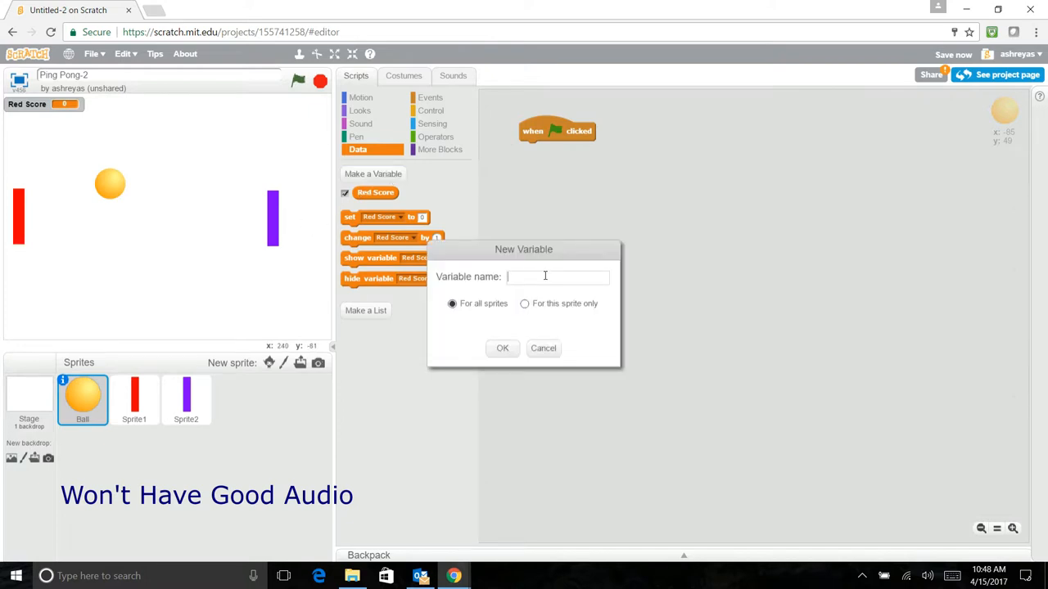
{"action": "type", "text": "B"}
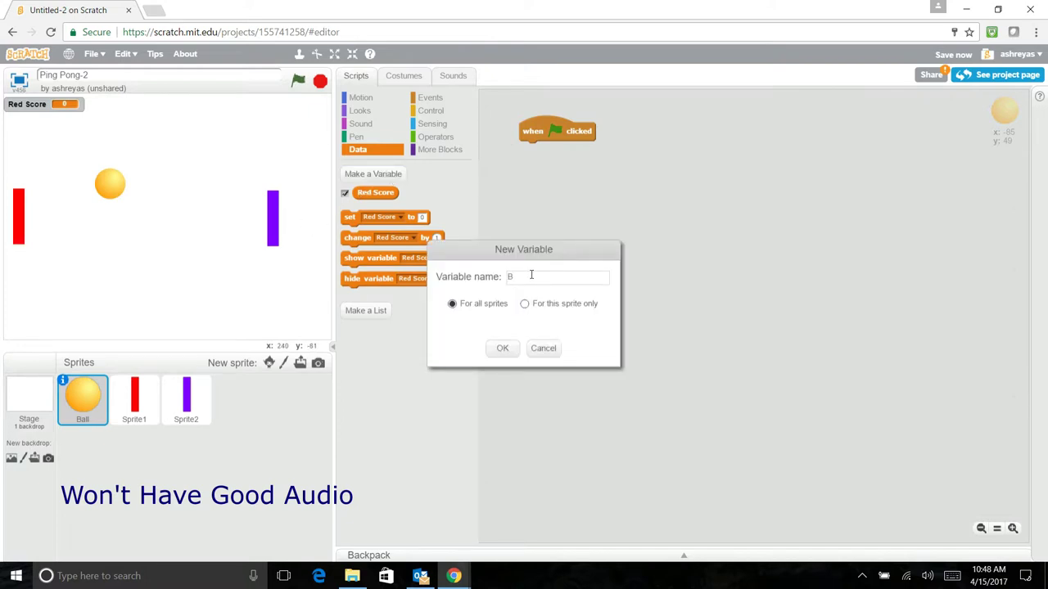
{"action": "type", "text": "lue"}
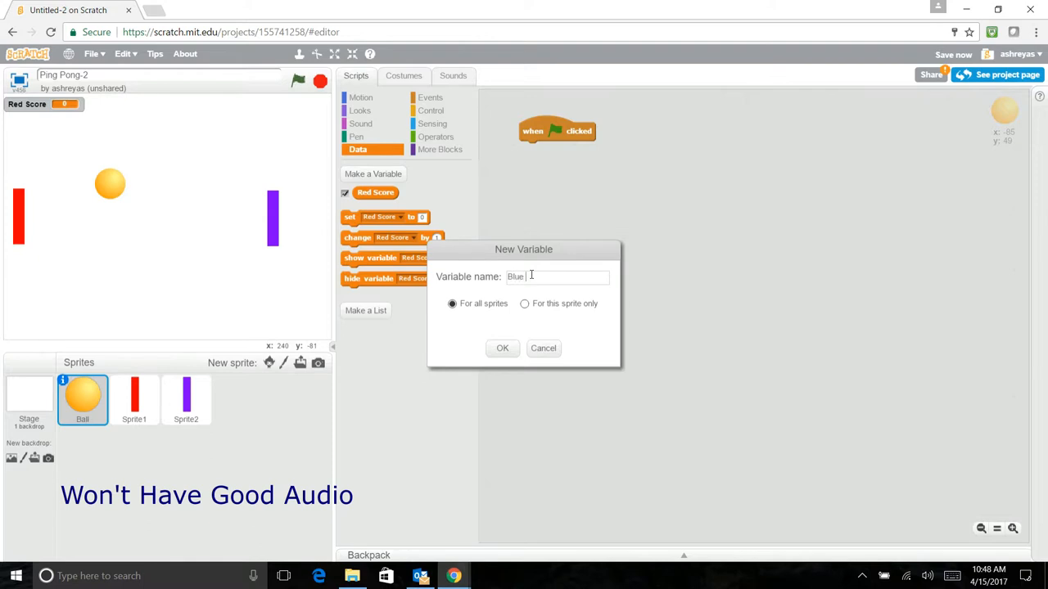
{"action": "type", "text": "Score"}
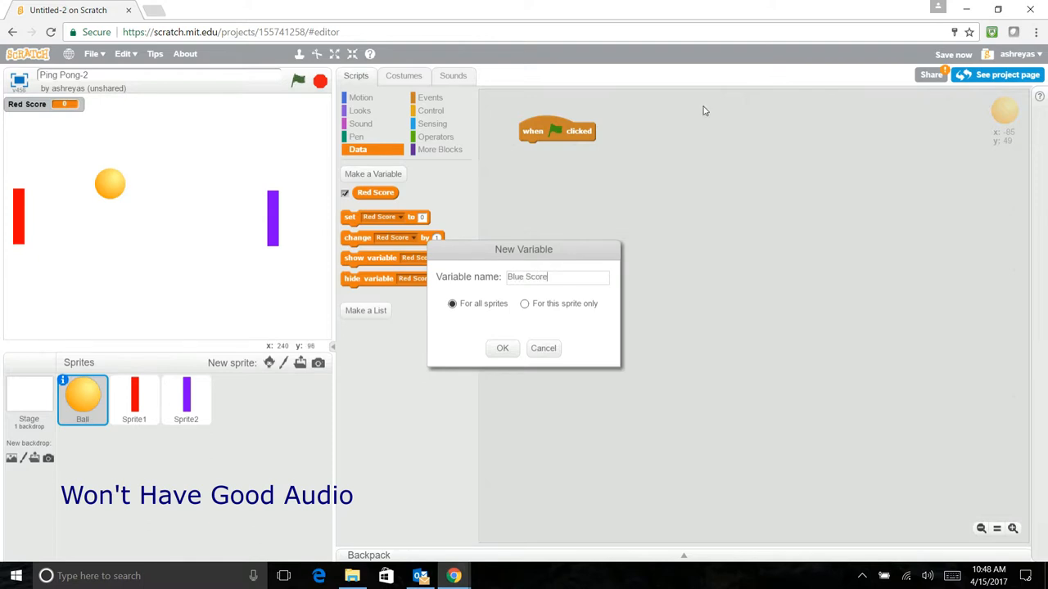
{"action": "left_click", "coordinate": [502, 348]}
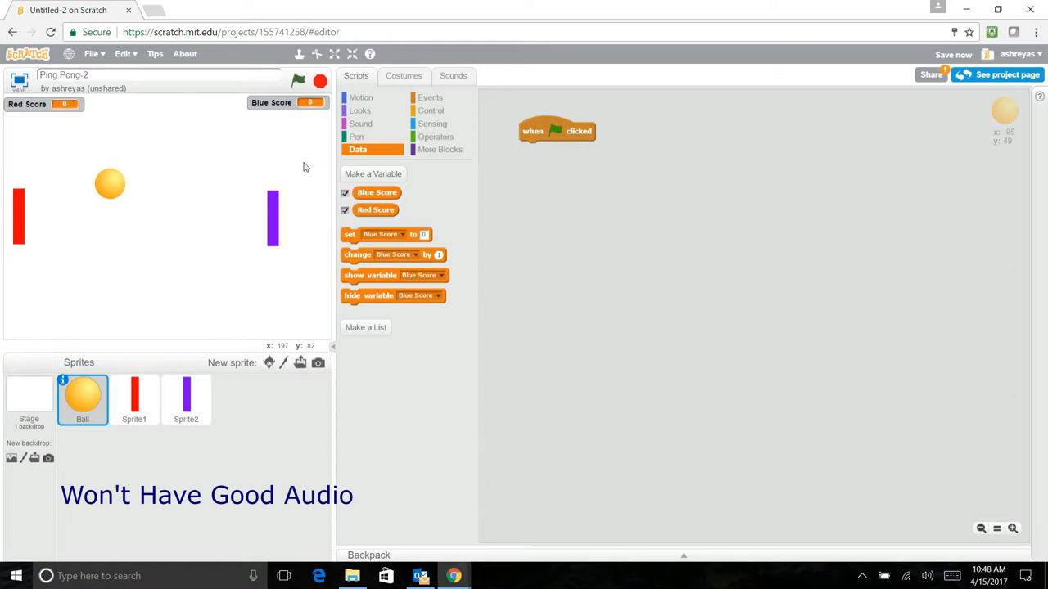
{"action": "mouse_move", "coordinate": [229, 92]}
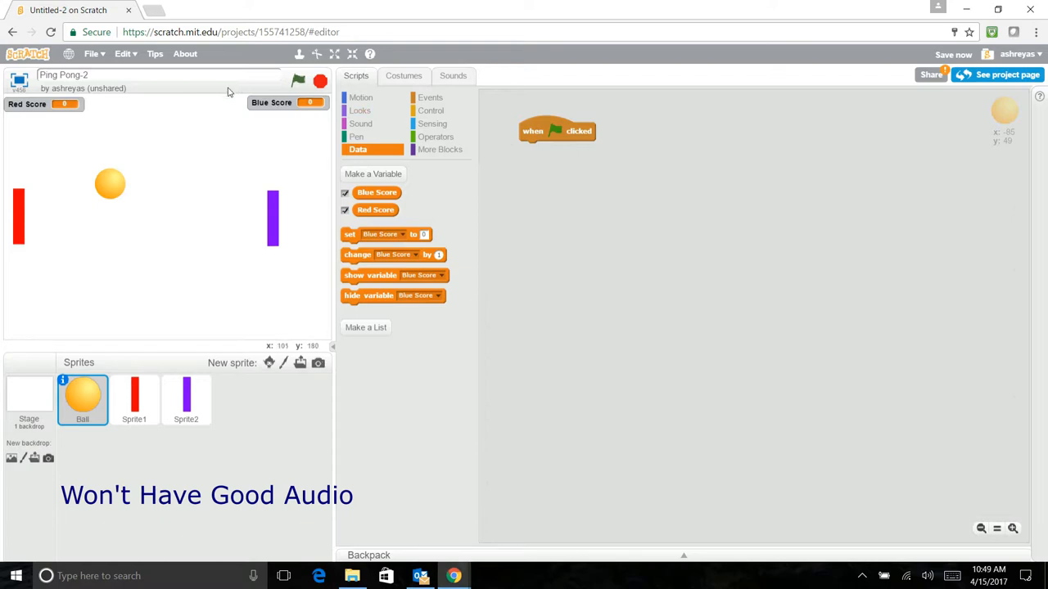
Add two 'set to 0' blocks under the green flag, the second set to Red Score
{"action": "left_click_drag", "start_coordinate": [385, 234], "coordinate": [565, 150]}
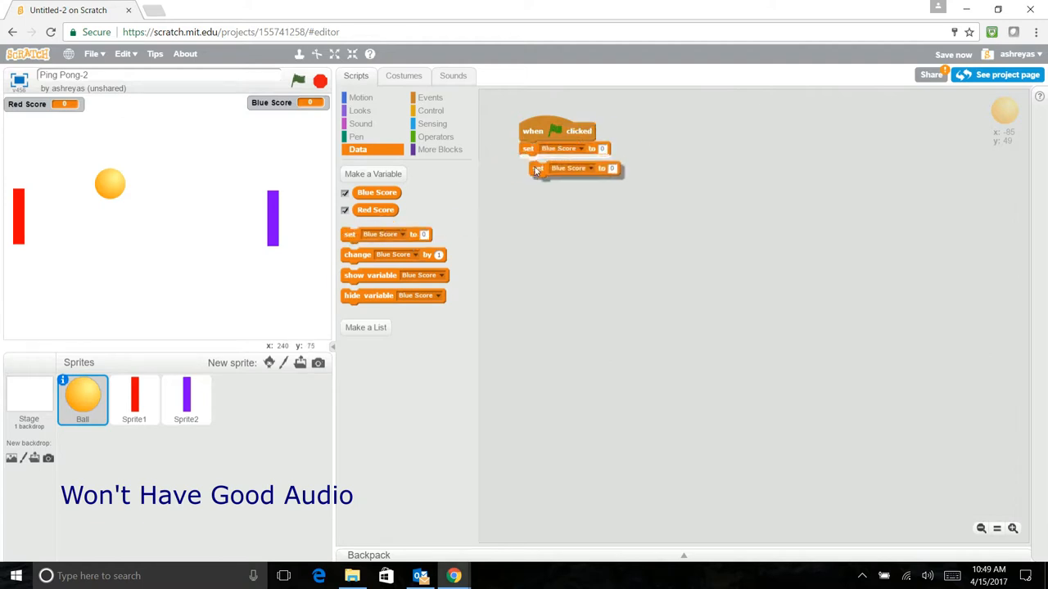
{"action": "left_click", "coordinate": [590, 168]}
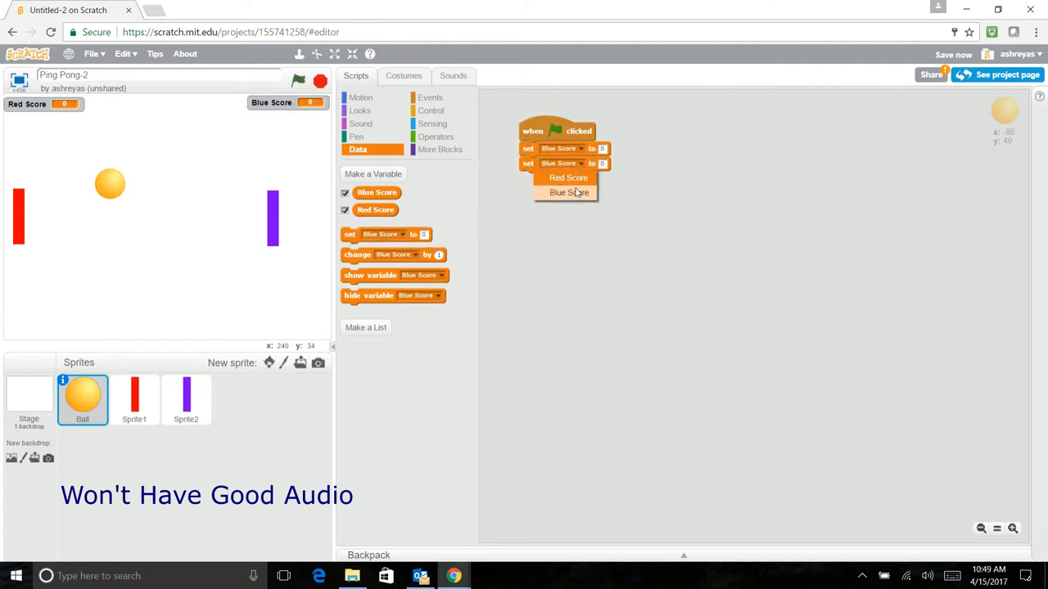
{"action": "left_click", "coordinate": [568, 178]}
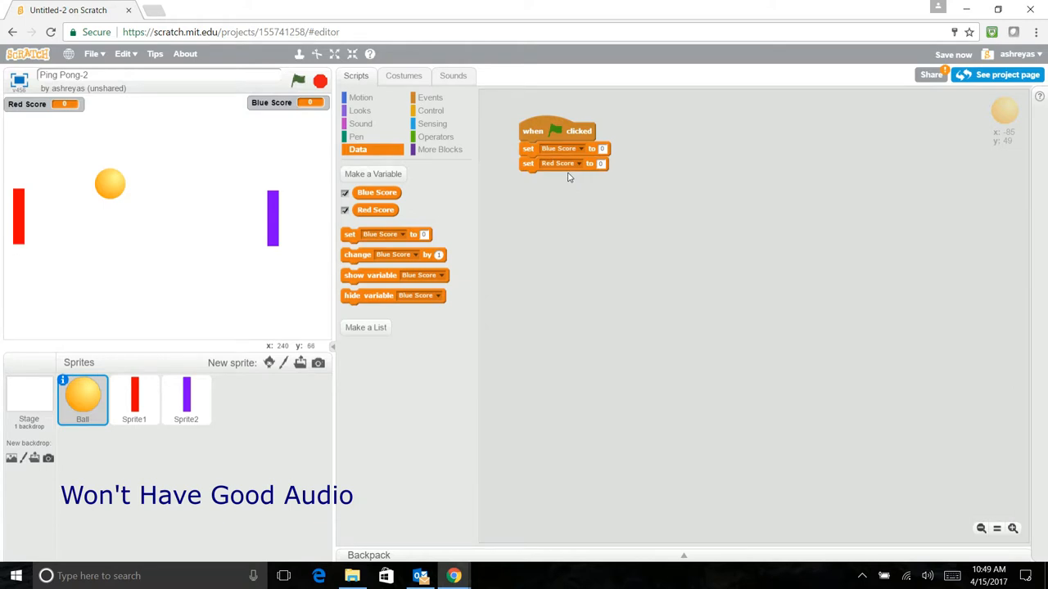
{"action": "mouse_move", "coordinate": [657, 135]}
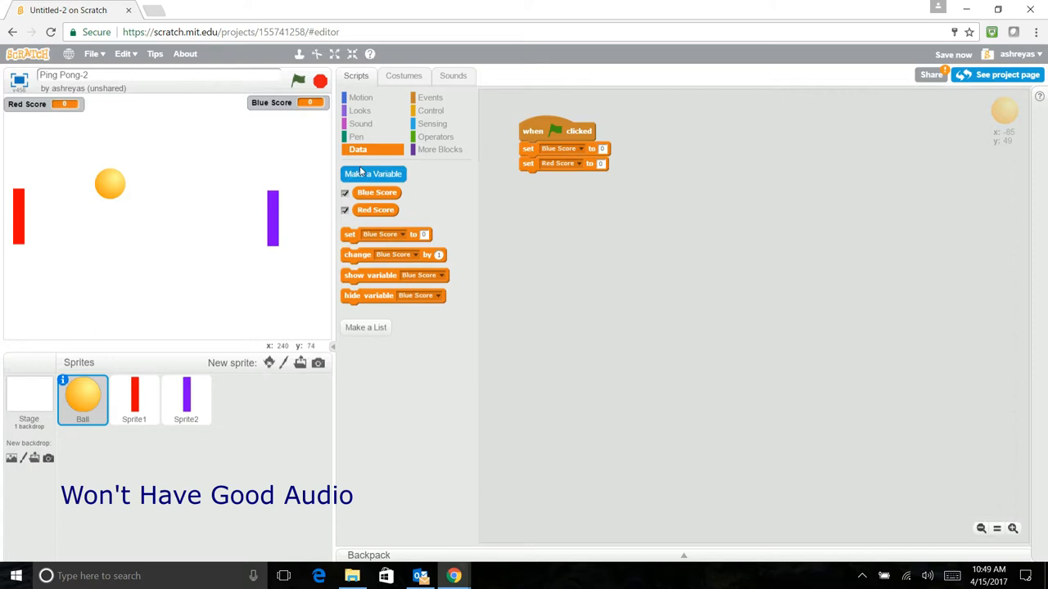
Snap a Motion 'go to x: 0 y: 0' block under the two score resets
{"action": "left_click", "coordinate": [361, 97]}
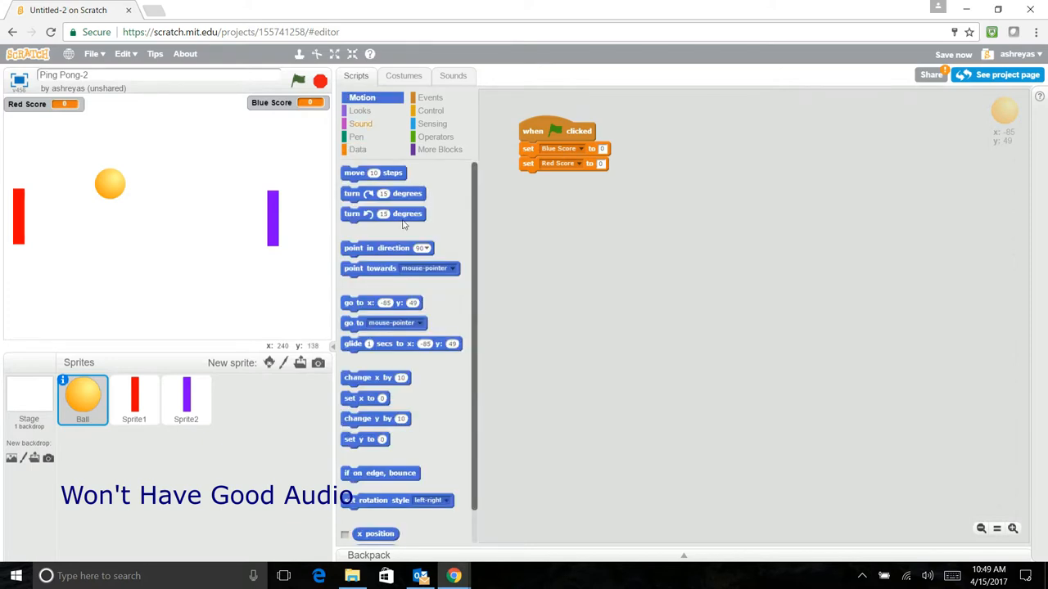
{"action": "left_click_drag", "start_coordinate": [381, 303], "coordinate": [569, 182]}
{"action": "type", "text": "0"}
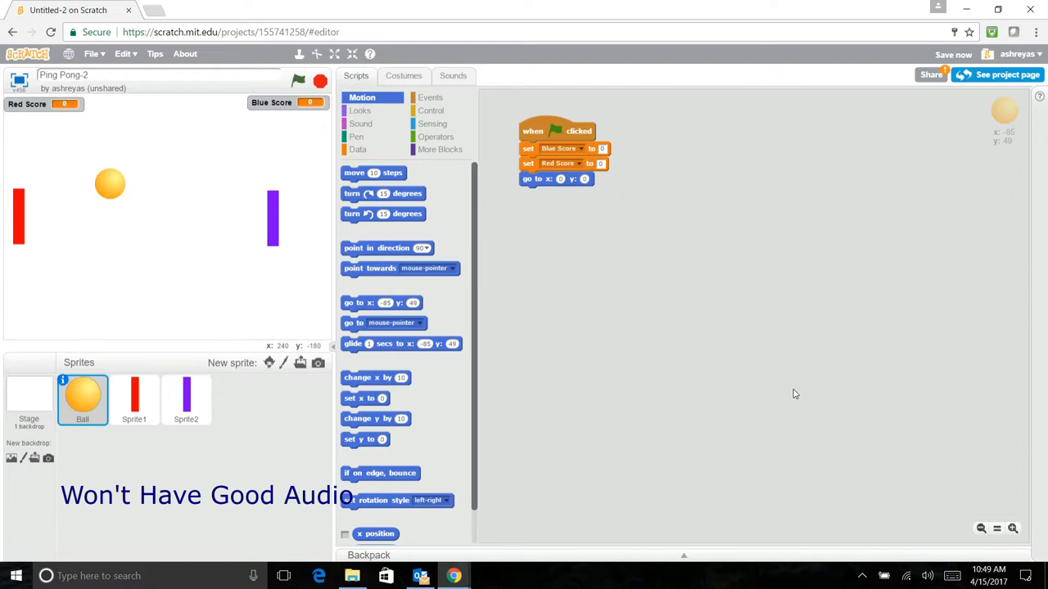
{"action": "mouse_move", "coordinate": [620, 362]}
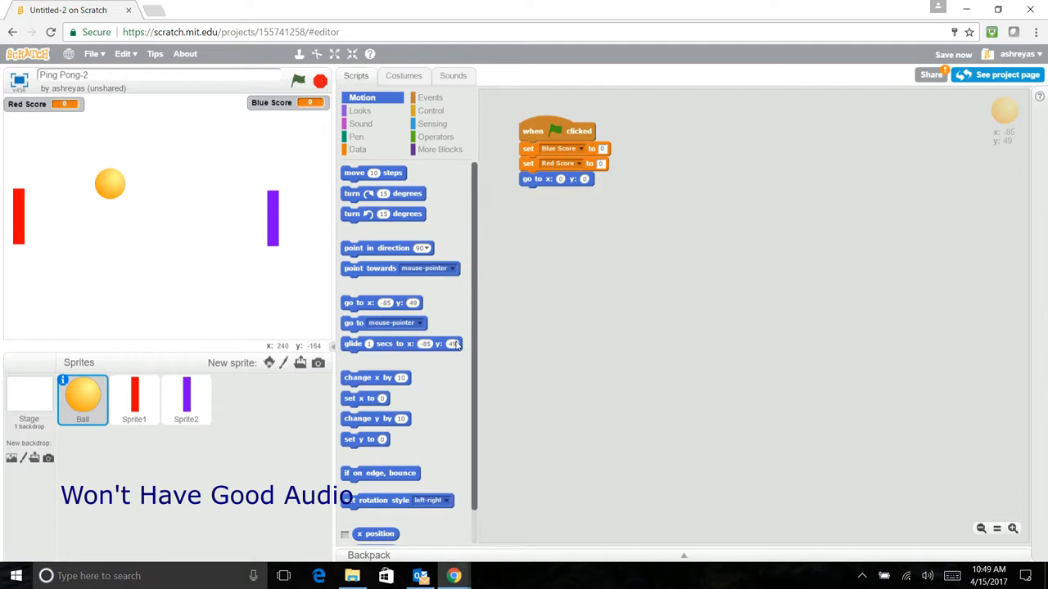
{"action": "mouse_move", "coordinate": [299, 208]}
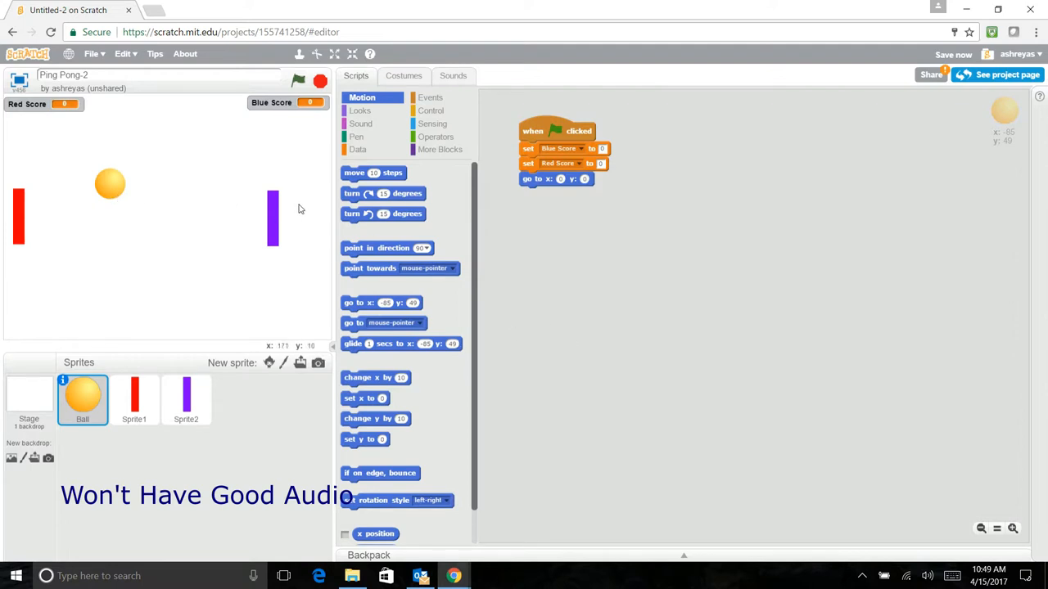
{"action": "mouse_move", "coordinate": [64, 211]}
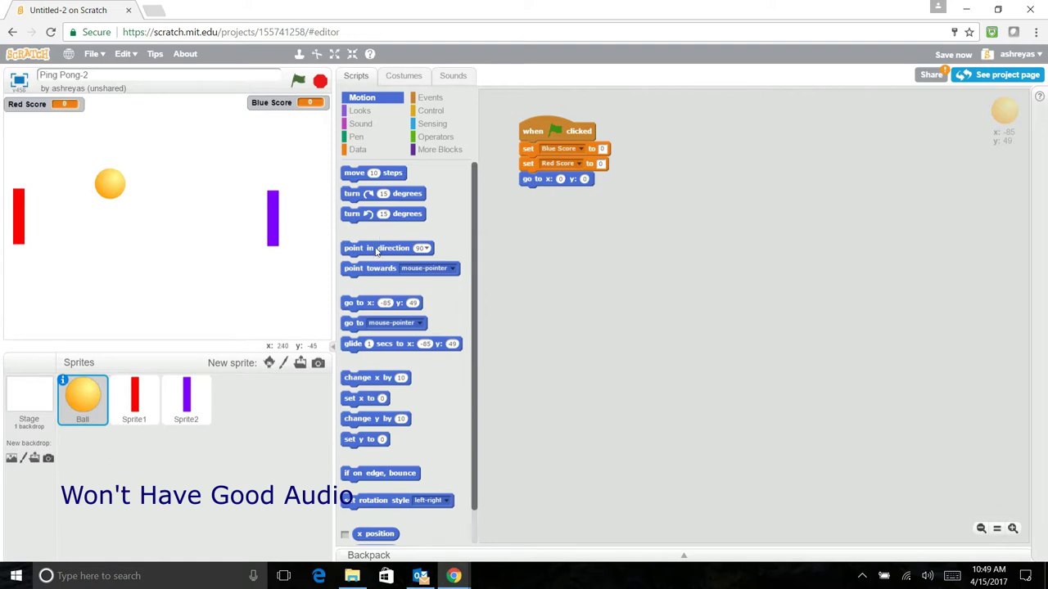
Add 'point in direction' under the go-to block, choosing -90 from its presets
{"action": "left_click_drag", "start_coordinate": [387, 248], "coordinate": [565, 193]}
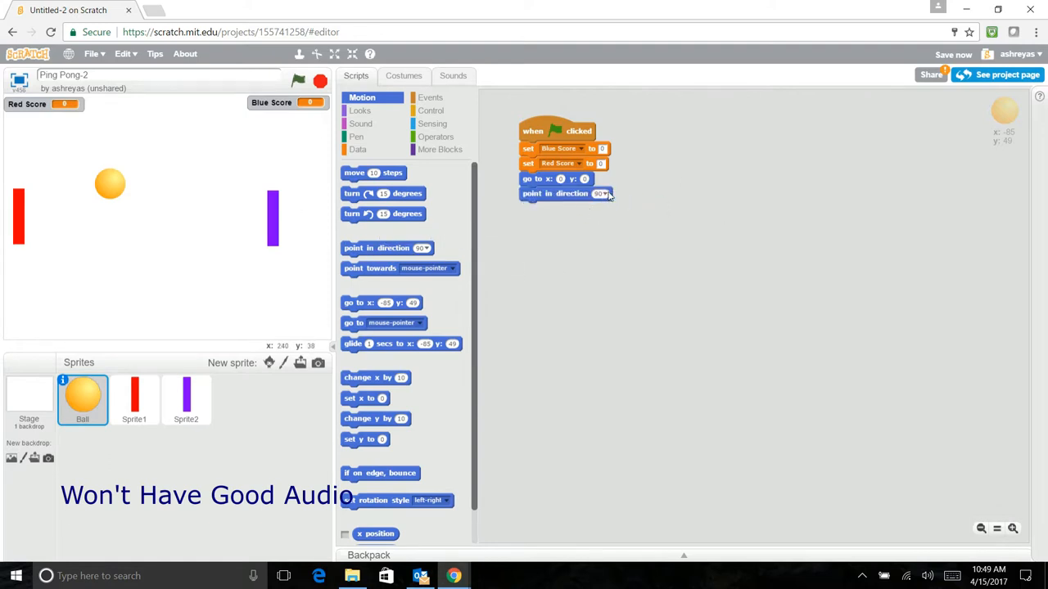
{"action": "left_click", "coordinate": [601, 193]}
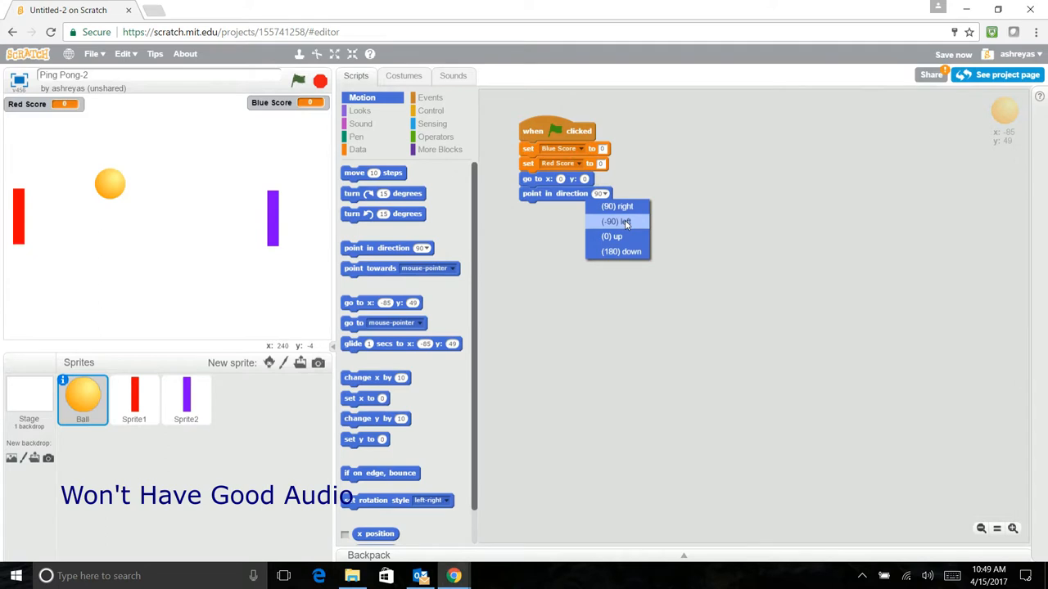
{"action": "left_click", "coordinate": [615, 221]}
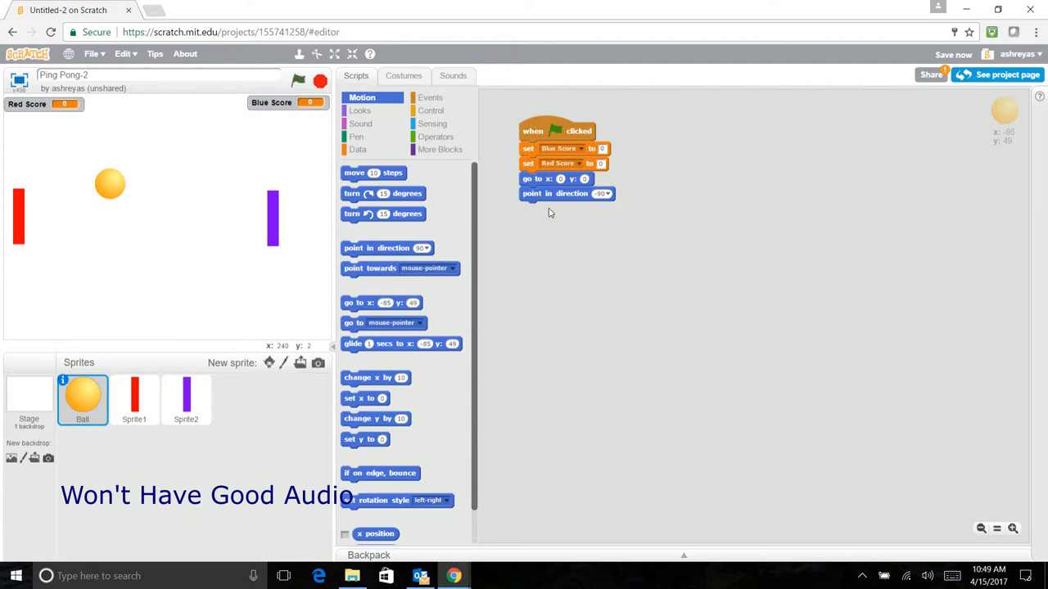
{"action": "left_click", "coordinate": [604, 193]}
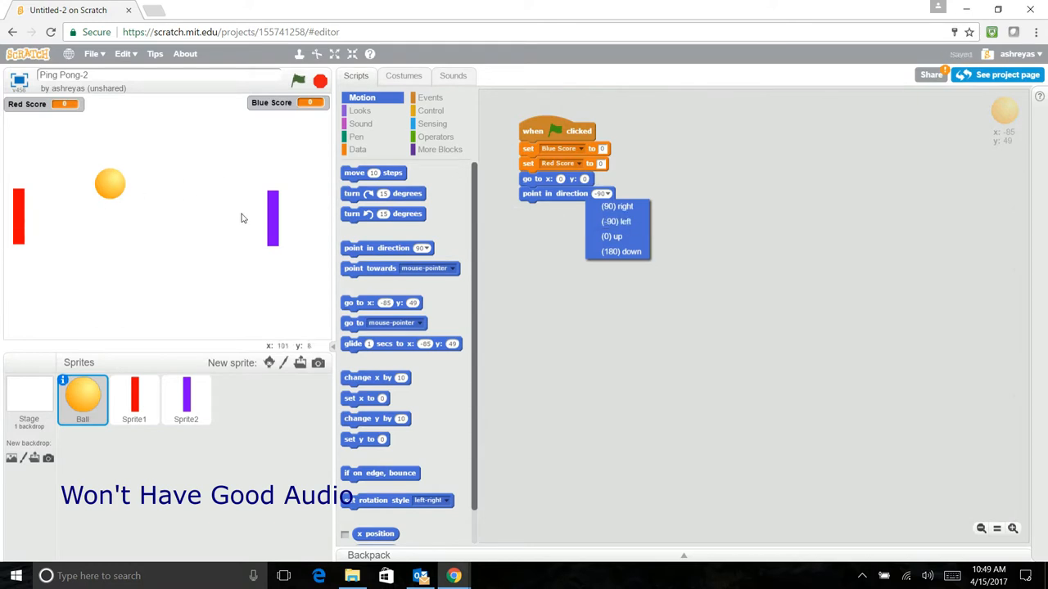
{"action": "mouse_move", "coordinate": [620, 251]}
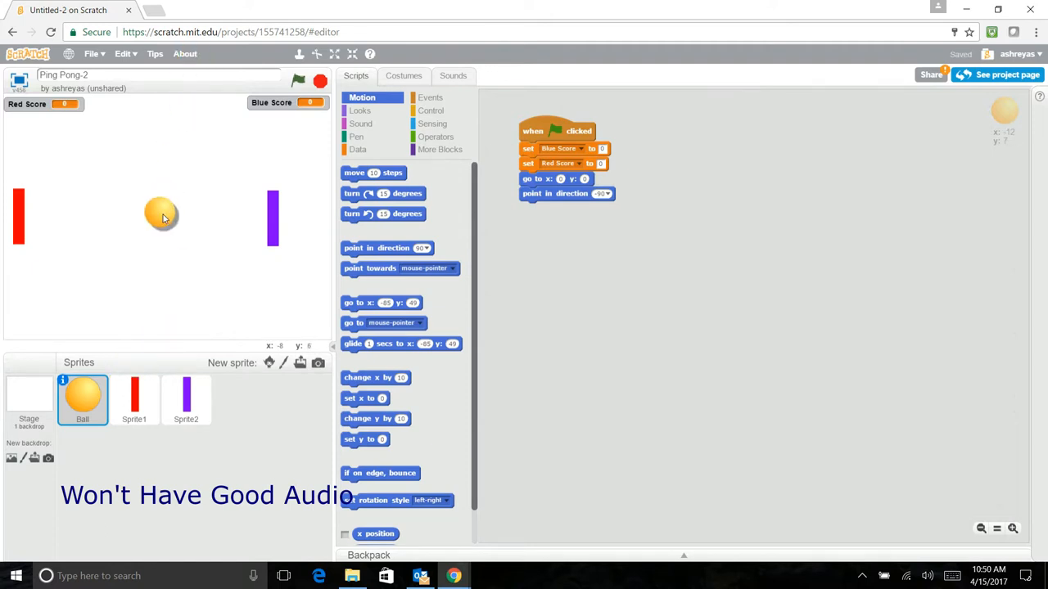
{"action": "mouse_move", "coordinate": [160, 217]}
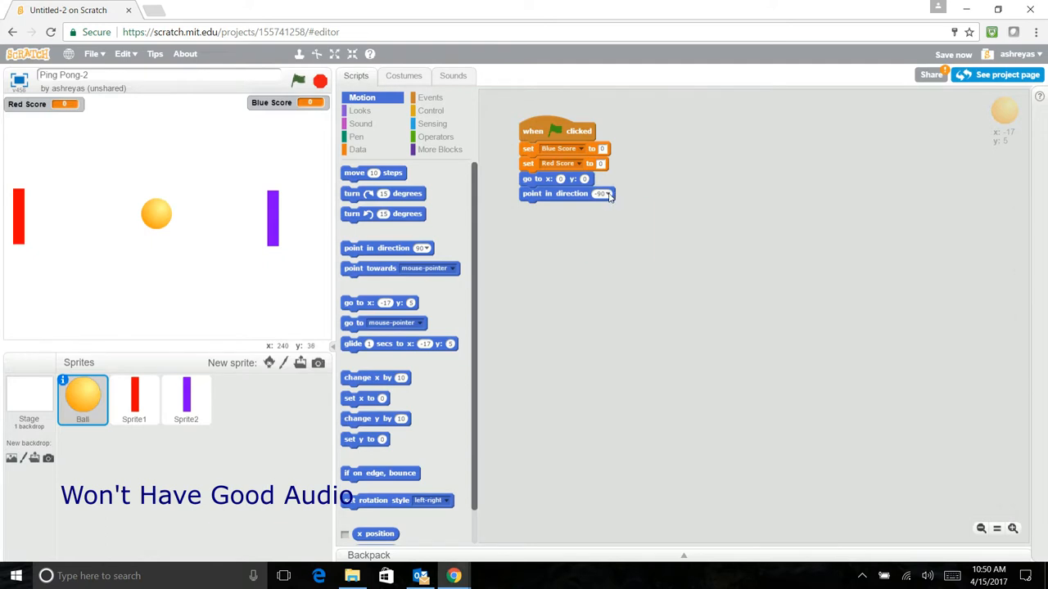
{"action": "left_click", "coordinate": [602, 193]}
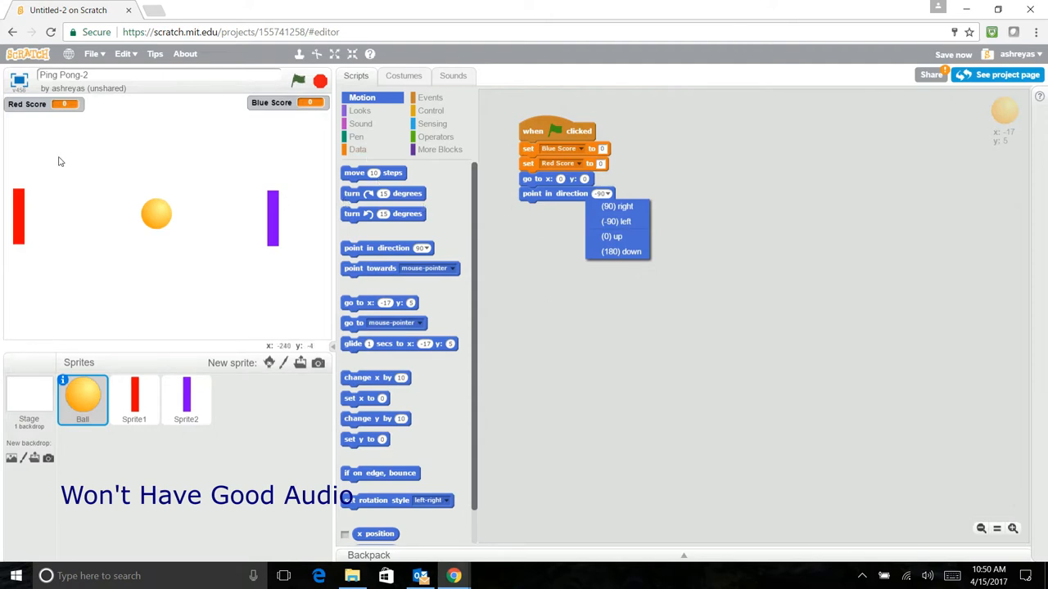
Drop 'pick random -90 to 170' into the direction slot, then revisit Sprite1 and Ball
{"action": "left_click", "coordinate": [436, 137]}
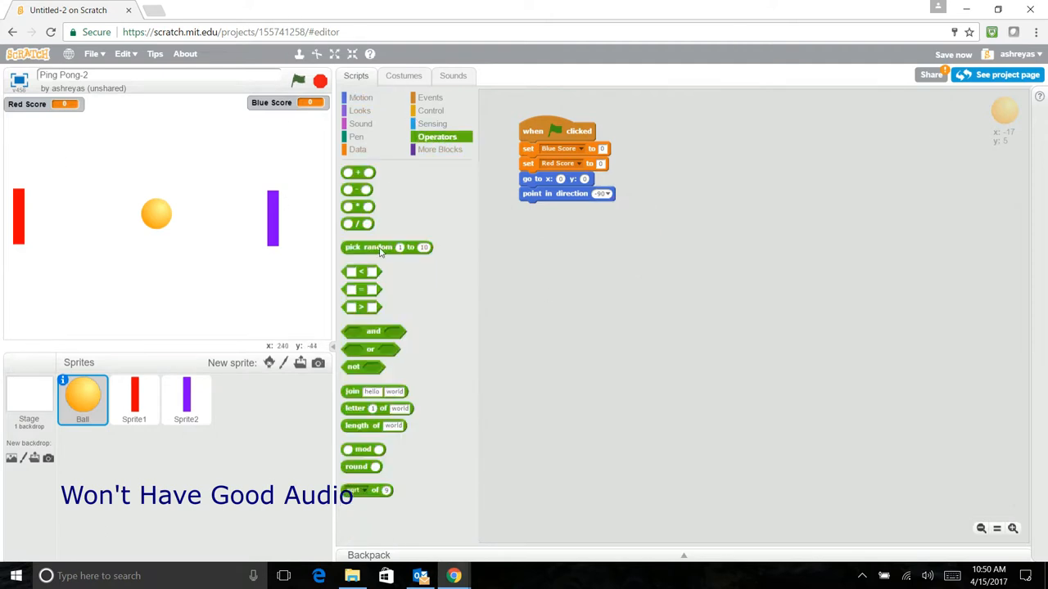
{"action": "left_click_drag", "start_coordinate": [386, 248], "coordinate": [643, 195]}
{"action": "type", "text": "171"}
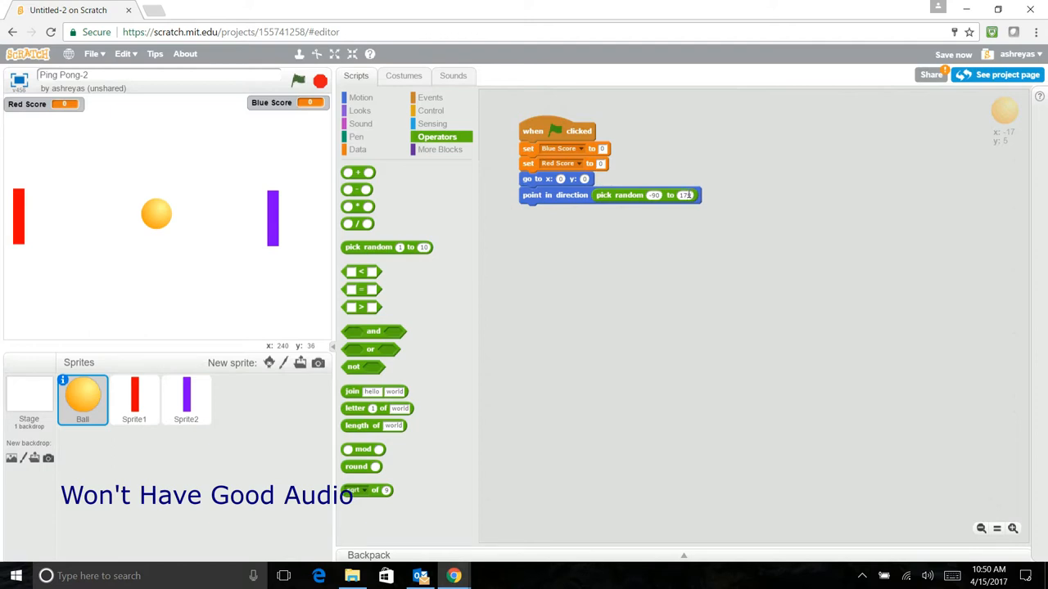
{"action": "mouse_move", "coordinate": [753, 274]}
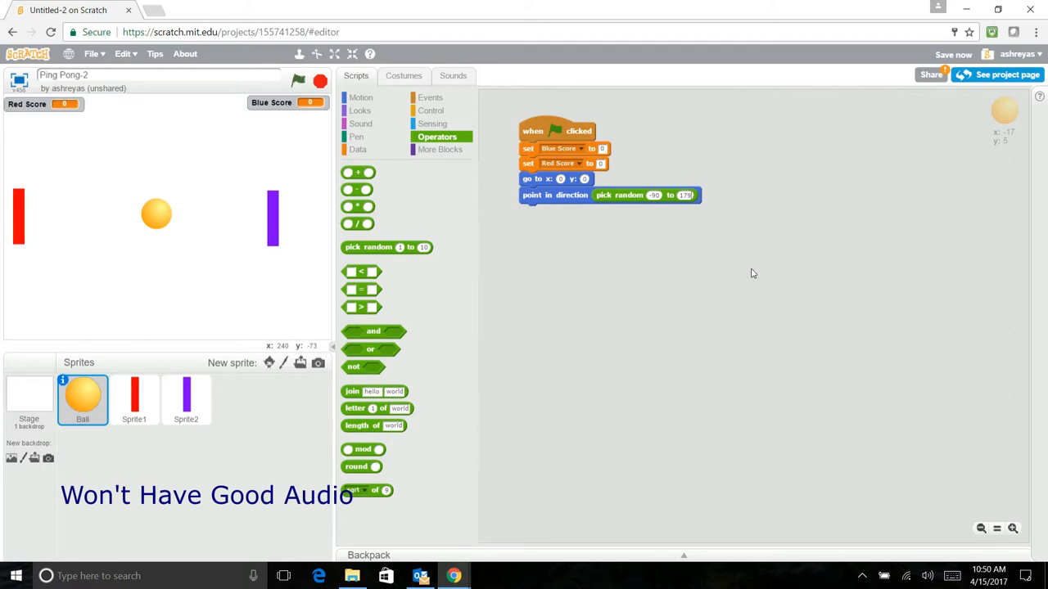
{"action": "mouse_move", "coordinate": [583, 248]}
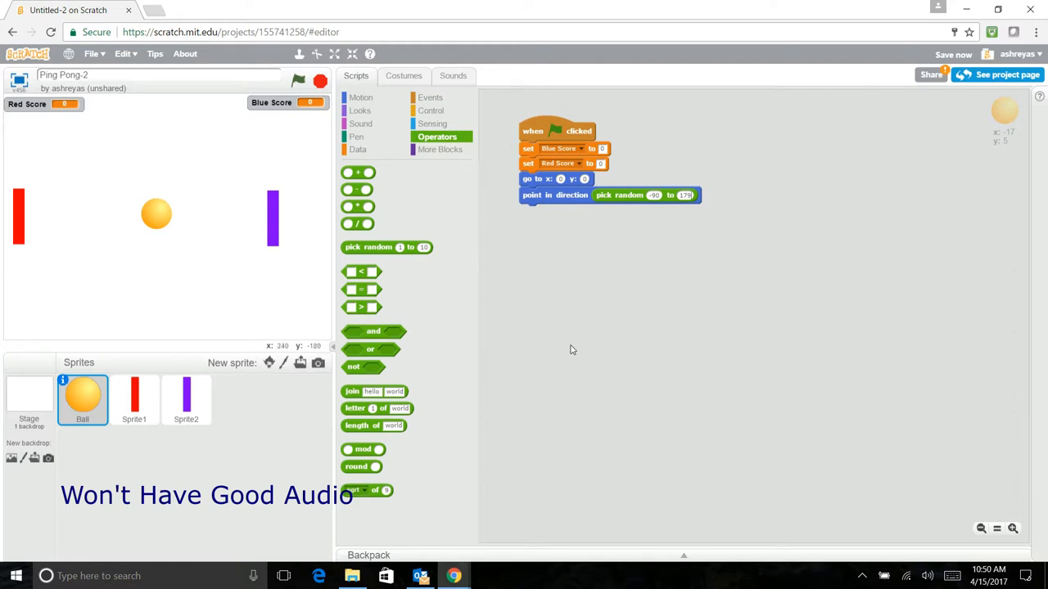
{"action": "mouse_move", "coordinate": [877, 308]}
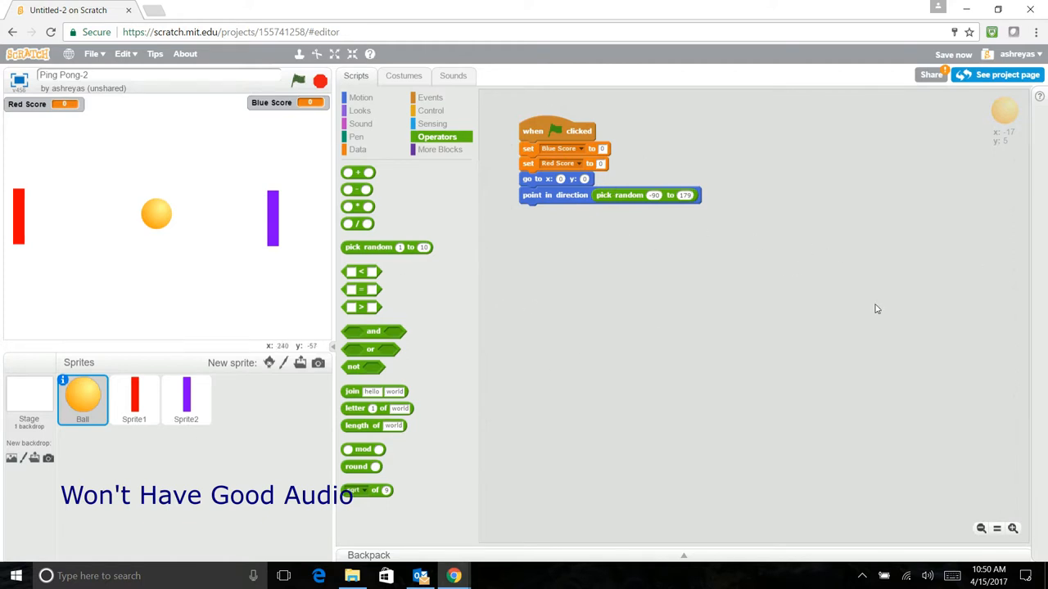
{"action": "mouse_move", "coordinate": [161, 237]}
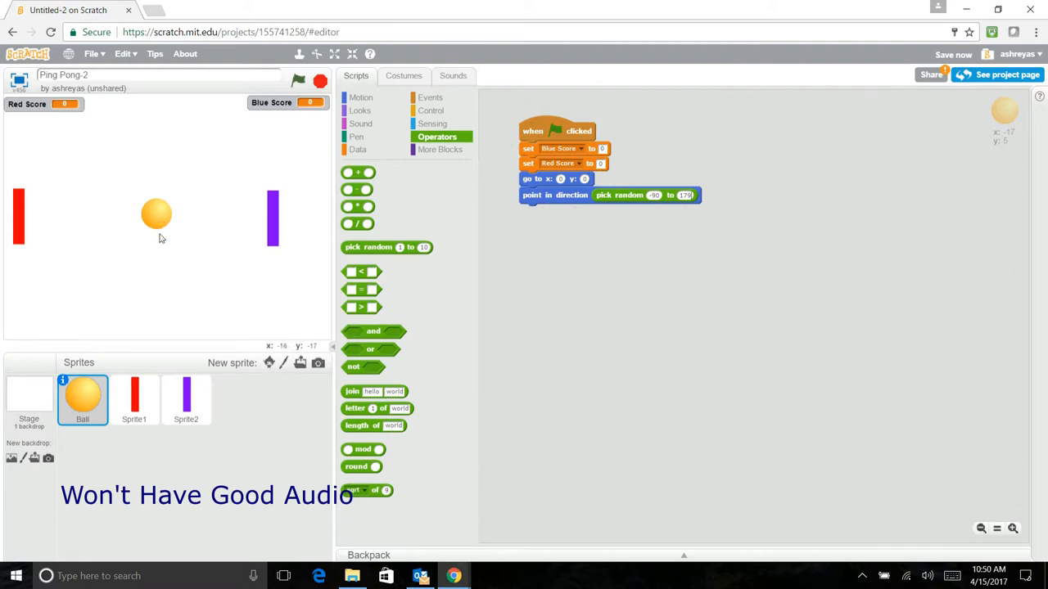
{"action": "mouse_move", "coordinate": [224, 115]}
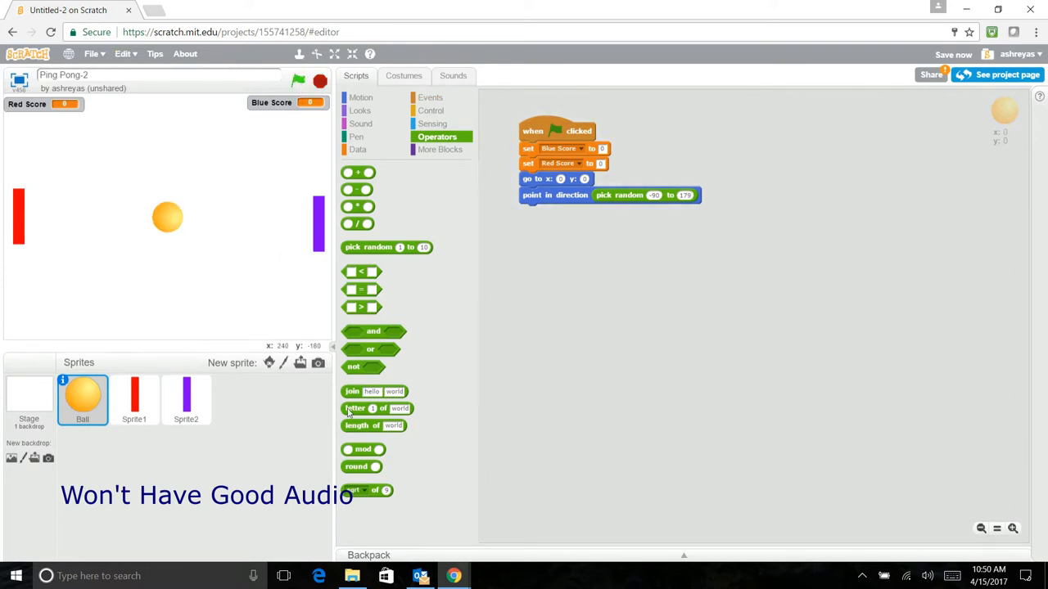
{"action": "left_click", "coordinate": [134, 399]}
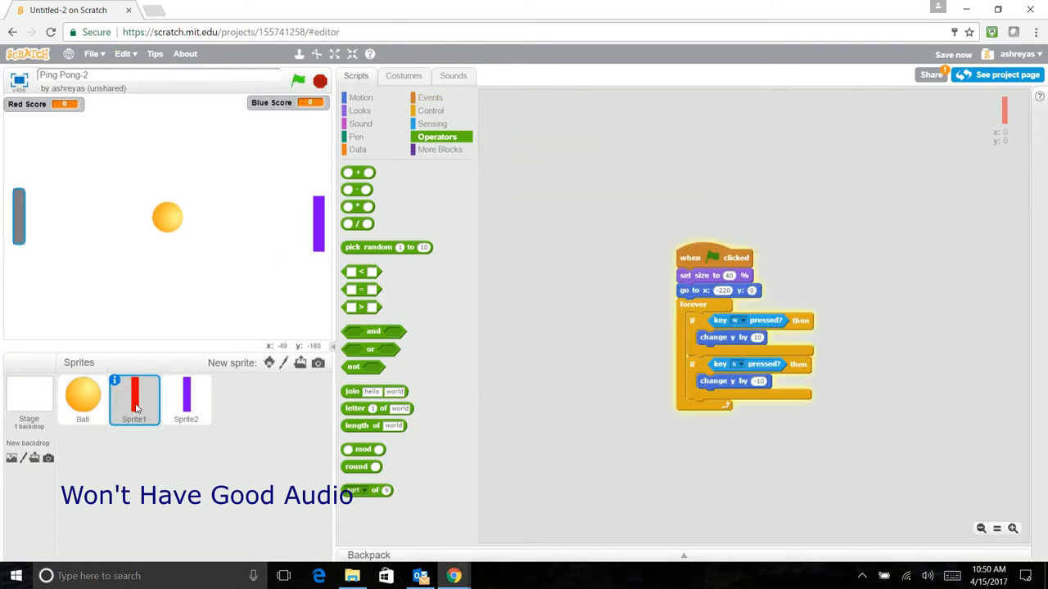
{"action": "left_click", "coordinate": [82, 400]}
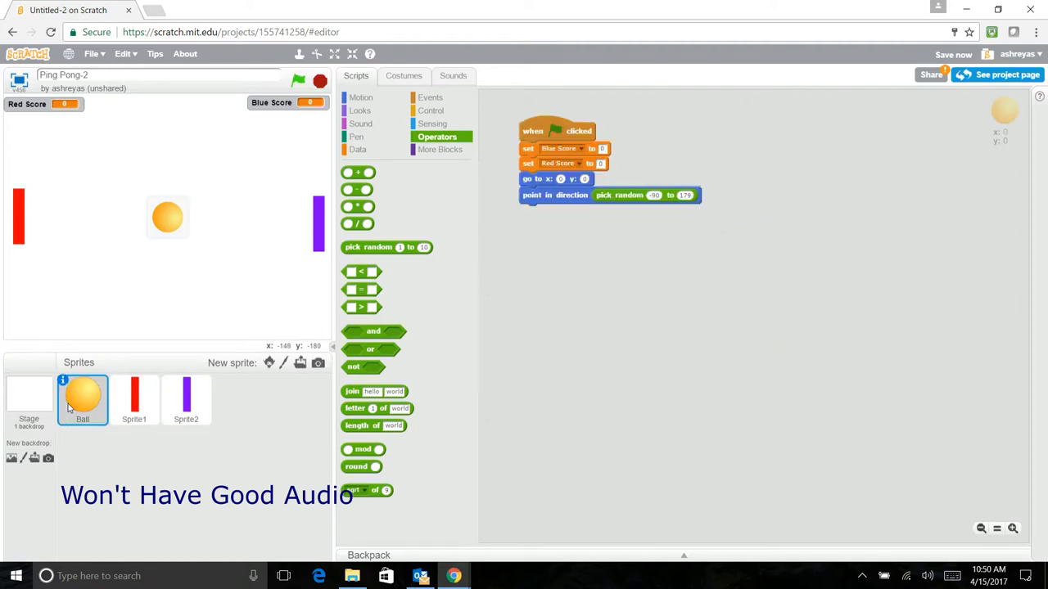
{"action": "mouse_move", "coordinate": [99, 385]}
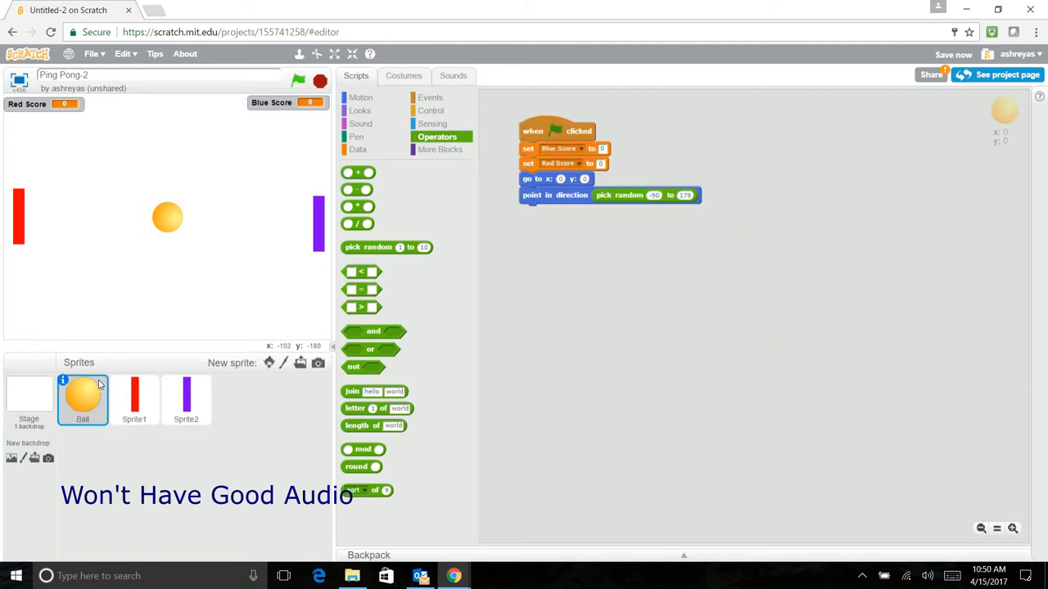
{"action": "mouse_move", "coordinate": [180, 238]}
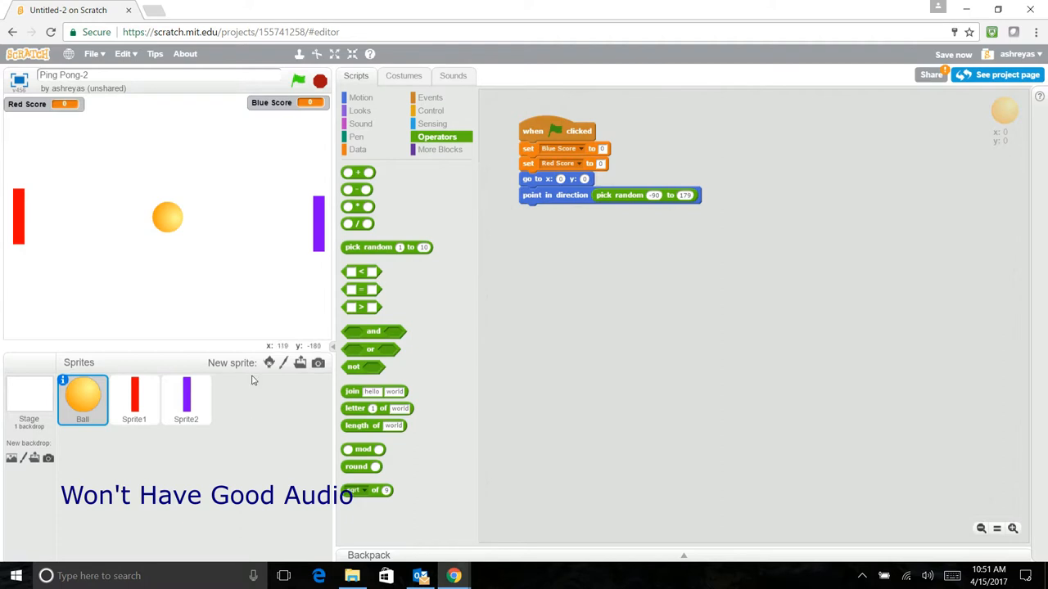
Add a forever loop holding 'if on edge, bounce' and 'move 10 steps'
{"action": "left_click", "coordinate": [432, 111]}
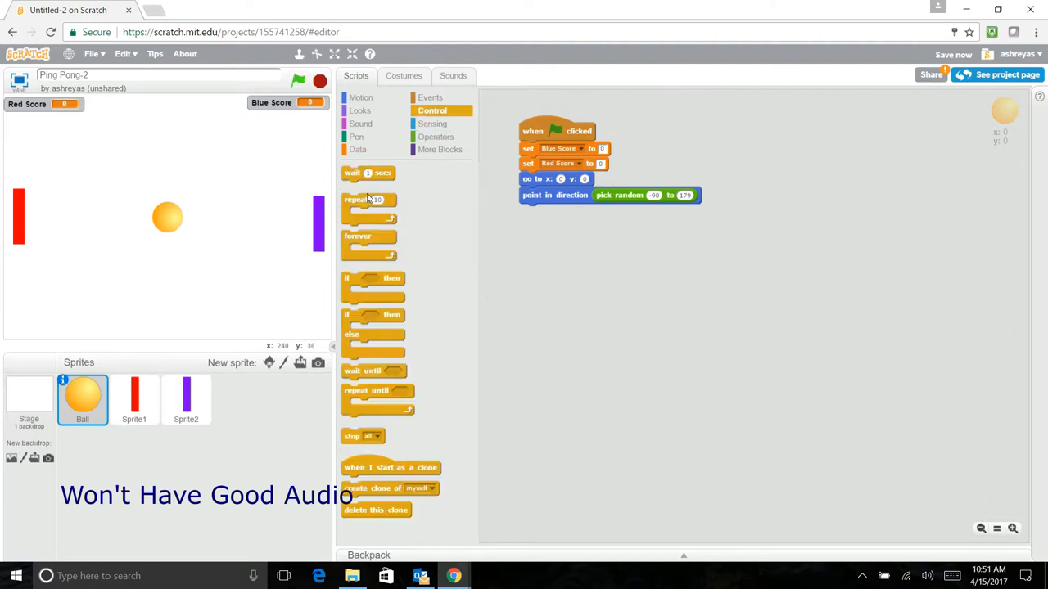
{"action": "left_click_drag", "start_coordinate": [358, 237], "coordinate": [547, 210]}
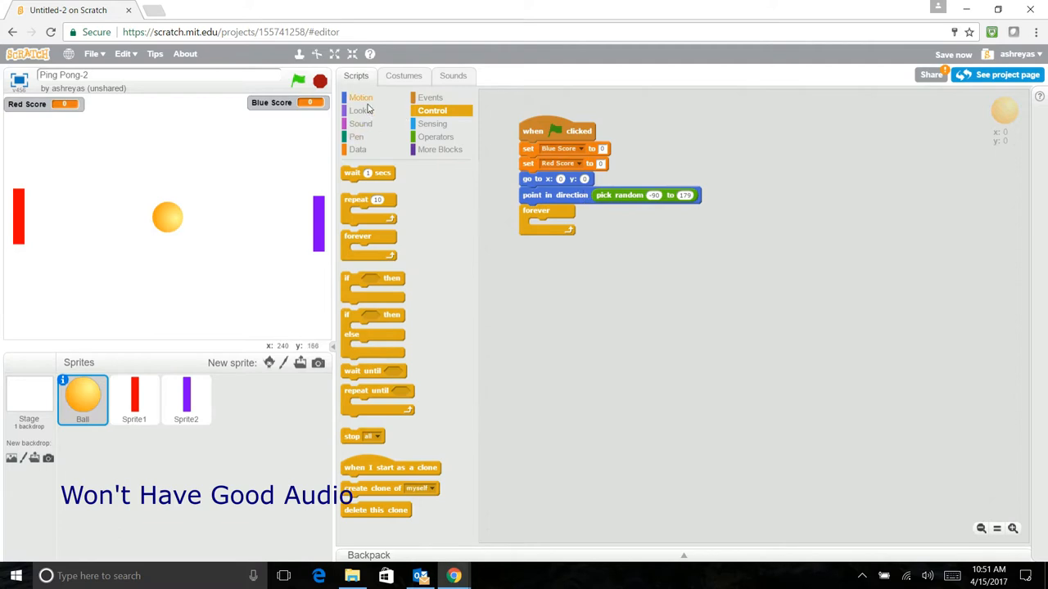
{"action": "left_click", "coordinate": [360, 97]}
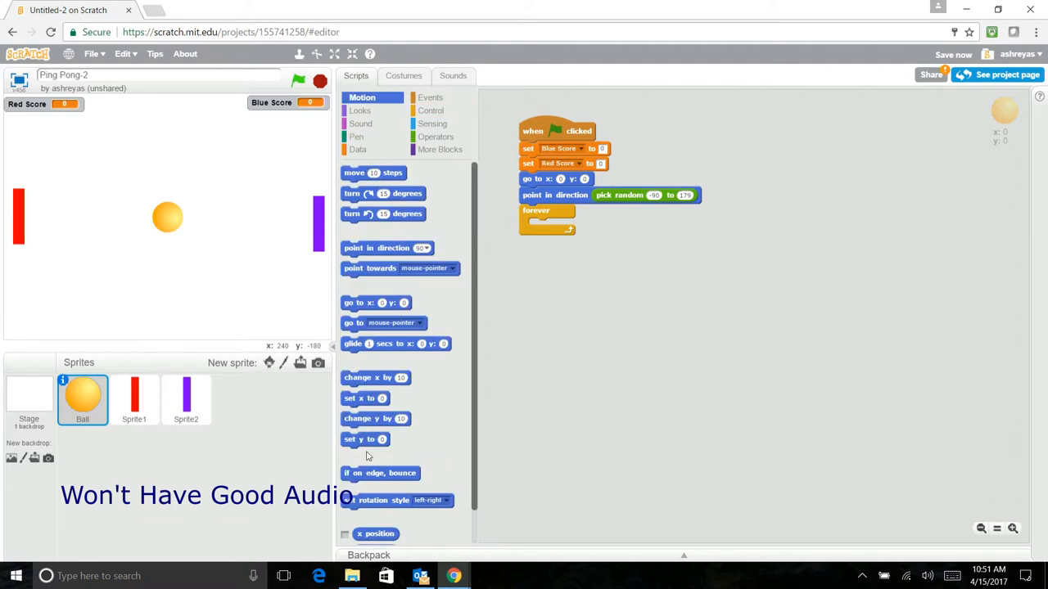
{"action": "left_click_drag", "start_coordinate": [379, 472], "coordinate": [547, 225]}
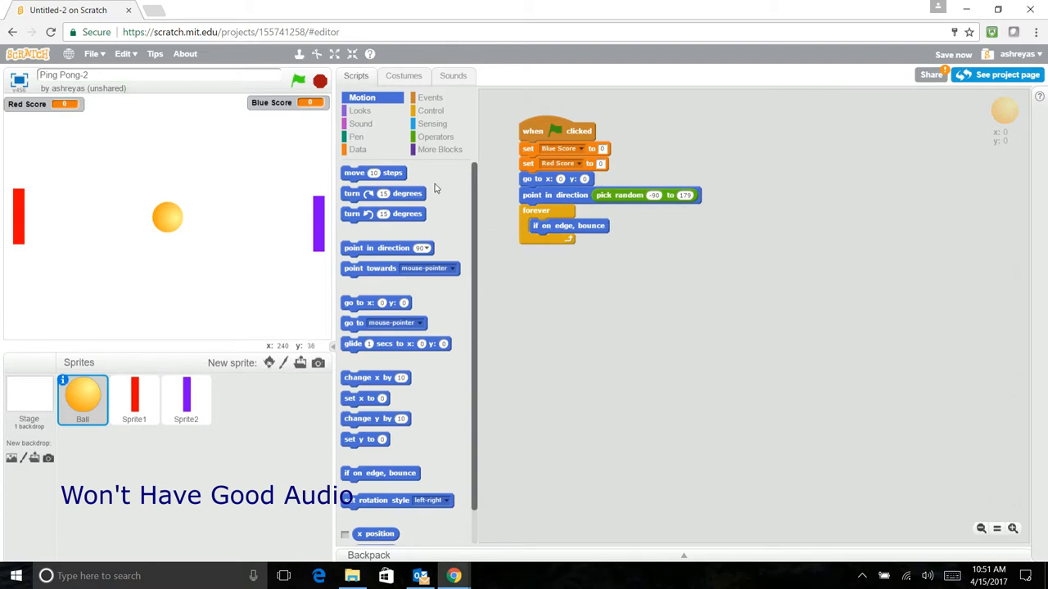
{"action": "left_click_drag", "start_coordinate": [374, 172], "coordinate": [560, 240]}
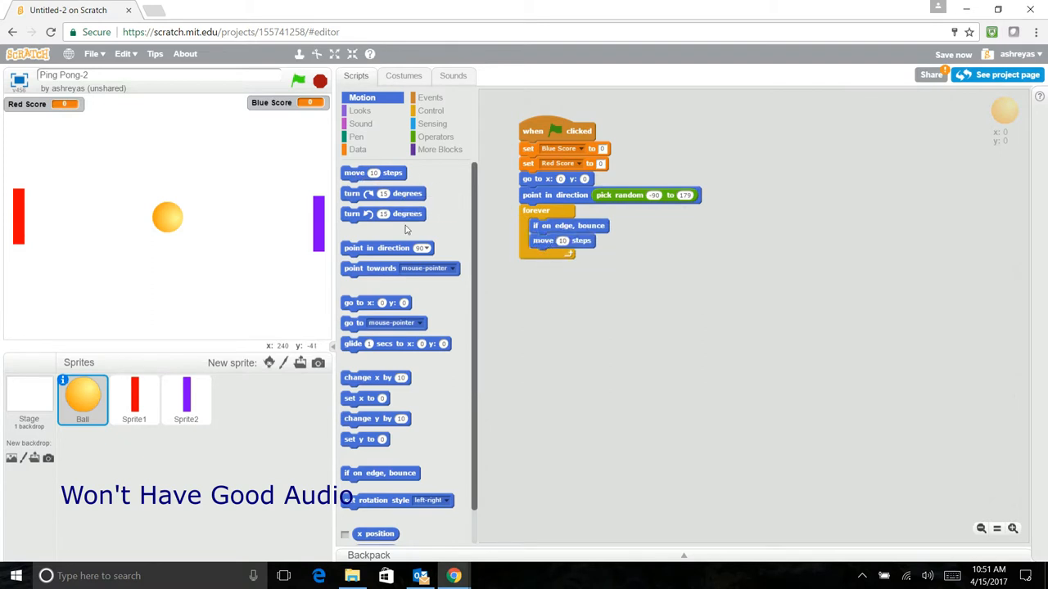
{"action": "mouse_move", "coordinate": [168, 221]}
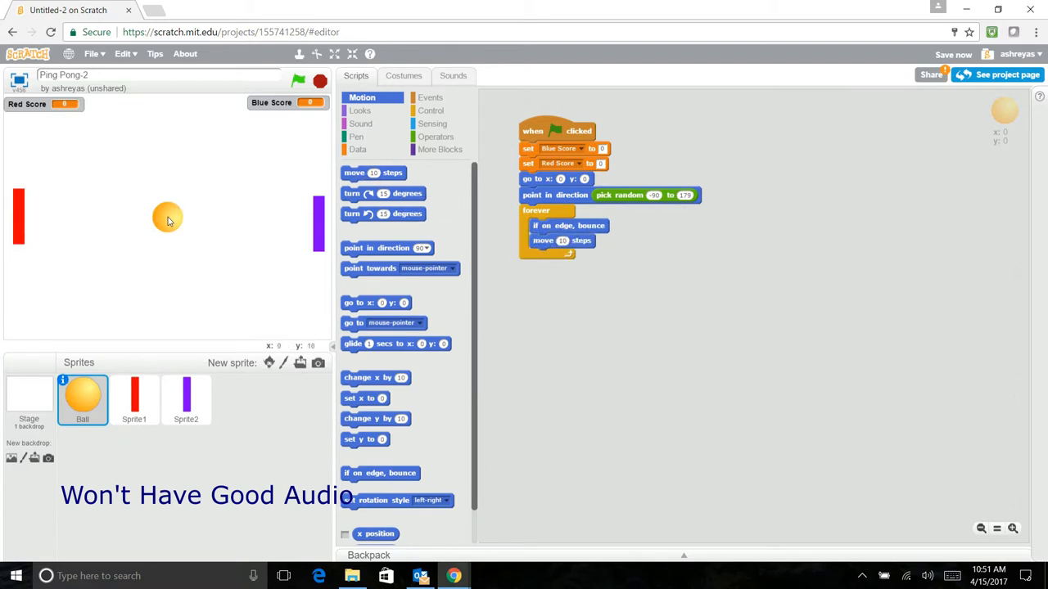
{"action": "mouse_move", "coordinate": [70, 293]}
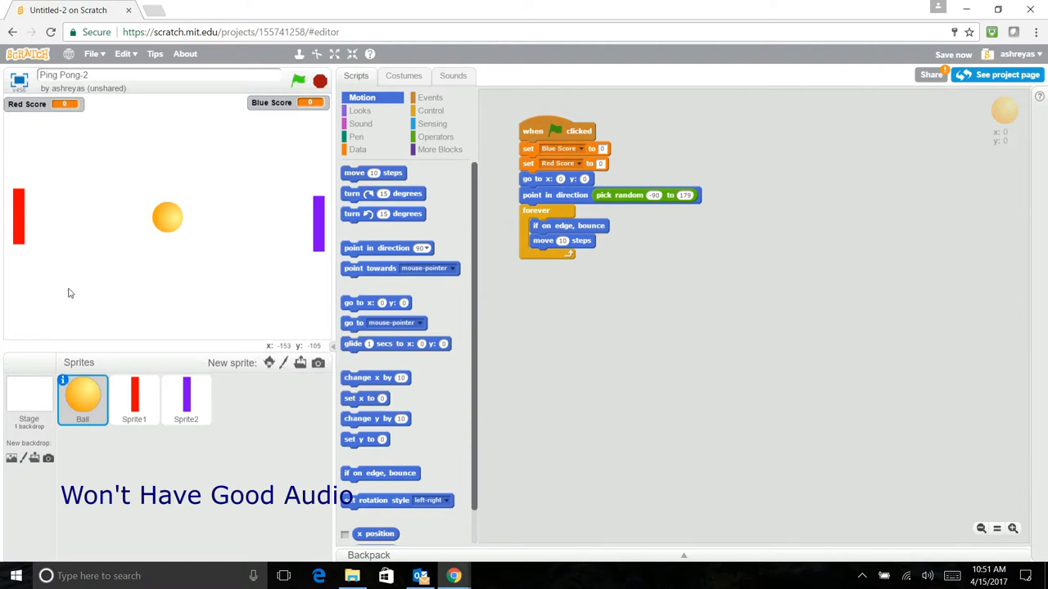
{"action": "mouse_move", "coordinate": [167, 220]}
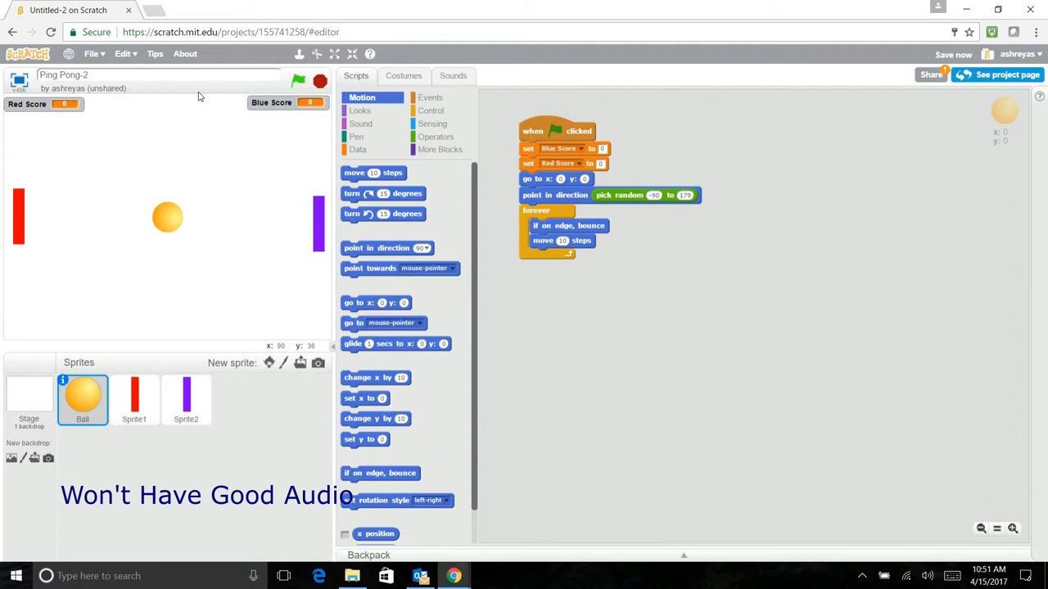
{"action": "mouse_move", "coordinate": [295, 291]}
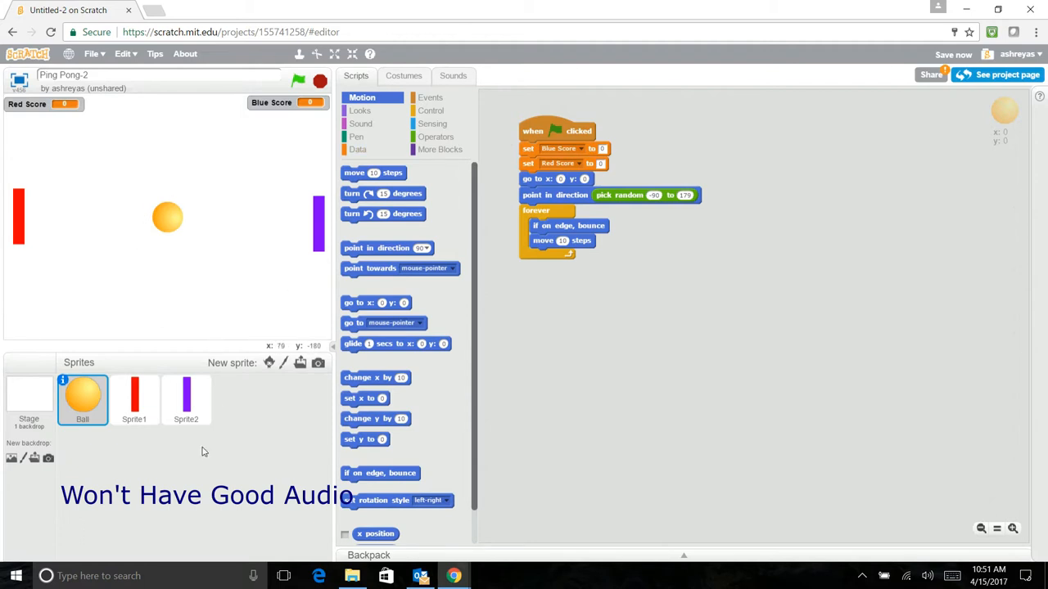
{"action": "mouse_move", "coordinate": [310, 319]}
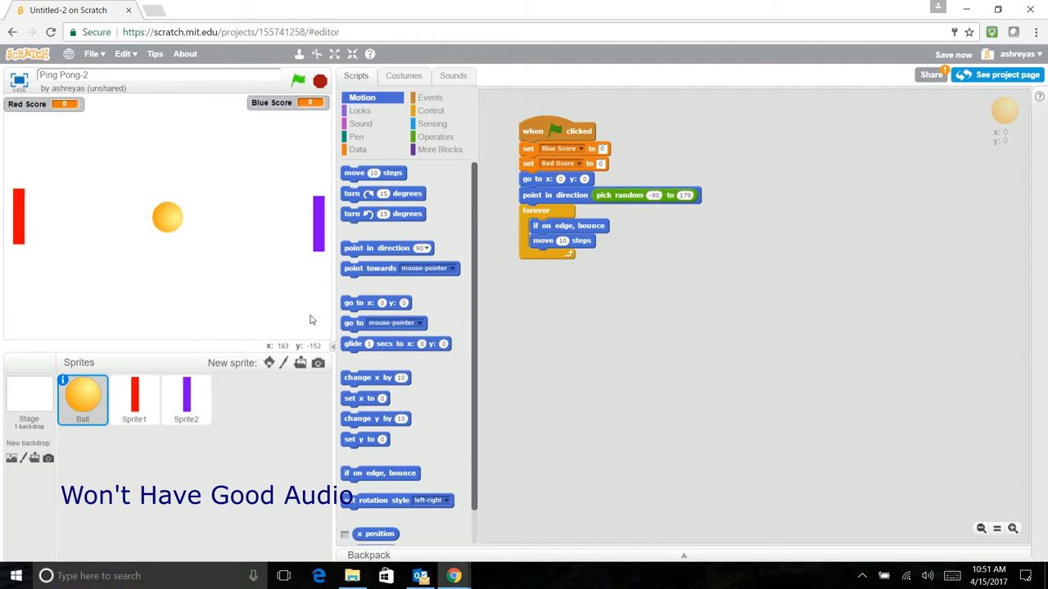
Add an if-then inside the forever loop that tests 'touching Sprite2'
{"action": "left_click", "coordinate": [431, 111]}
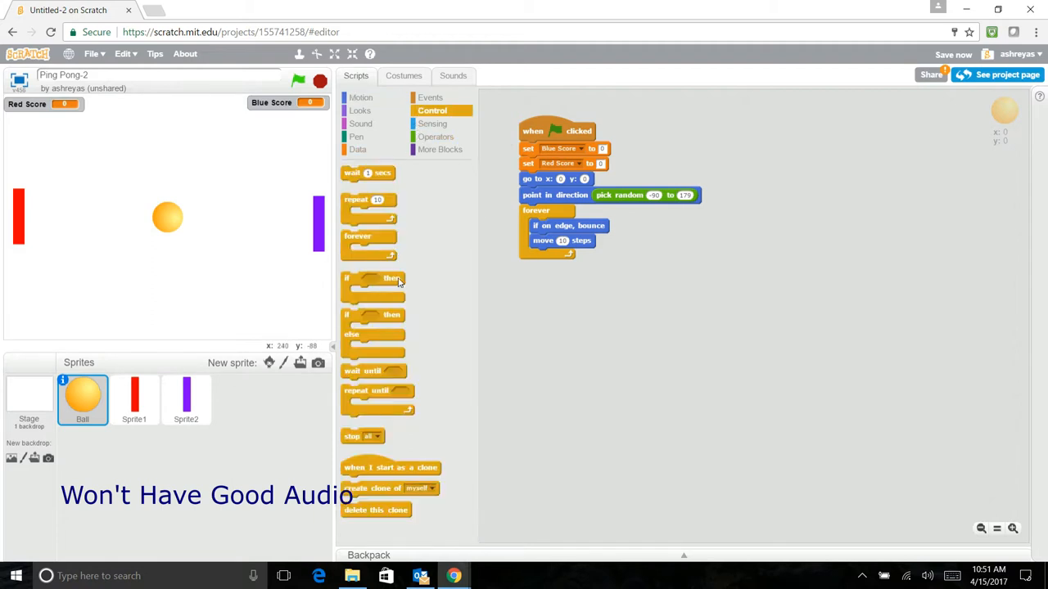
{"action": "left_click_drag", "start_coordinate": [373, 278], "coordinate": [561, 255]}
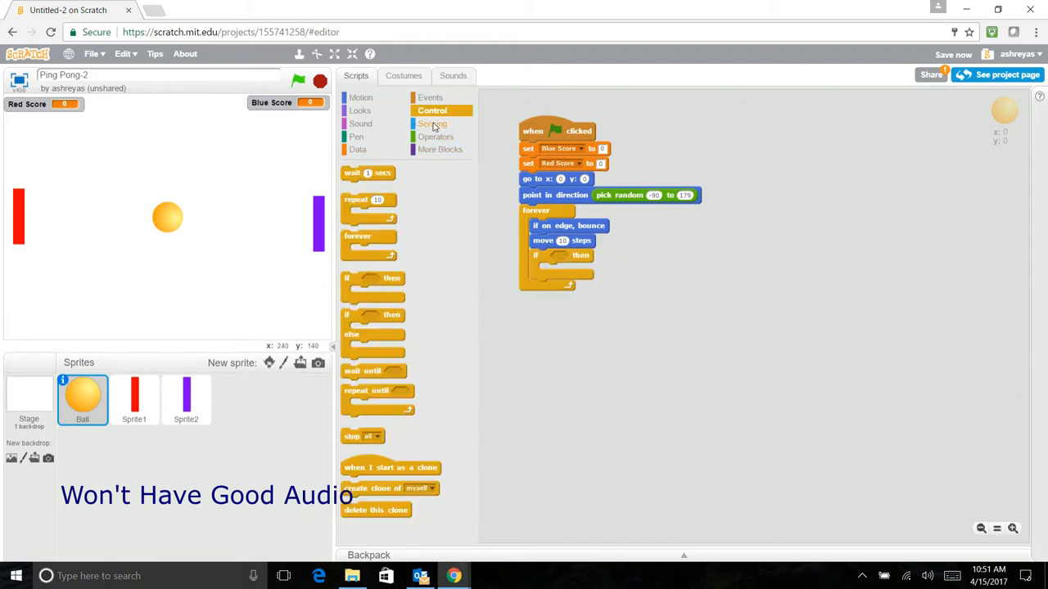
{"action": "left_click", "coordinate": [433, 124]}
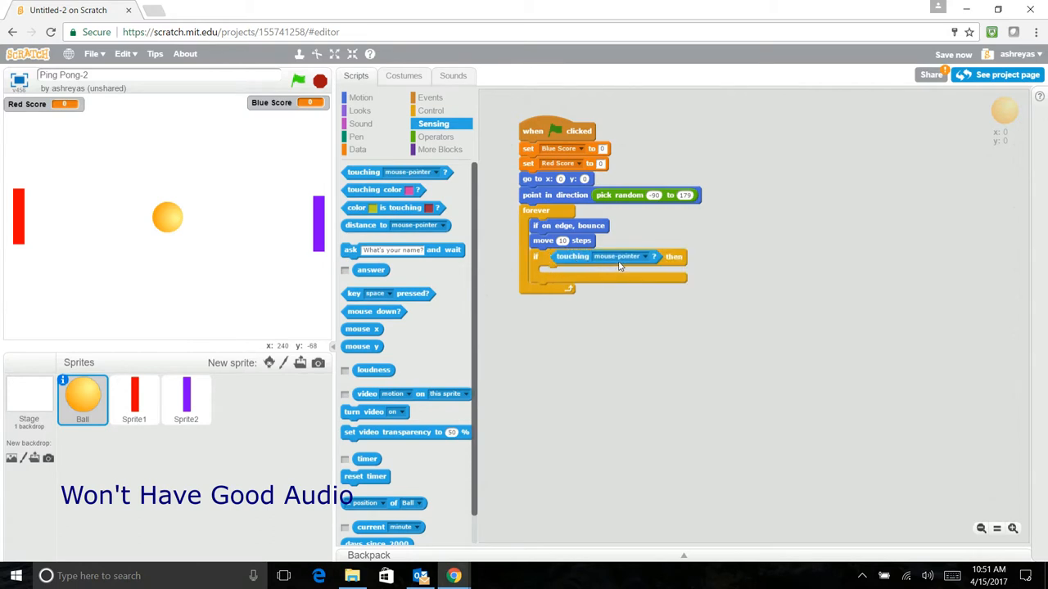
{"action": "left_click", "coordinate": [647, 256]}
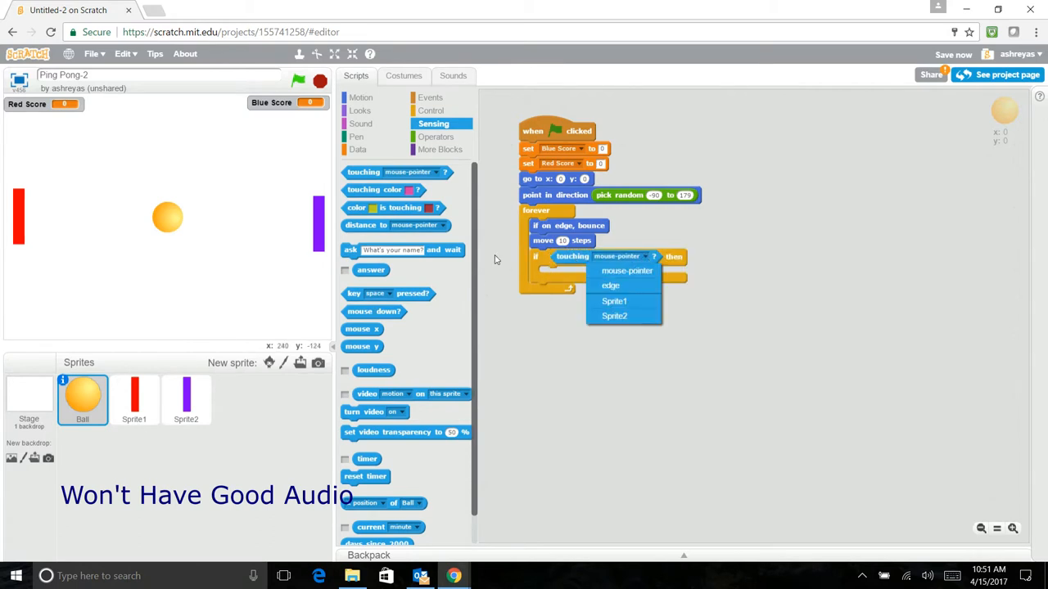
{"action": "left_click", "coordinate": [626, 271]}
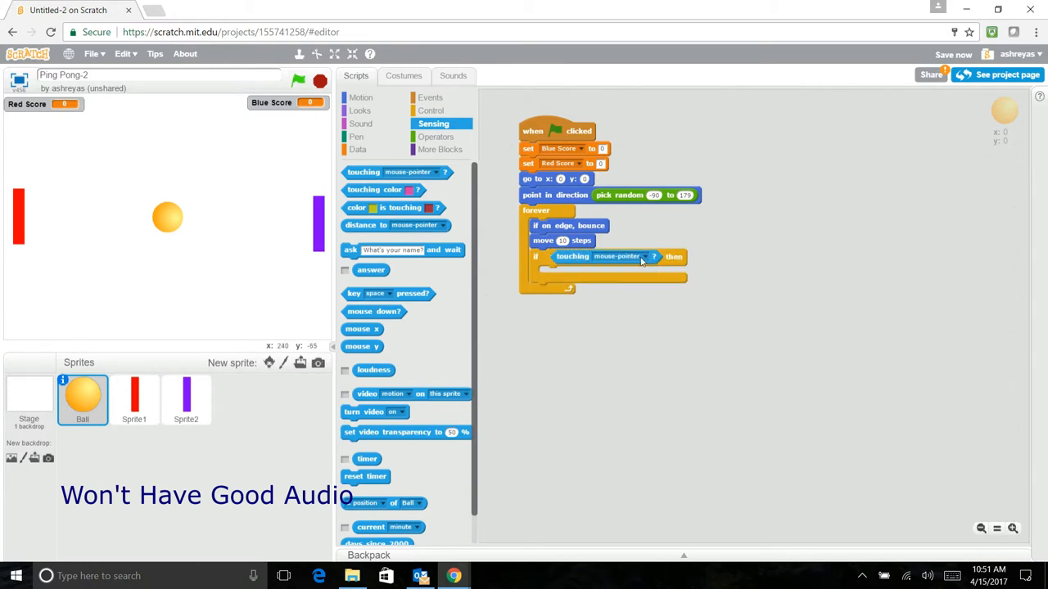
{"action": "left_click", "coordinate": [652, 256]}
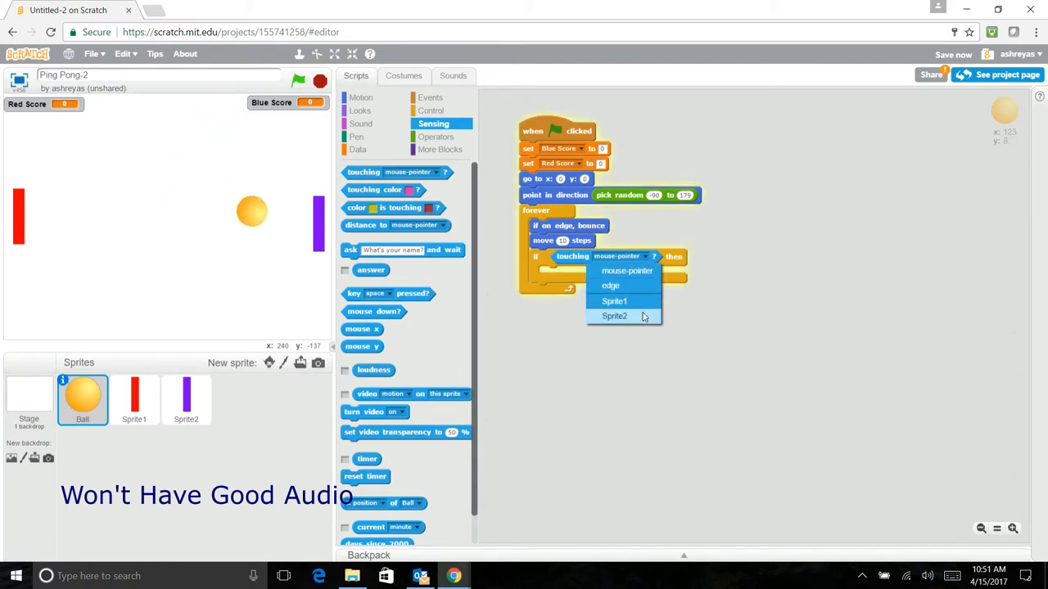
{"action": "left_click", "coordinate": [614, 316]}
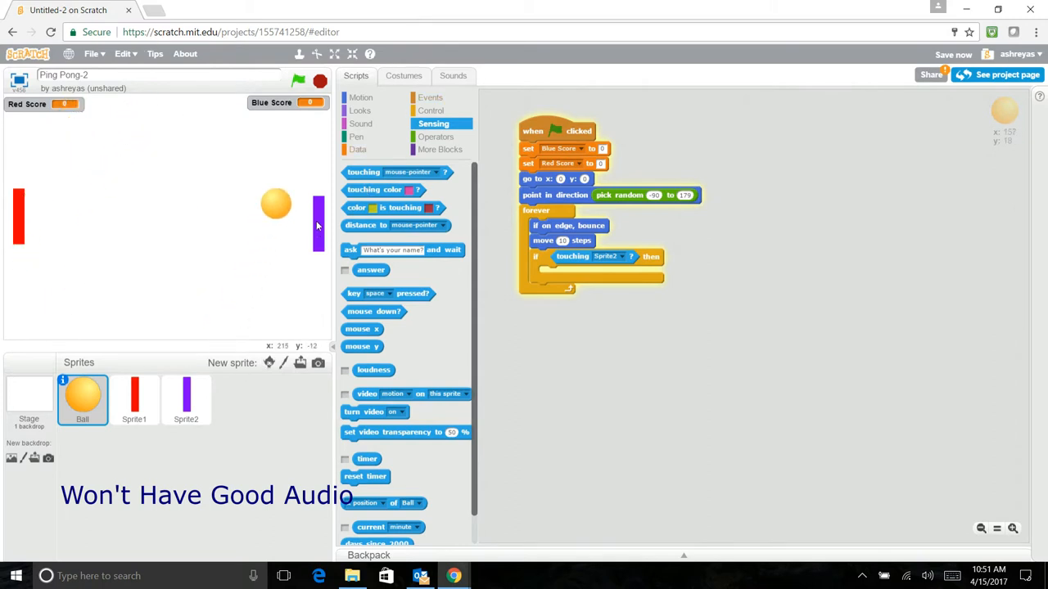
{"action": "left_click", "coordinate": [298, 81]}
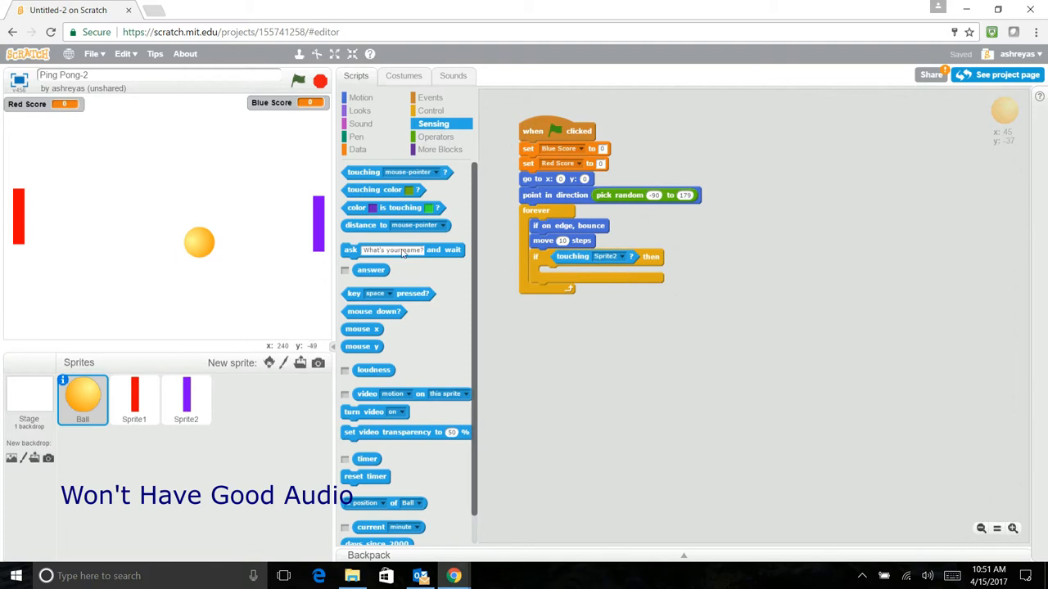
Put a 'point in direction' block with 'pick random 70 to 110' inside the check
{"action": "left_click", "coordinate": [362, 97]}
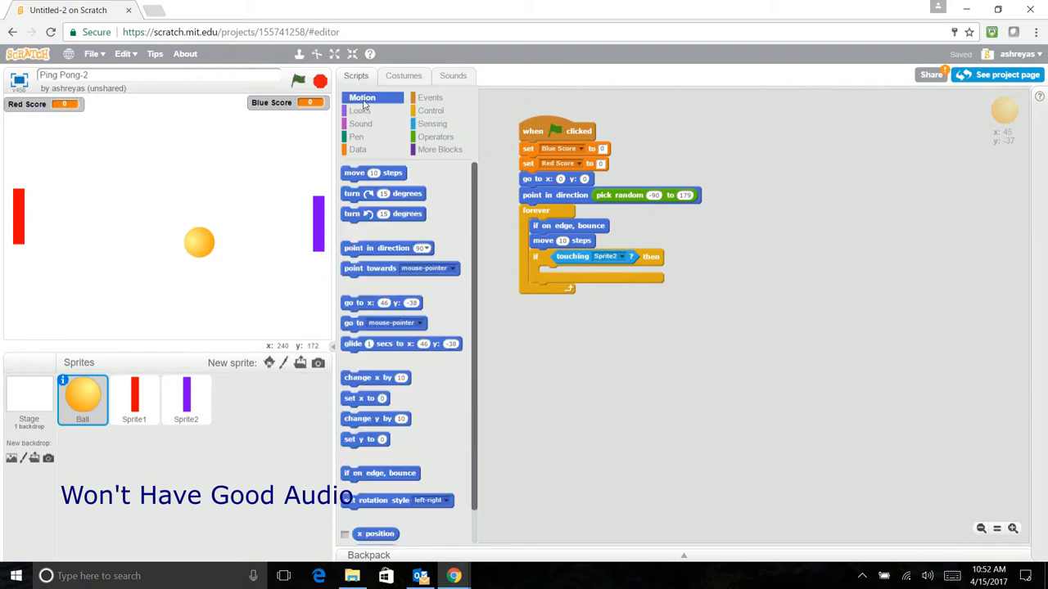
{"action": "left_click_drag", "start_coordinate": [387, 248], "coordinate": [581, 274]}
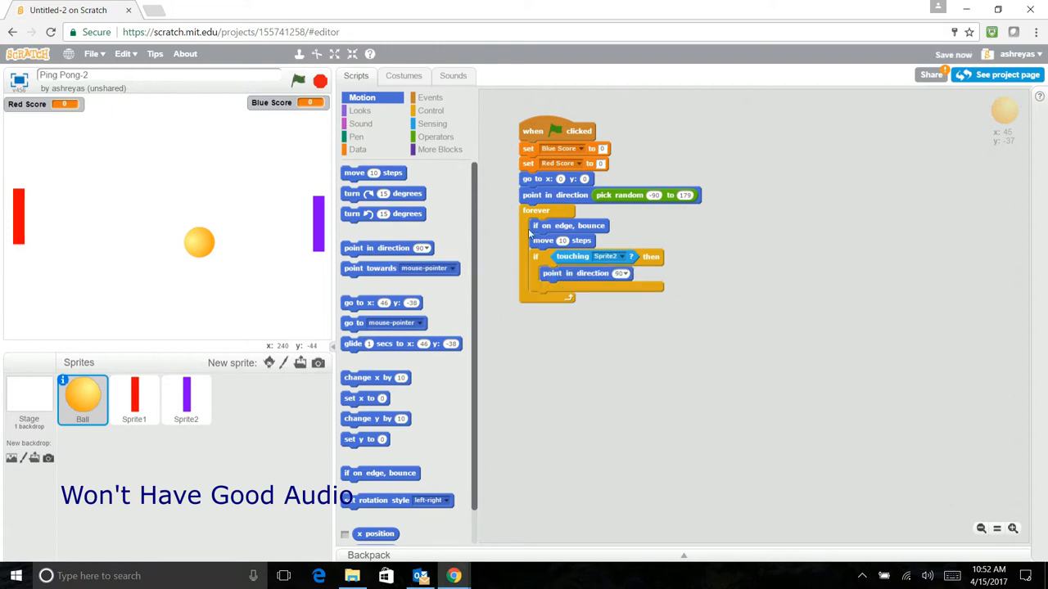
{"action": "left_click", "coordinate": [436, 137]}
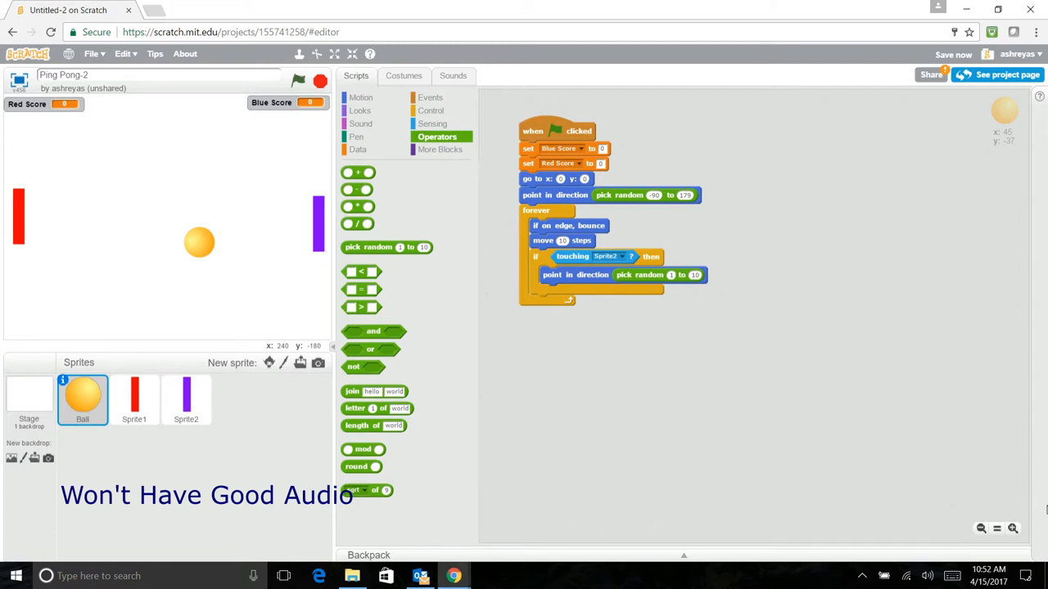
{"action": "mouse_move", "coordinate": [659, 247]}
{"action": "type", "text": "110"}
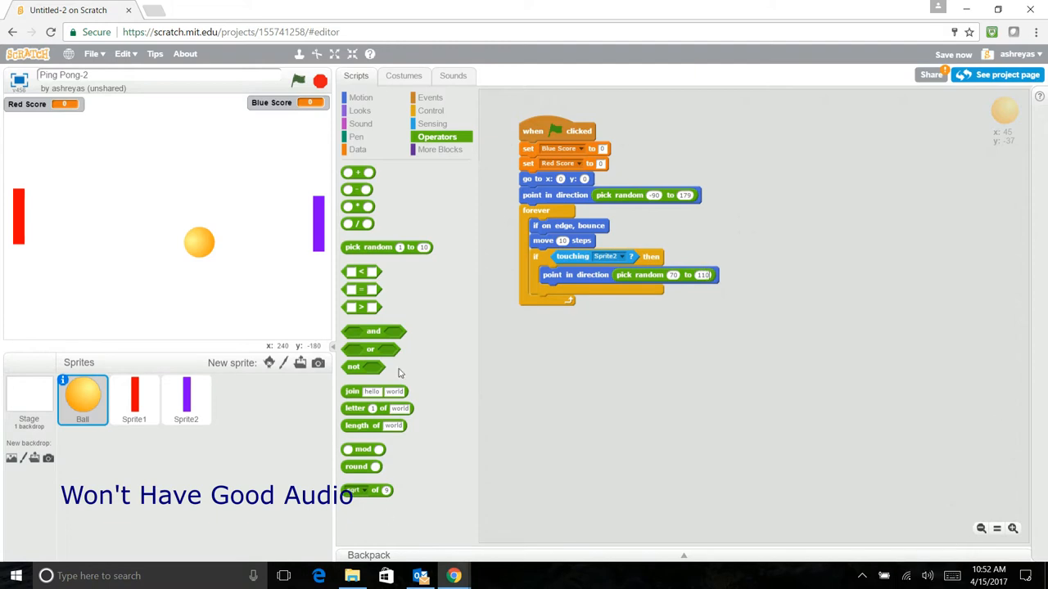
{"action": "left_click", "coordinate": [361, 123]}
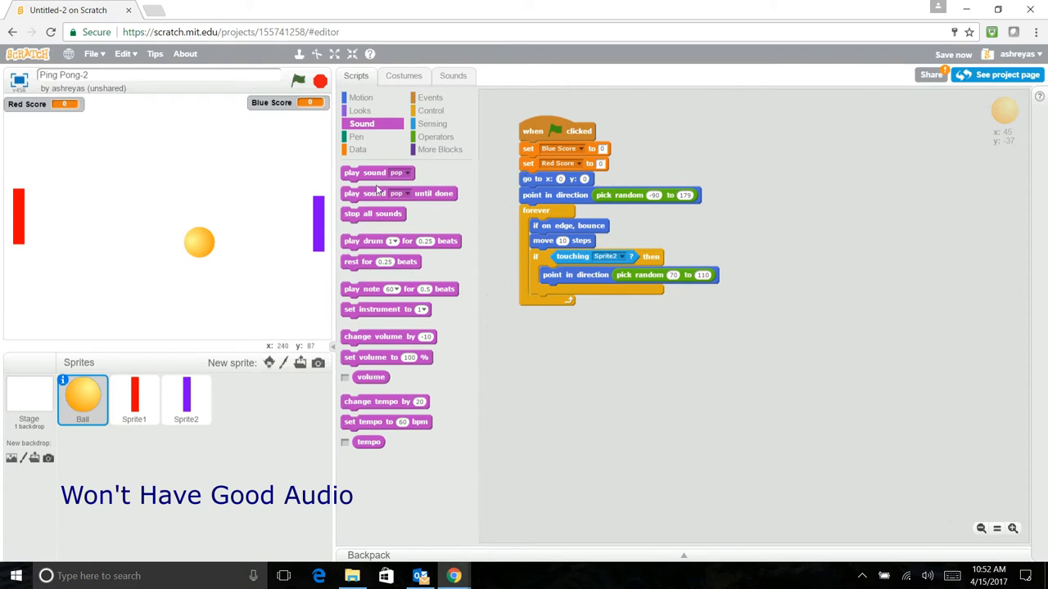
Add 'play sound pop' to the check and set the second check's target to Sprite1
{"action": "left_click_drag", "start_coordinate": [375, 171], "coordinate": [576, 291]}
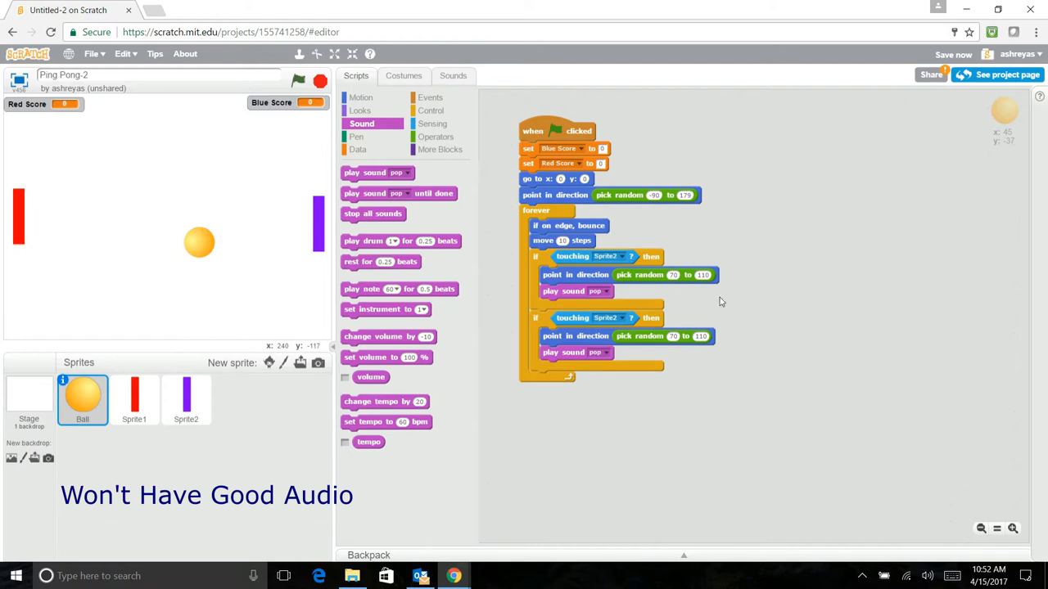
{"action": "left_click", "coordinate": [622, 317]}
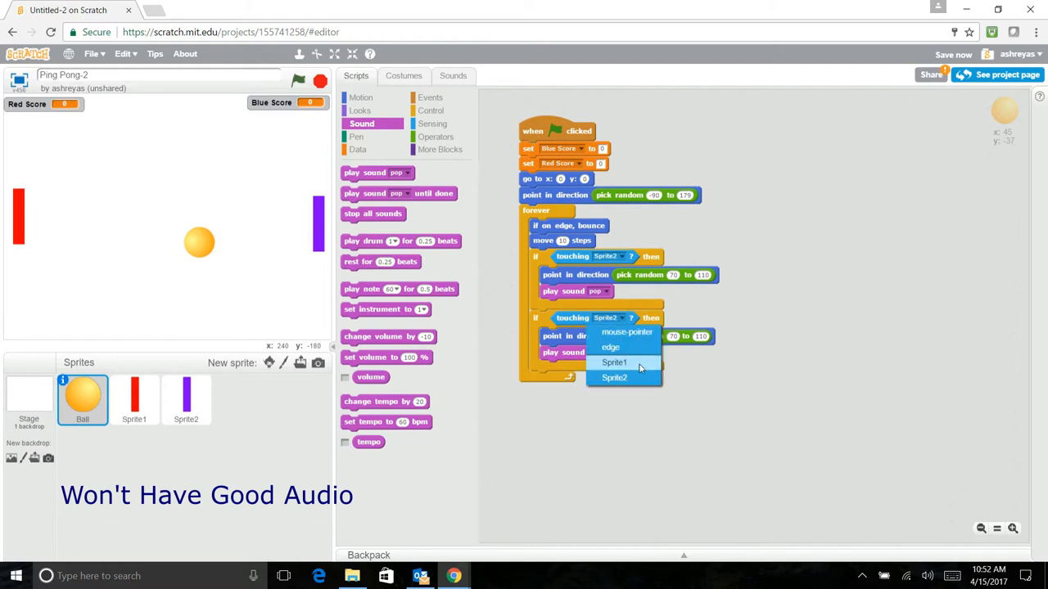
{"action": "left_click", "coordinate": [614, 362]}
{"action": "type", "text": "-70"}
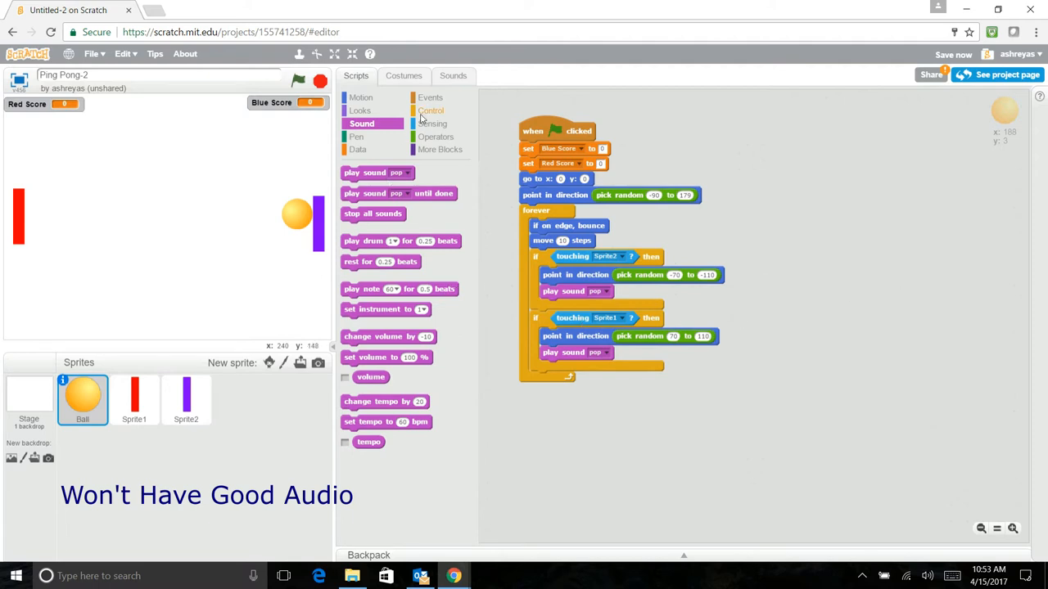
Add a third if-then at the loop end with an 'x position > 210' comparison
{"action": "left_click", "coordinate": [431, 111]}
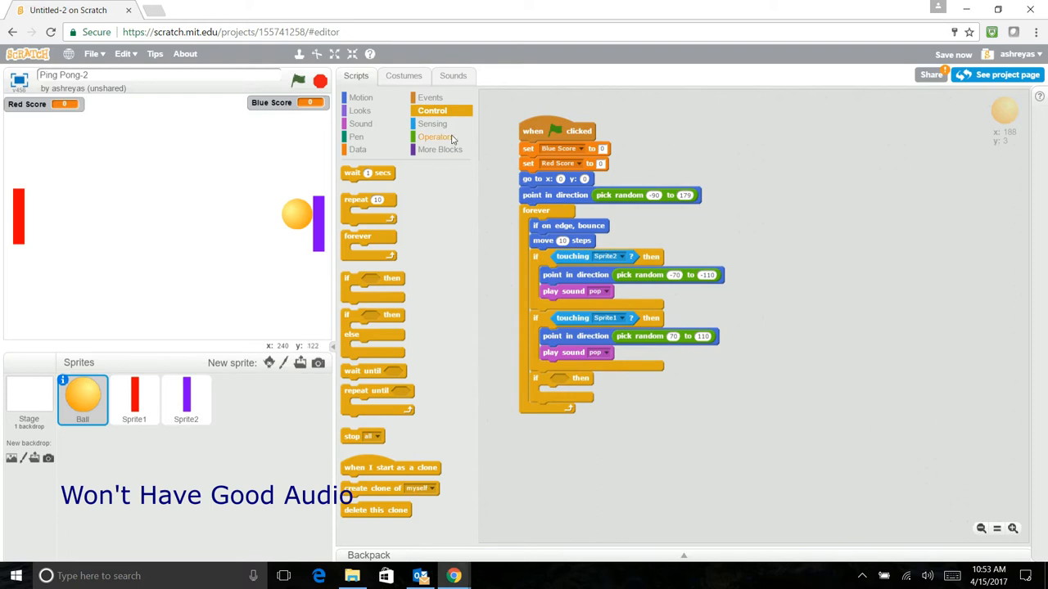
{"action": "left_click", "coordinate": [437, 137]}
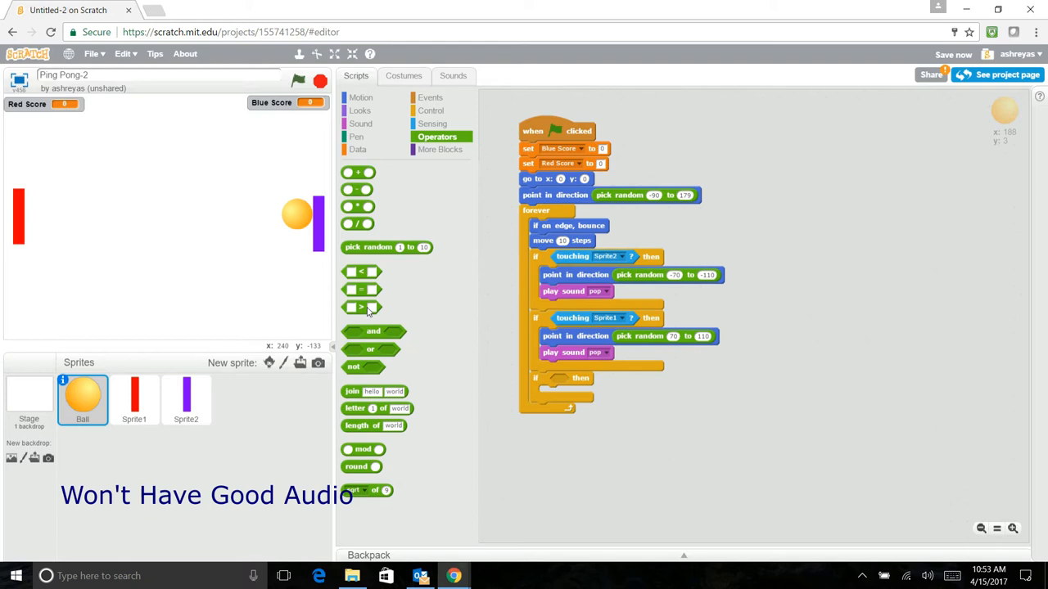
{"action": "left_click_drag", "start_coordinate": [360, 307], "coordinate": [569, 379]}
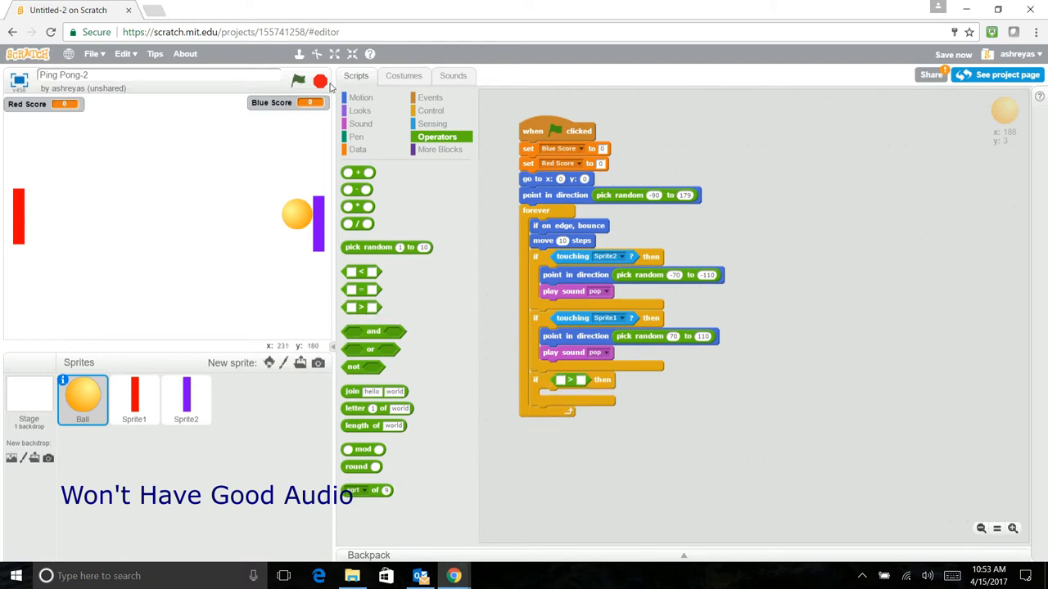
{"action": "left_click", "coordinate": [361, 97]}
{"action": "type", "text": "210"}
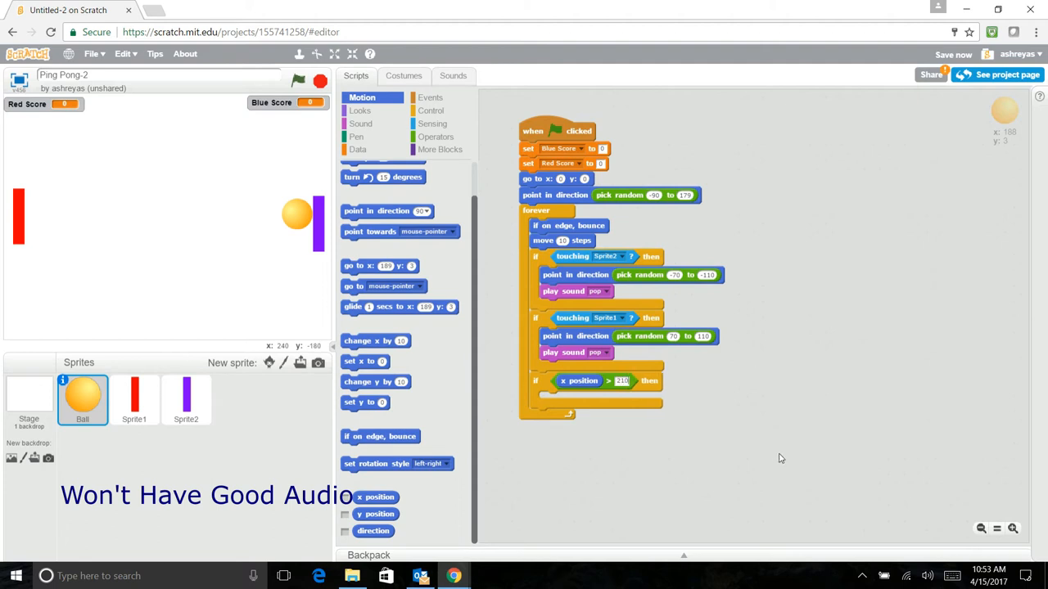
{"action": "mouse_move", "coordinate": [588, 440]}
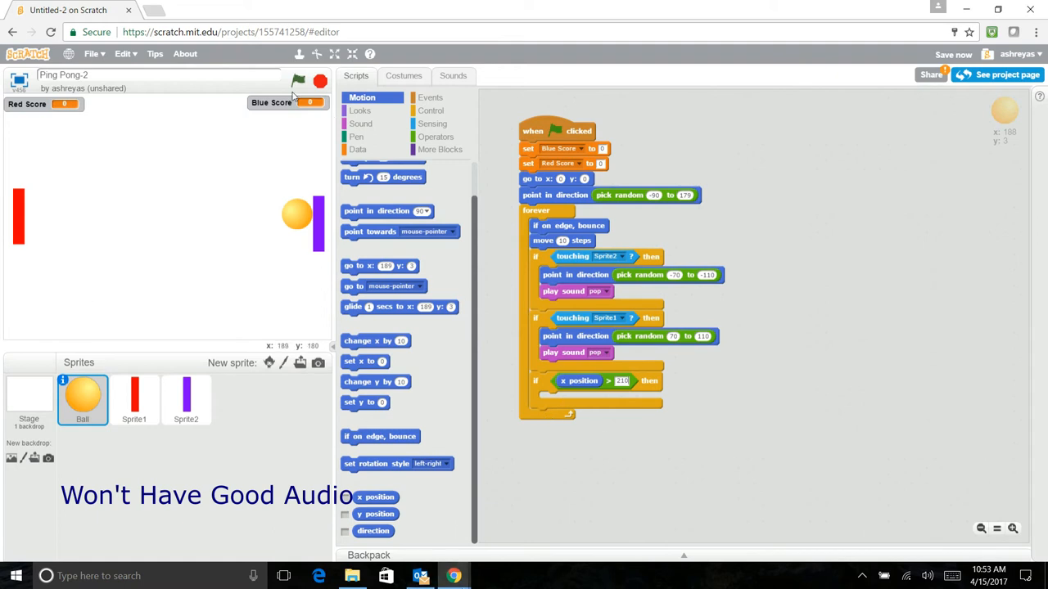
Point the change block at Red Score and attach 'go to x:0 y:0' below it
{"action": "left_click", "coordinate": [357, 149]}
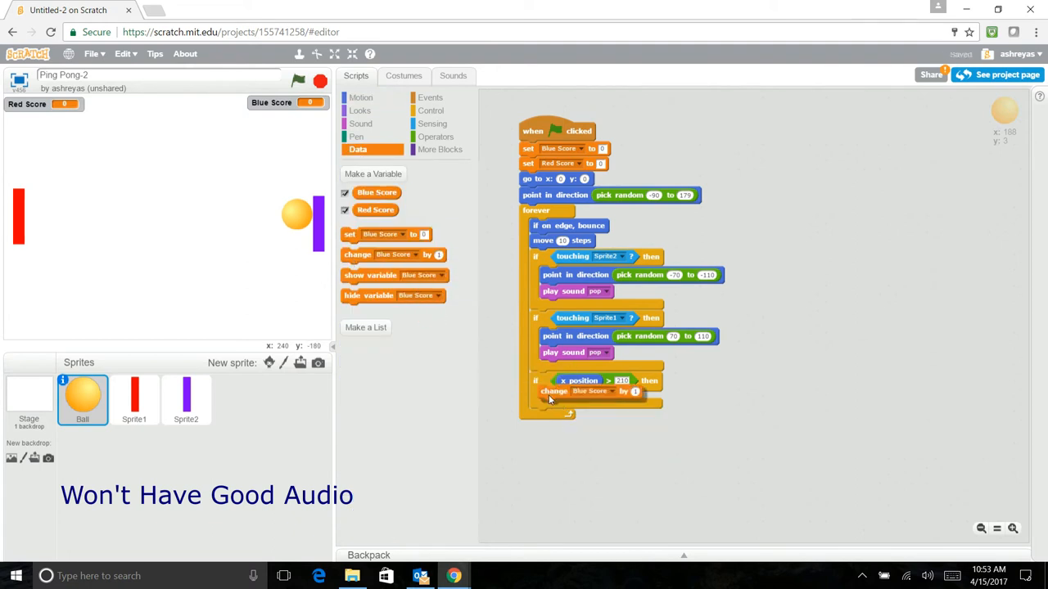
{"action": "left_click", "coordinate": [592, 399]}
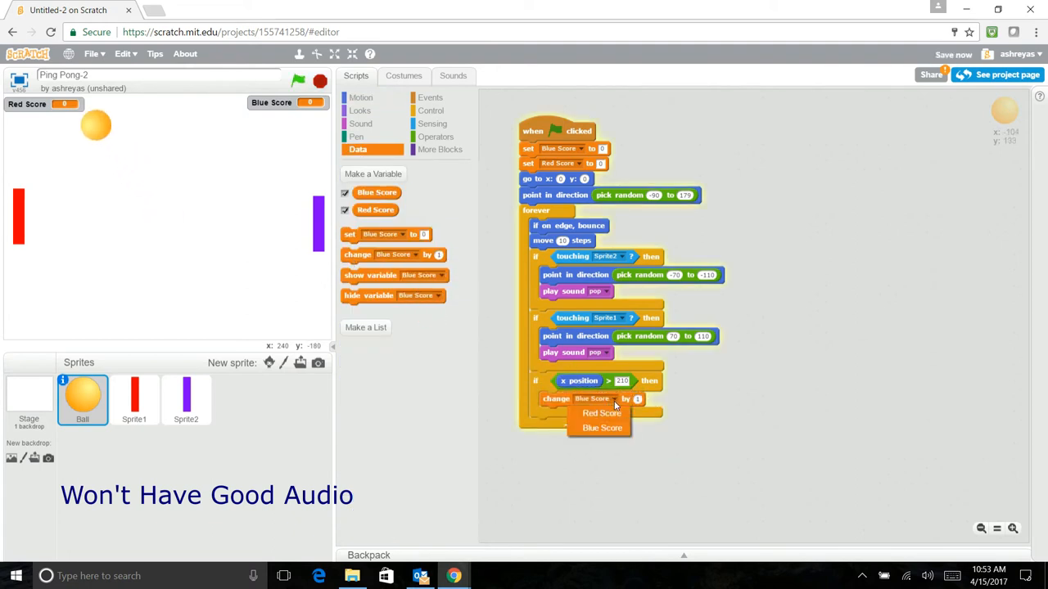
{"action": "left_click", "coordinate": [602, 413]}
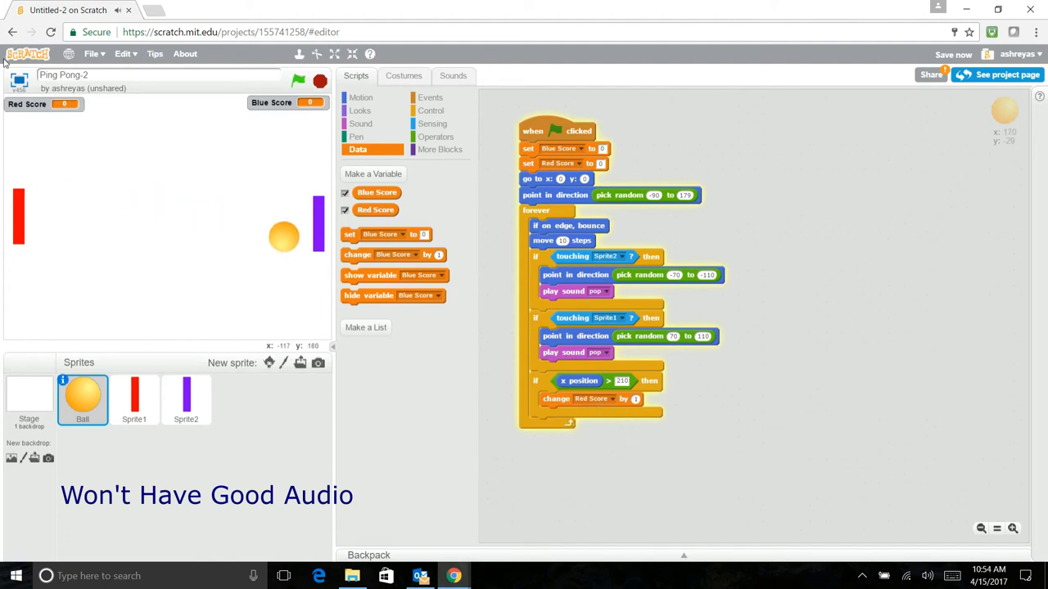
{"action": "left_click", "coordinate": [319, 81]}
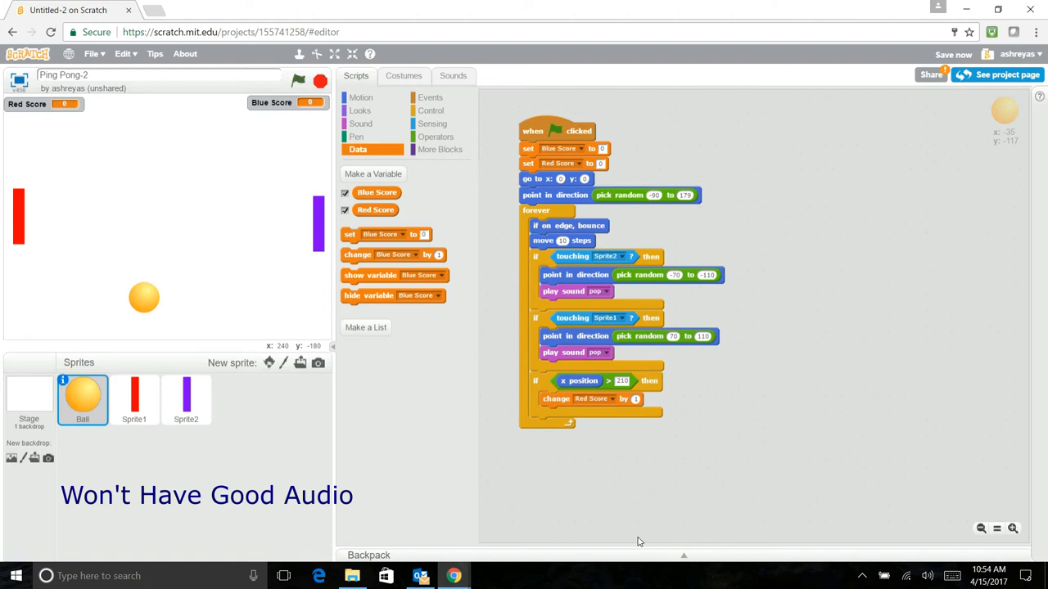
{"action": "mouse_move", "coordinate": [0, 135]}
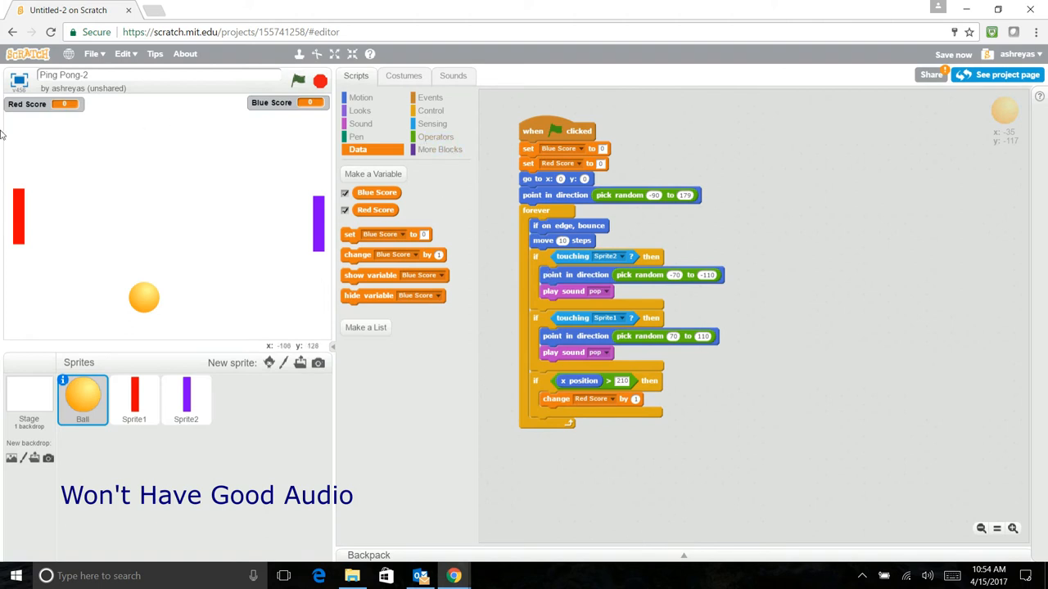
{"action": "mouse_move", "coordinate": [328, 311]}
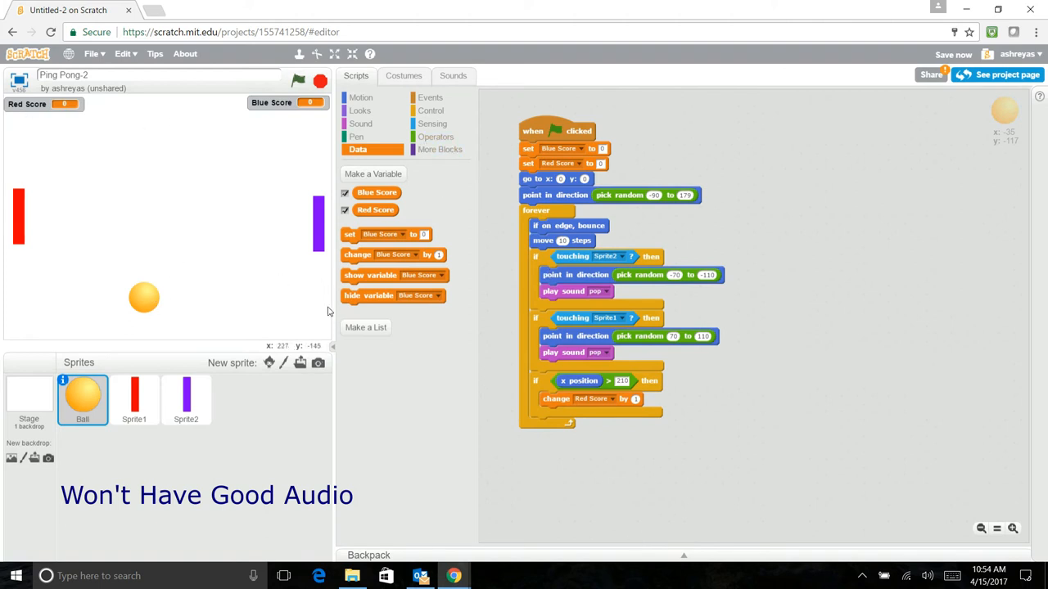
{"action": "mouse_move", "coordinate": [2, 279]}
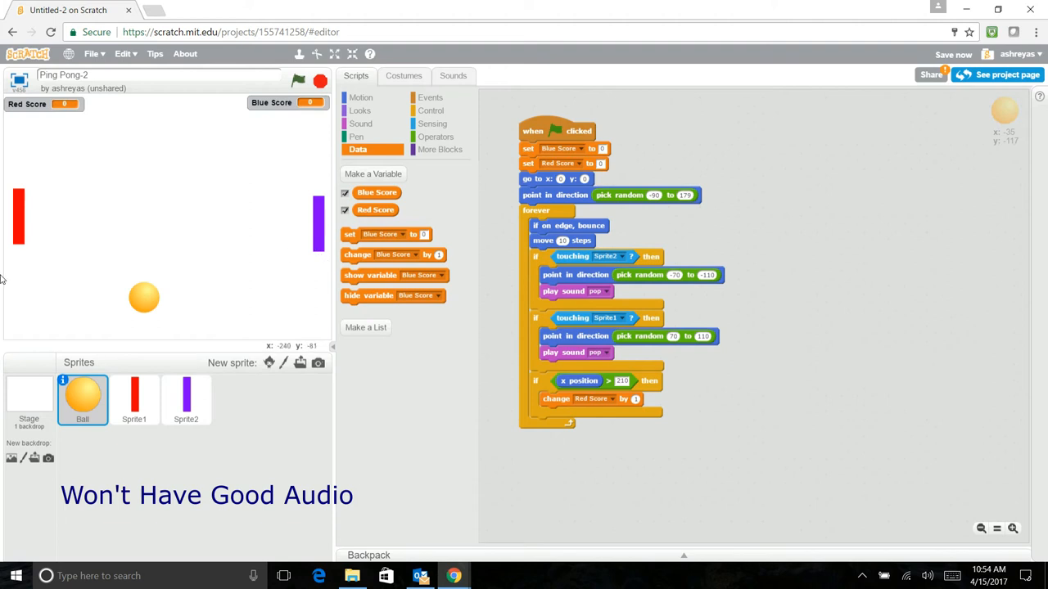
{"action": "mouse_move", "coordinate": [270, 289]}
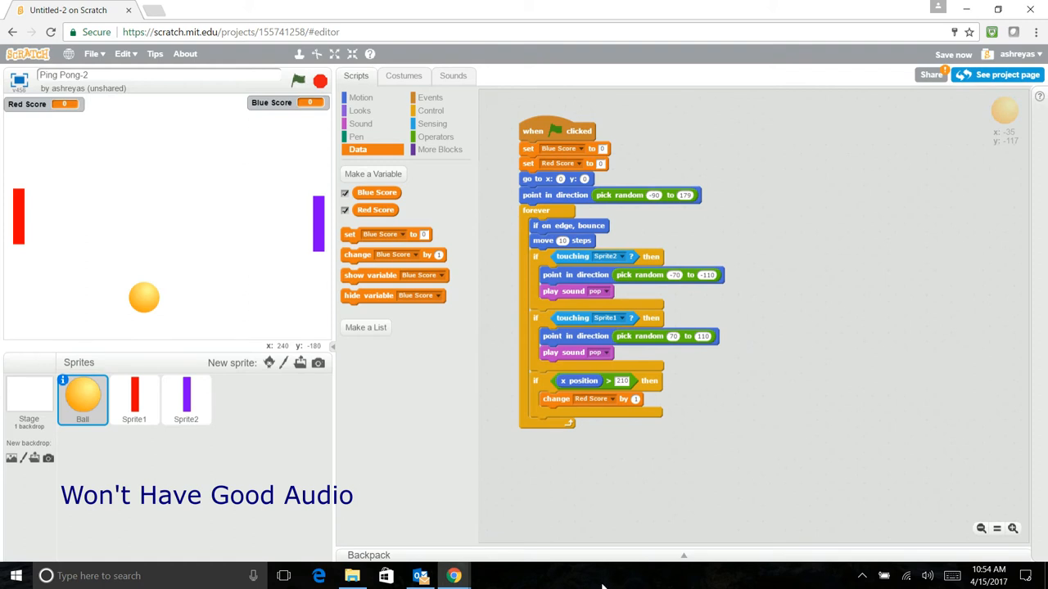
{"action": "mouse_move", "coordinate": [549, 182]}
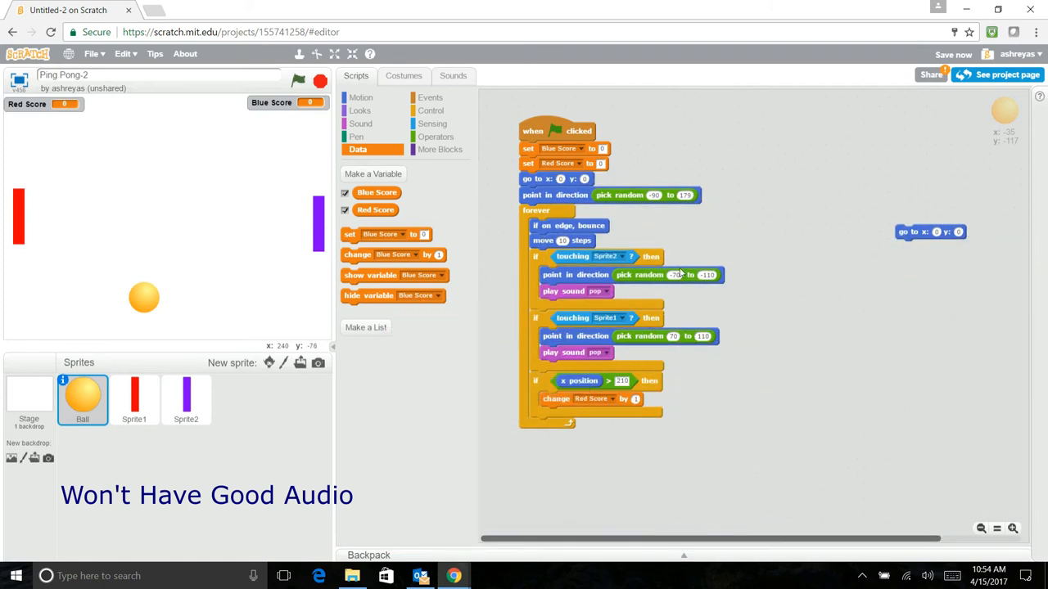
{"action": "left_click_drag", "start_coordinate": [929, 232], "coordinate": [573, 413]}
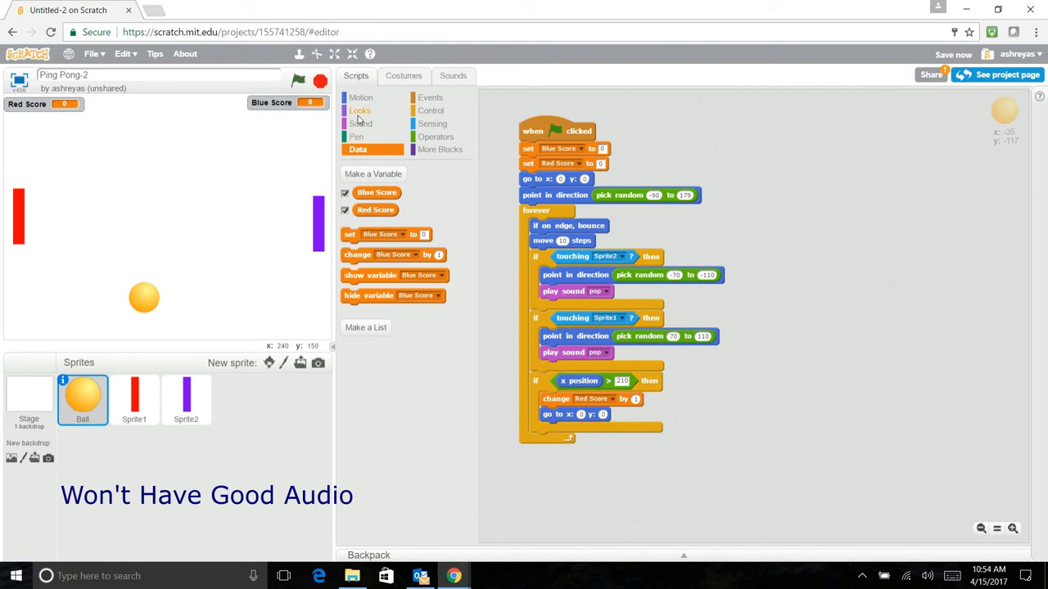
Add a play sound block after the reset and add chord to the Ball's sounds
{"action": "left_click", "coordinate": [453, 75]}
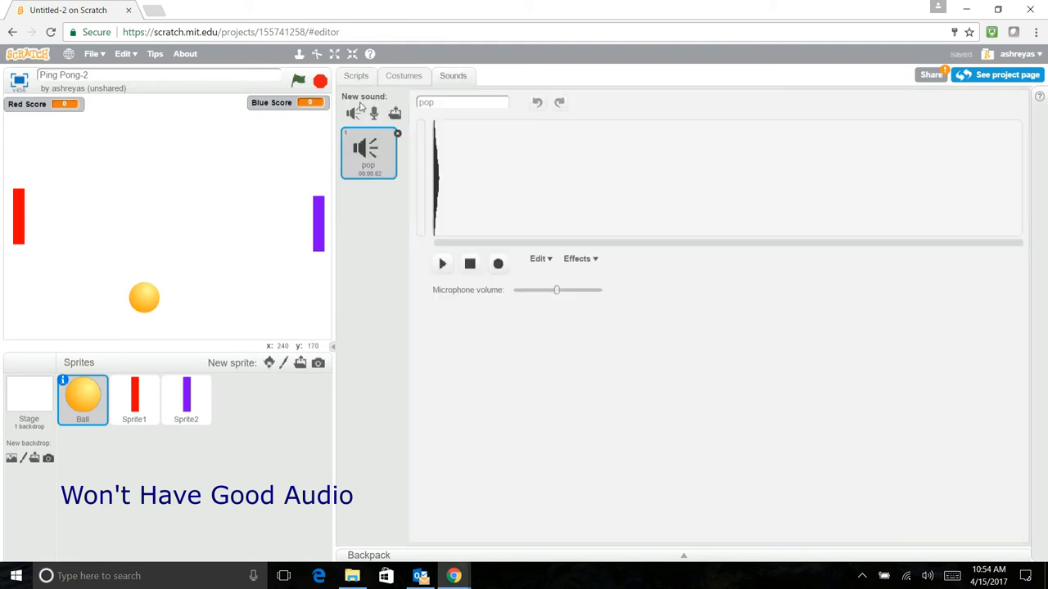
{"action": "left_click", "coordinate": [352, 113]}
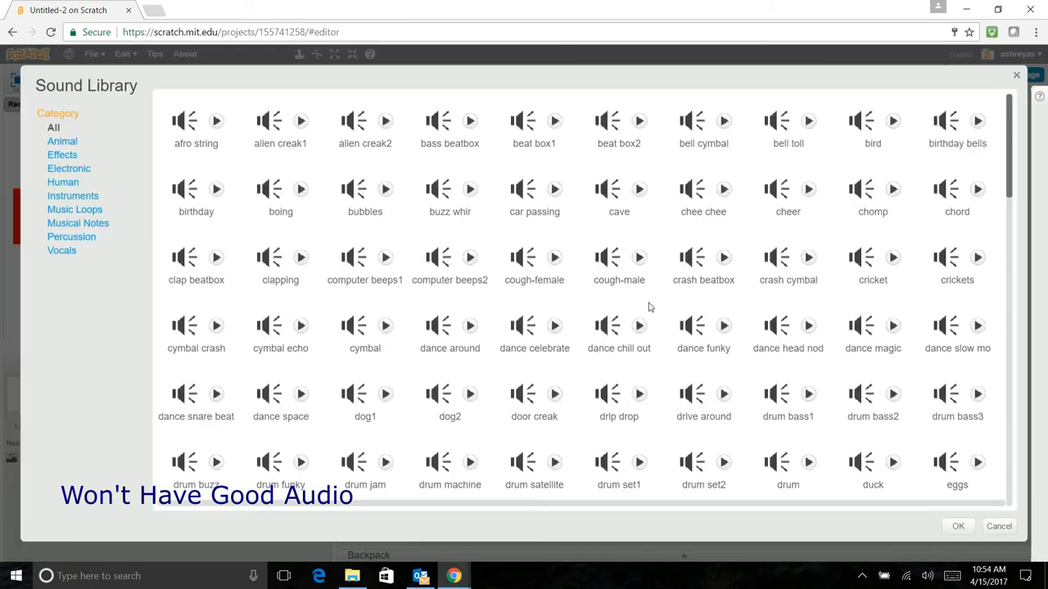
{"action": "mouse_move", "coordinate": [964, 203]}
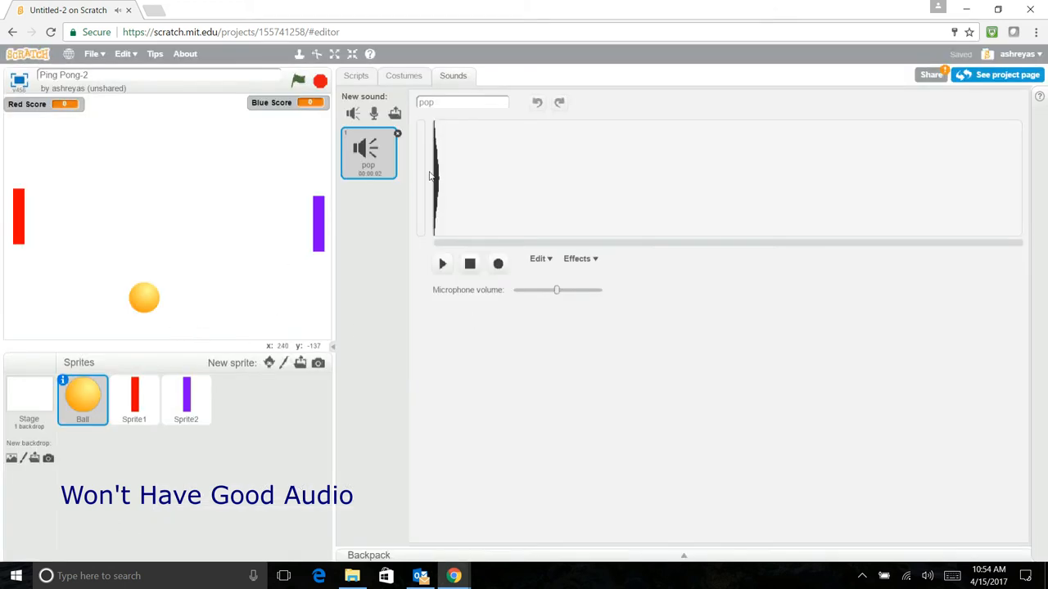
{"action": "mouse_move", "coordinate": [471, 6]}
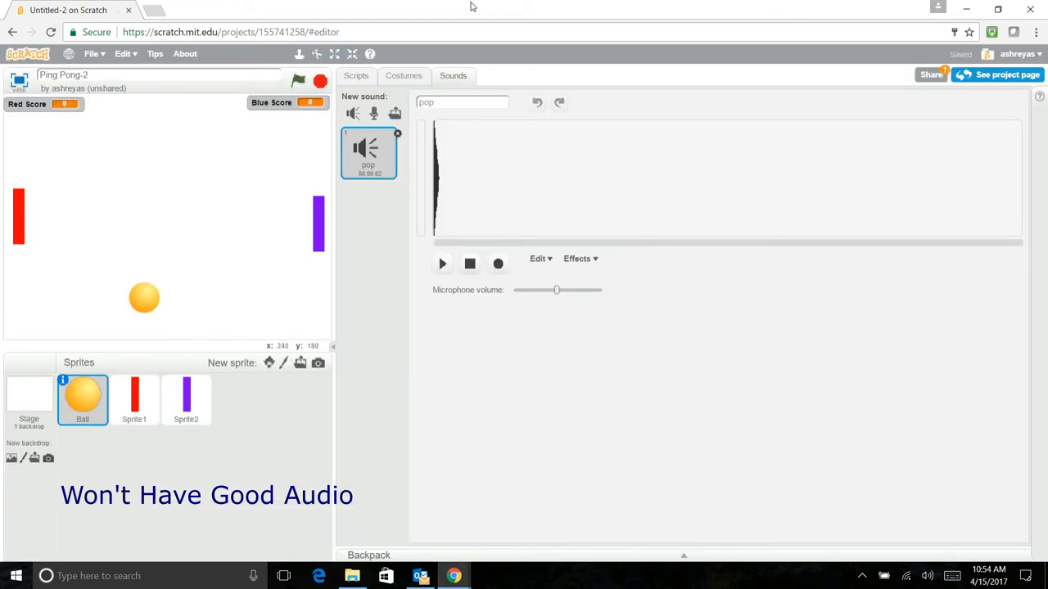
{"action": "left_click", "coordinate": [355, 76]}
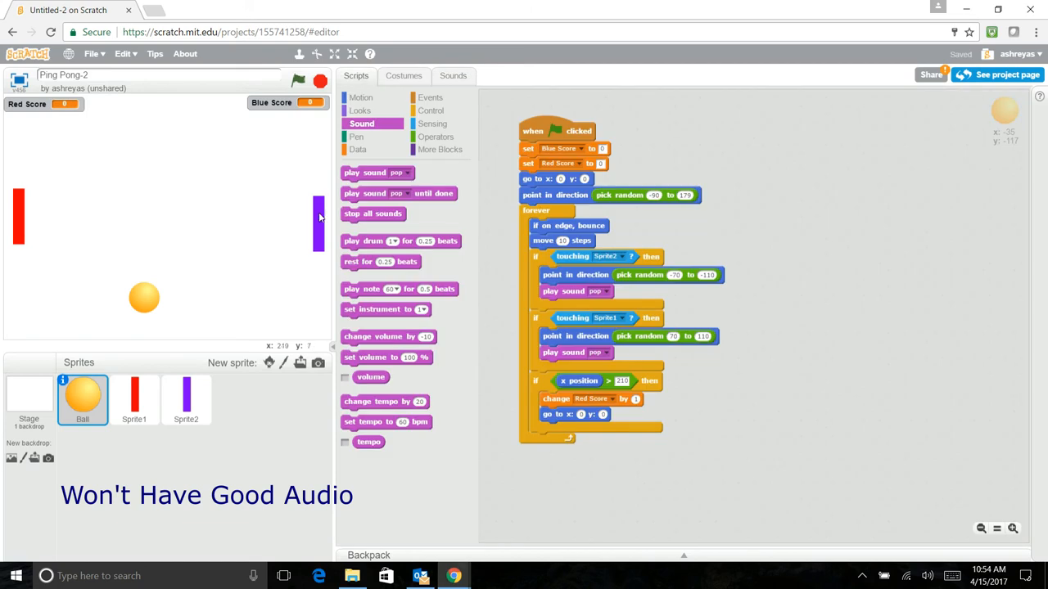
{"action": "left_click_drag", "start_coordinate": [372, 172], "coordinate": [586, 432]}
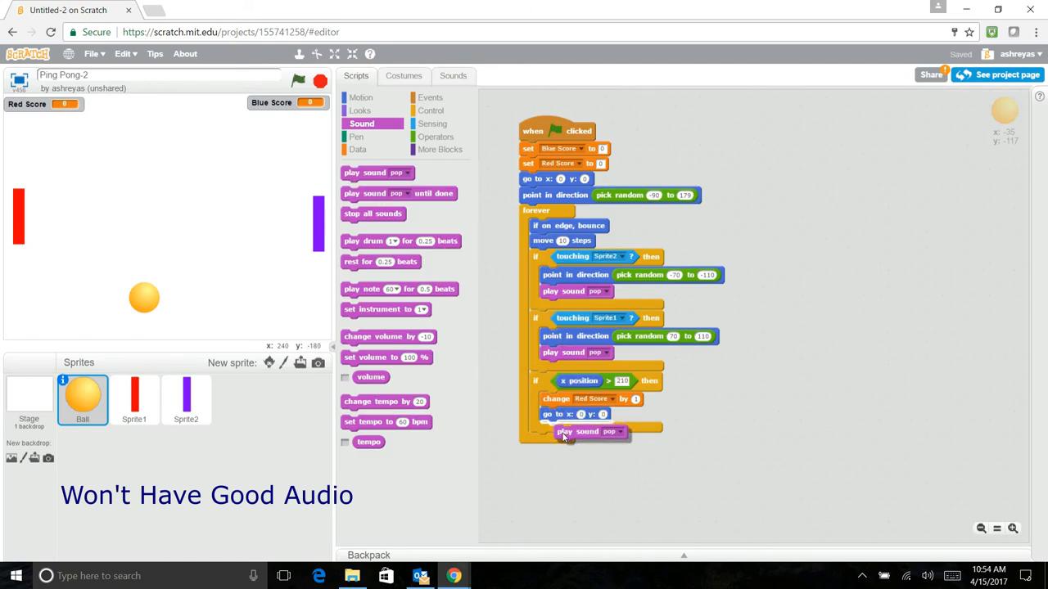
{"action": "left_click", "coordinate": [610, 431]}
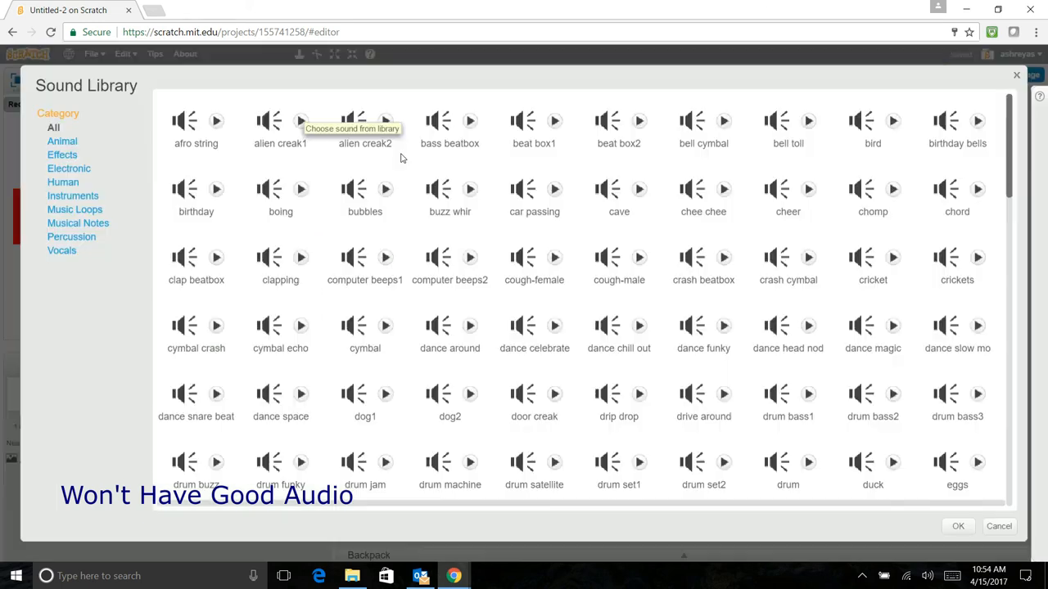
{"action": "mouse_move", "coordinate": [321, 135]}
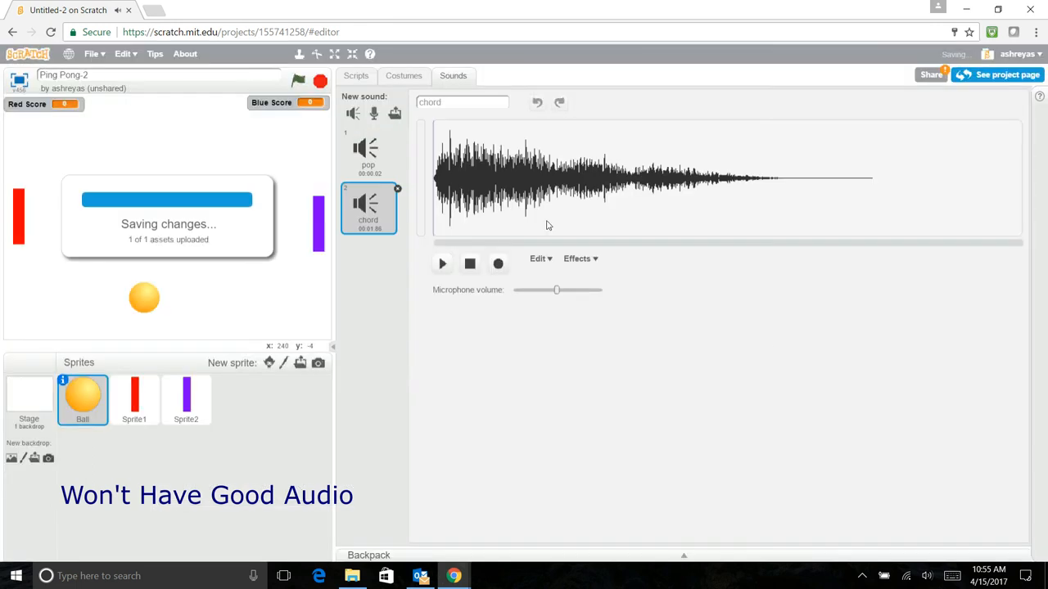
{"action": "left_click", "coordinate": [355, 75]}
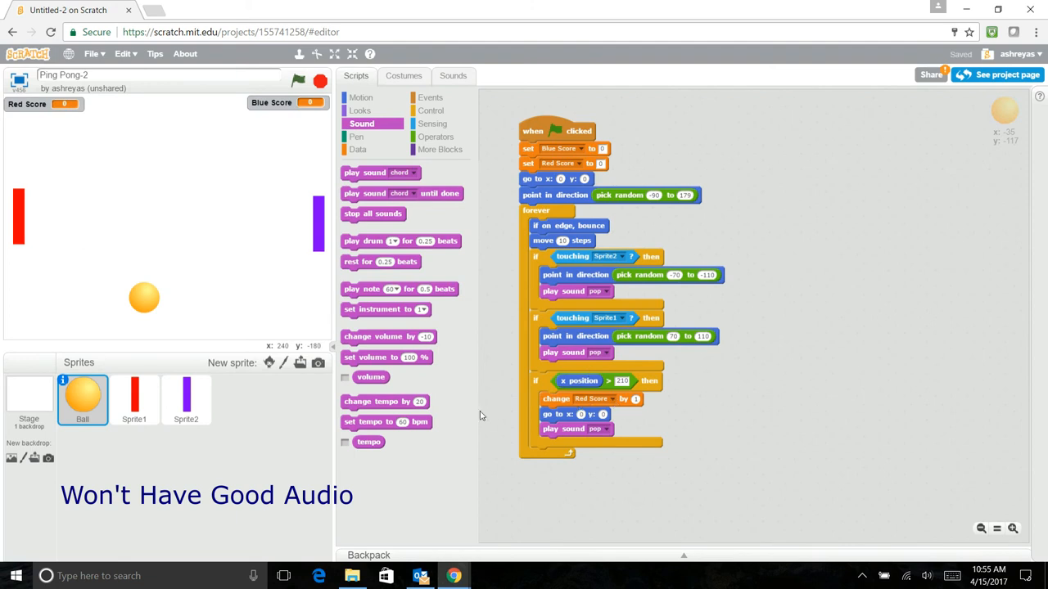
Swap in 'play sound chord until done' above 'go to x:0 y:0' in the red branch
{"action": "left_click", "coordinate": [595, 428]}
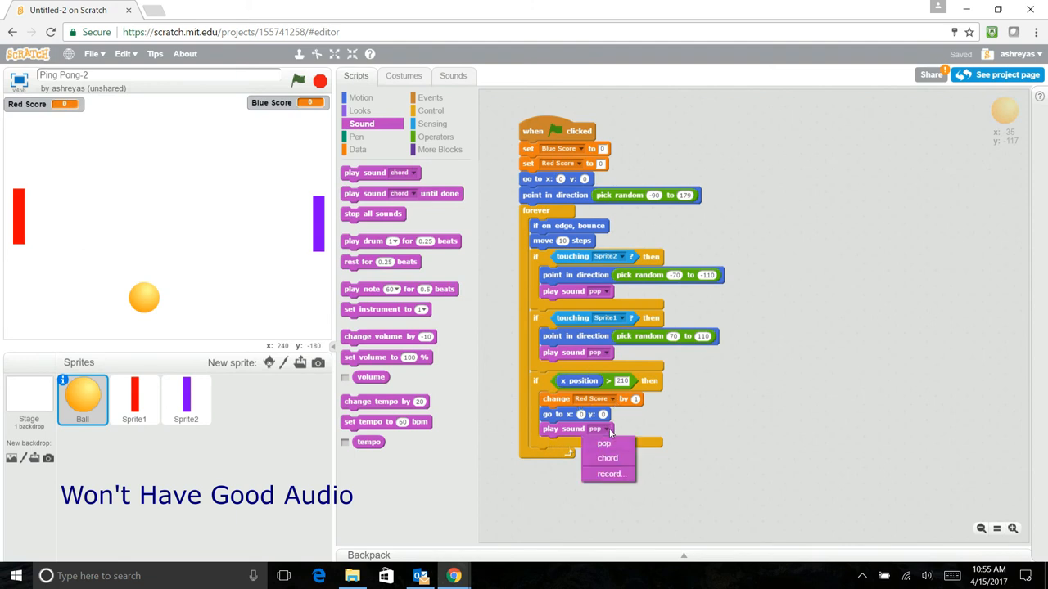
{"action": "left_click", "coordinate": [608, 458]}
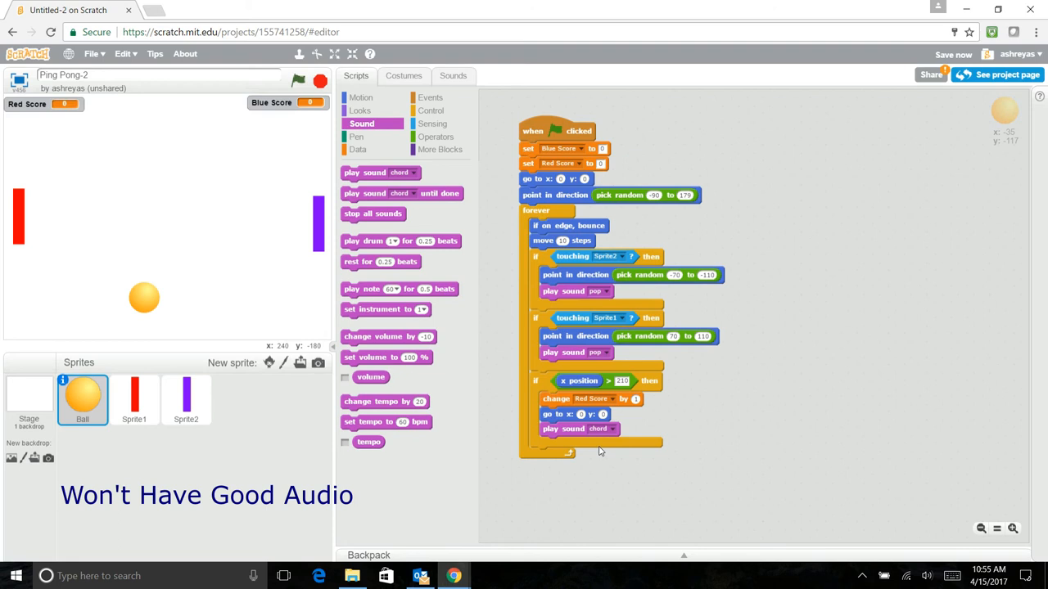
{"action": "mouse_move", "coordinate": [571, 434]}
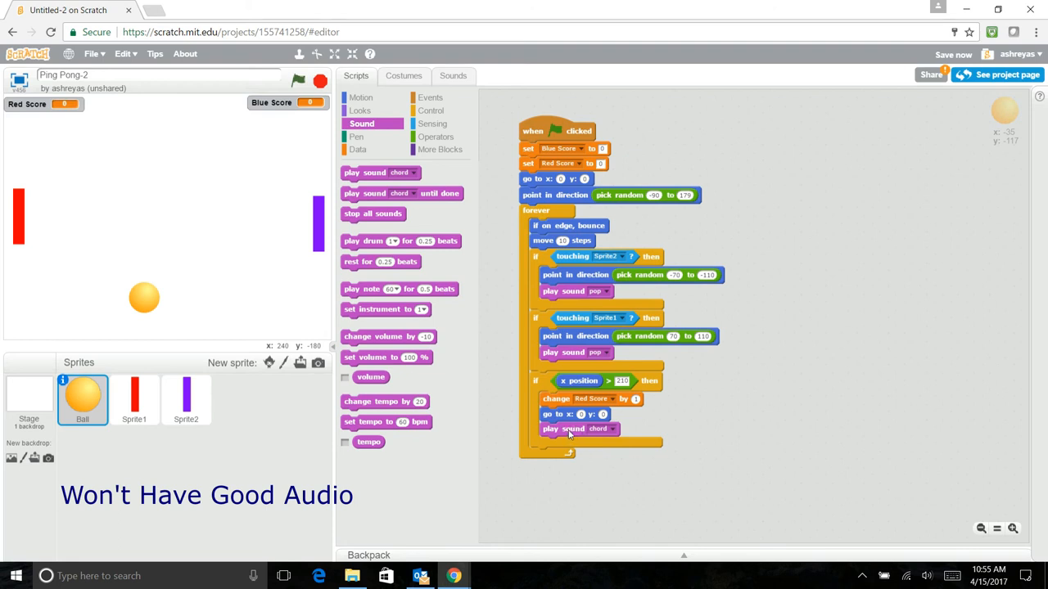
{"action": "left_click_drag", "start_coordinate": [573, 429], "coordinate": [659, 473]}
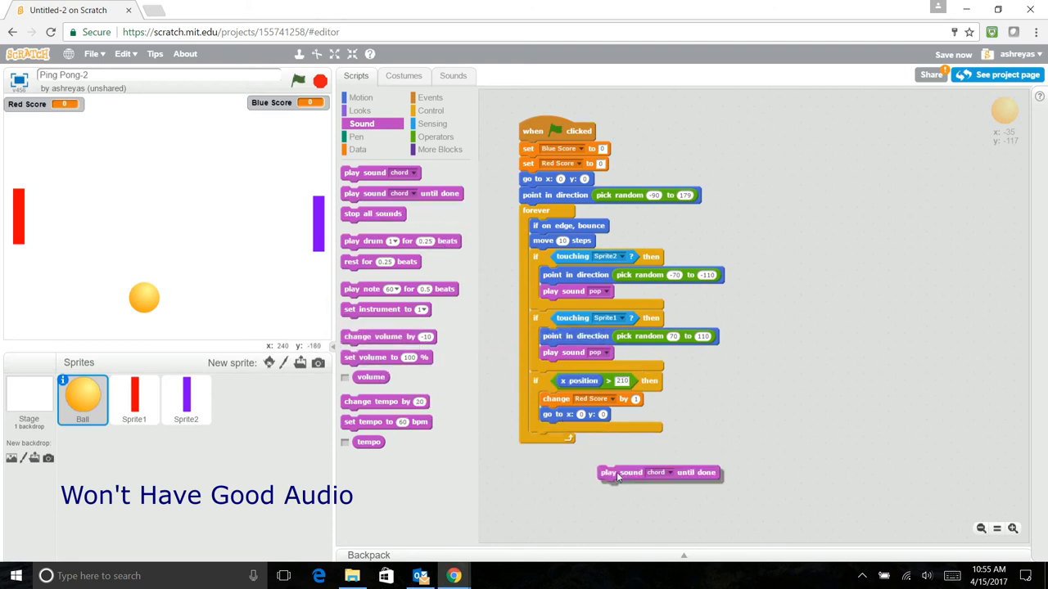
{"action": "left_click_drag", "start_coordinate": [659, 473], "coordinate": [600, 414]}
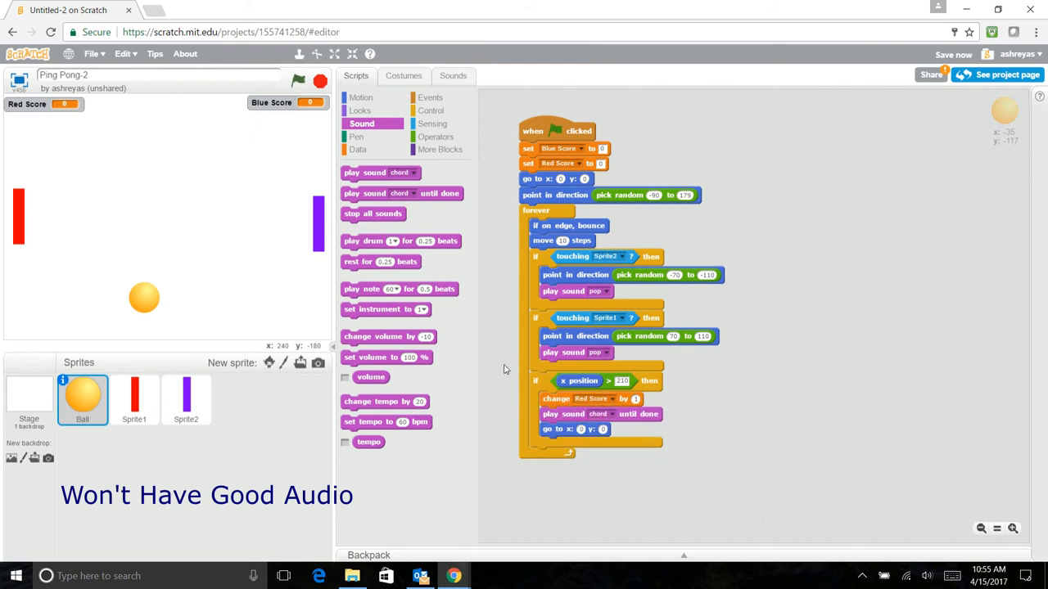
{"action": "mouse_move", "coordinate": [551, 466]}
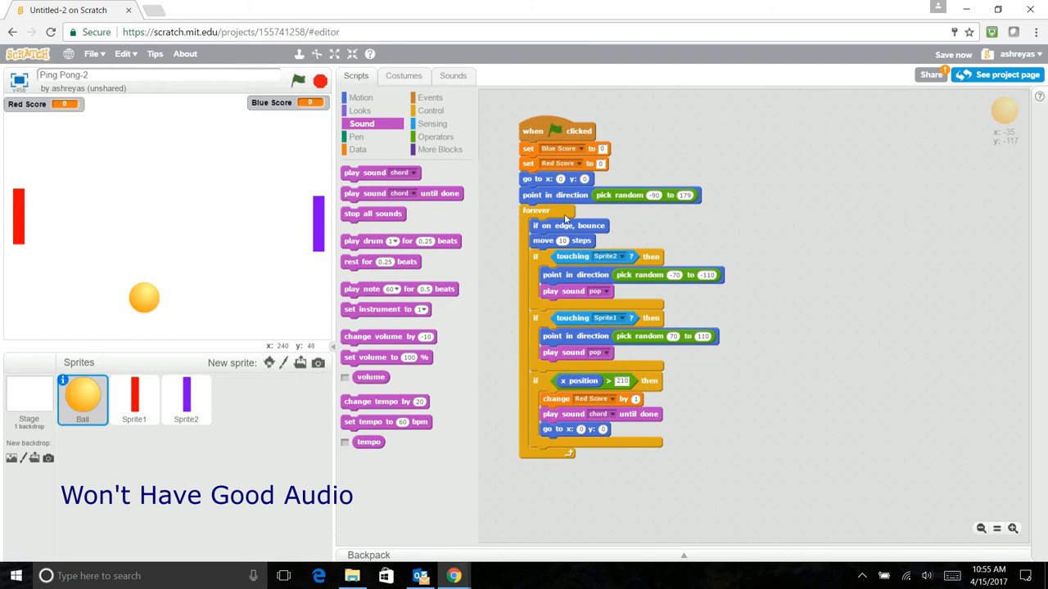
Add random direction (-90 to 179), then duplicate the branch for Blue Score at -210
{"action": "right_click", "coordinate": [557, 274]}
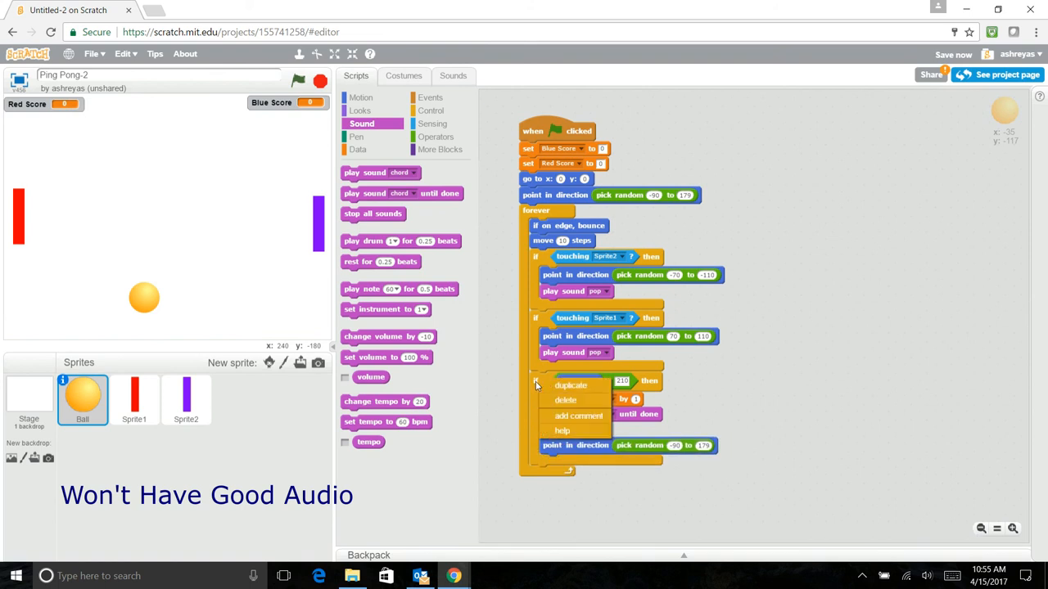
{"action": "left_click", "coordinate": [571, 385]}
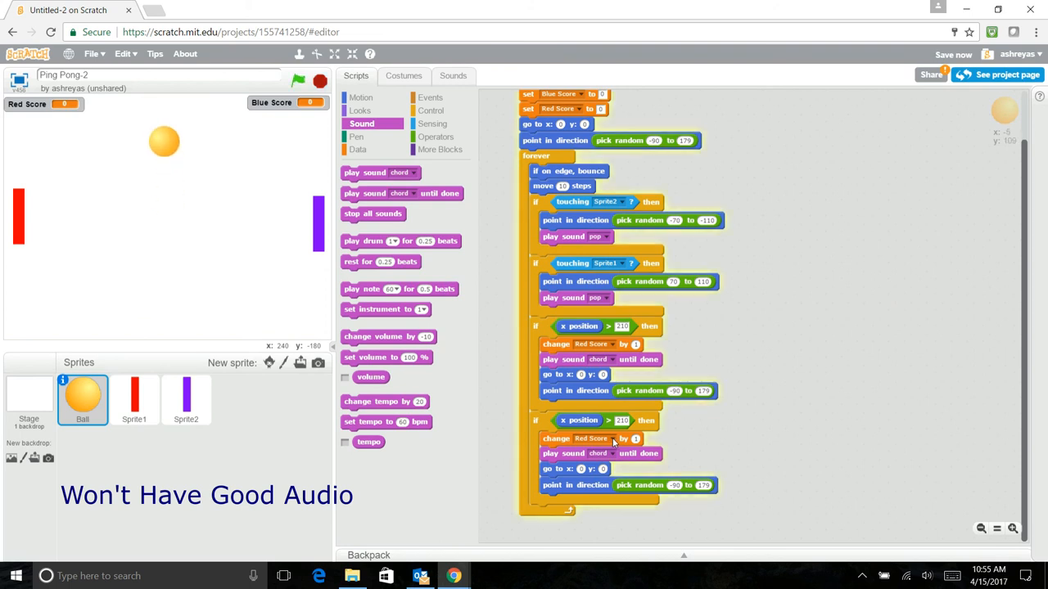
{"action": "left_click", "coordinate": [591, 438]}
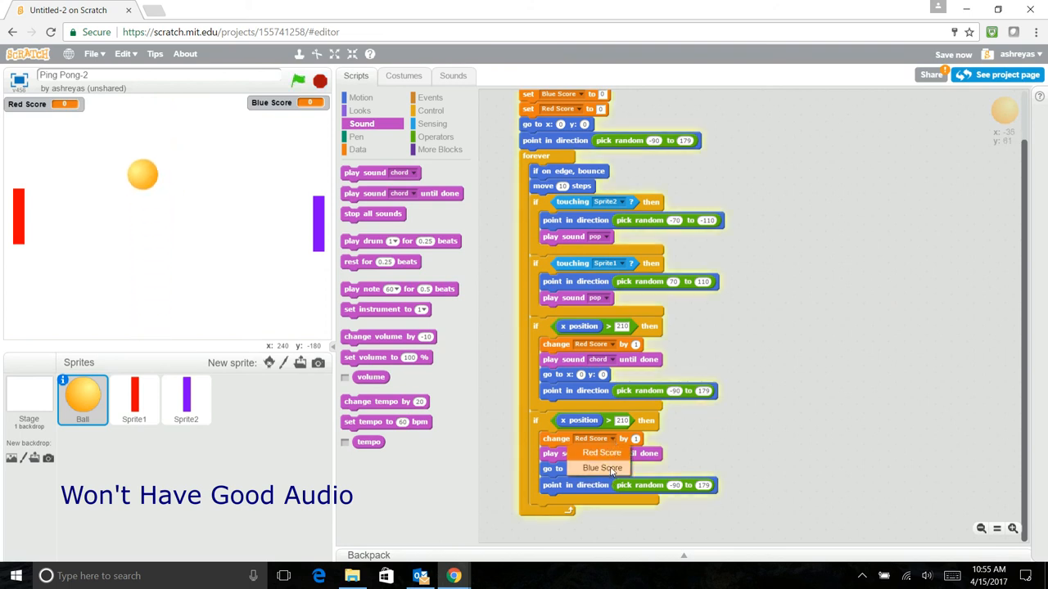
{"action": "left_click", "coordinate": [601, 467]}
{"action": "type", "text": "-21"}
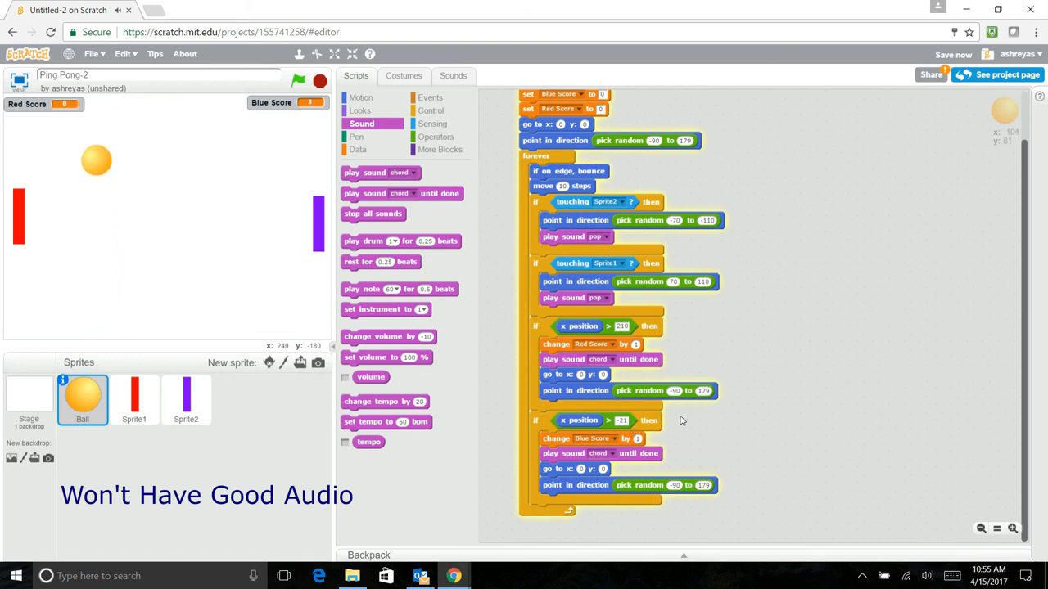
{"action": "left_click", "coordinate": [298, 81]}
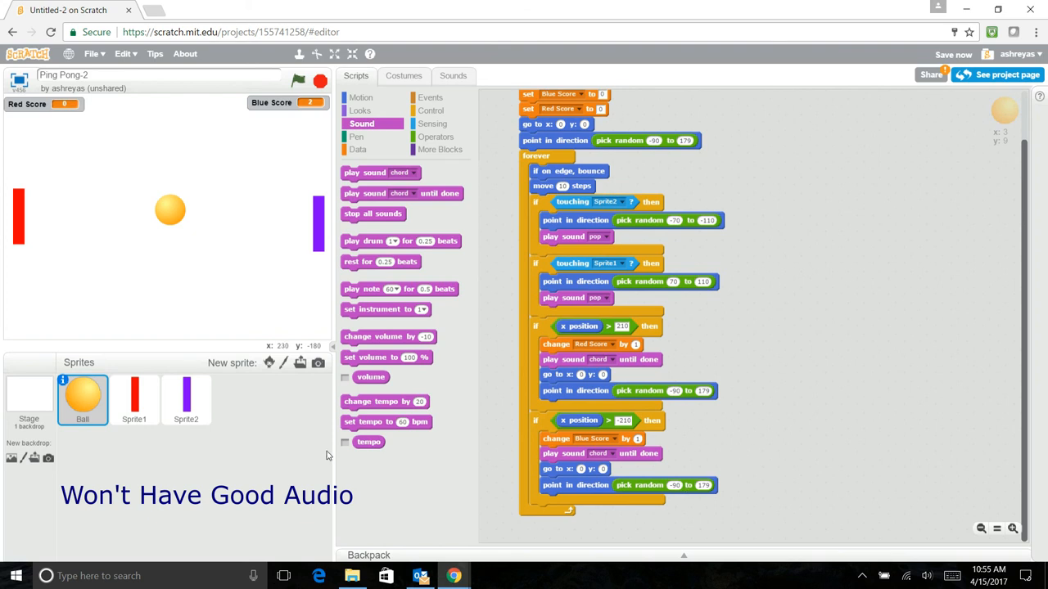
{"action": "mouse_move", "coordinate": [366, 443]}
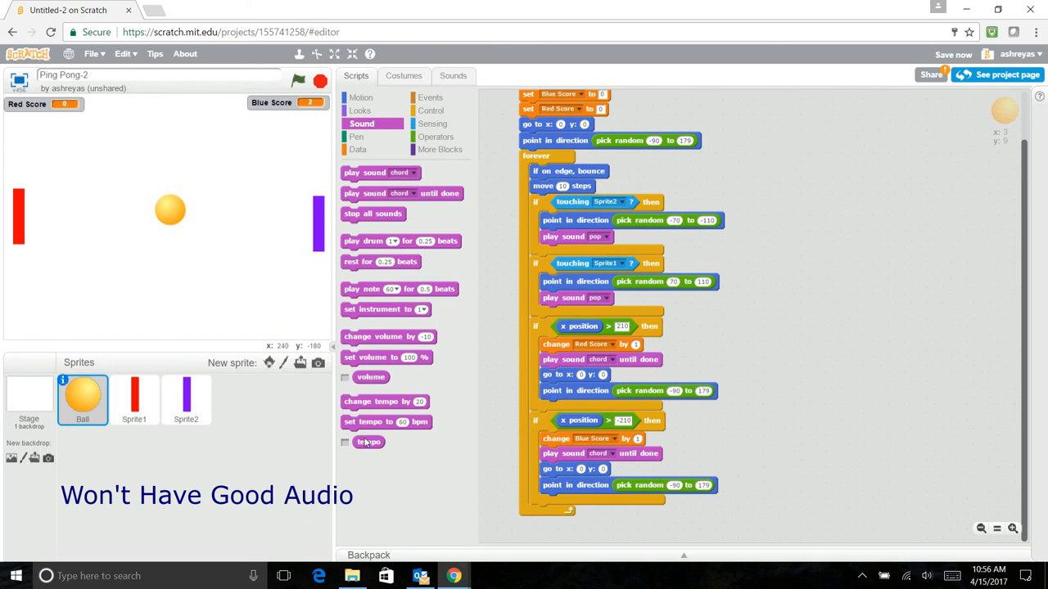
{"action": "mouse_move", "coordinate": [425, 404]}
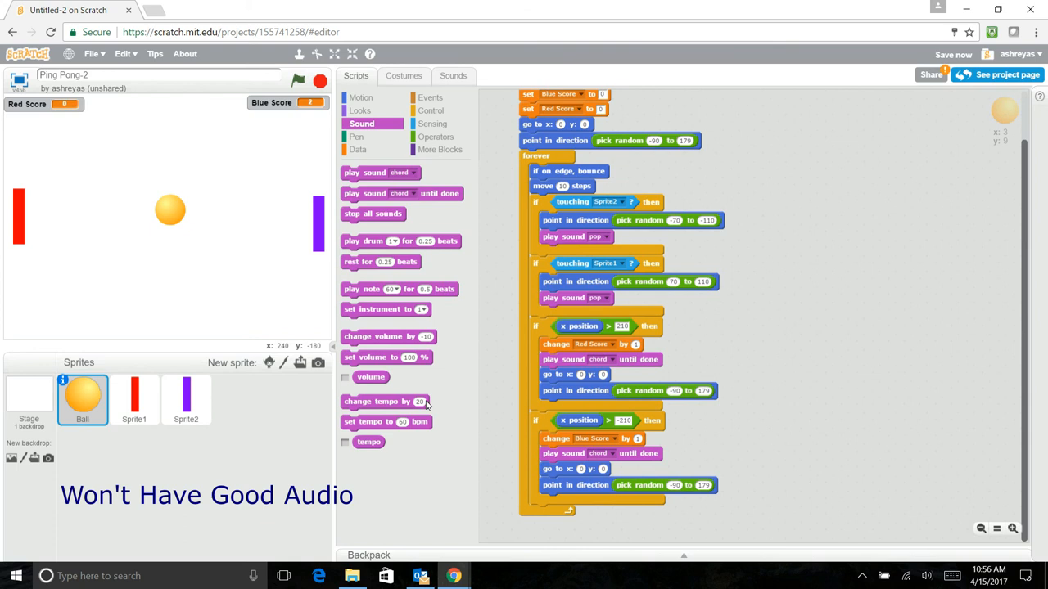
{"action": "mouse_move", "coordinate": [373, 459]}
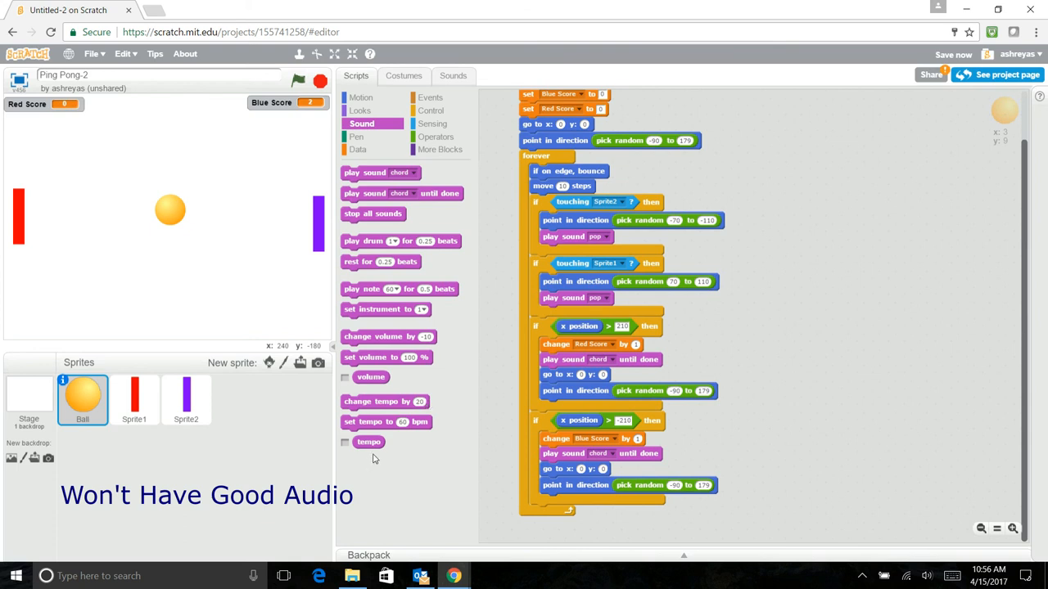